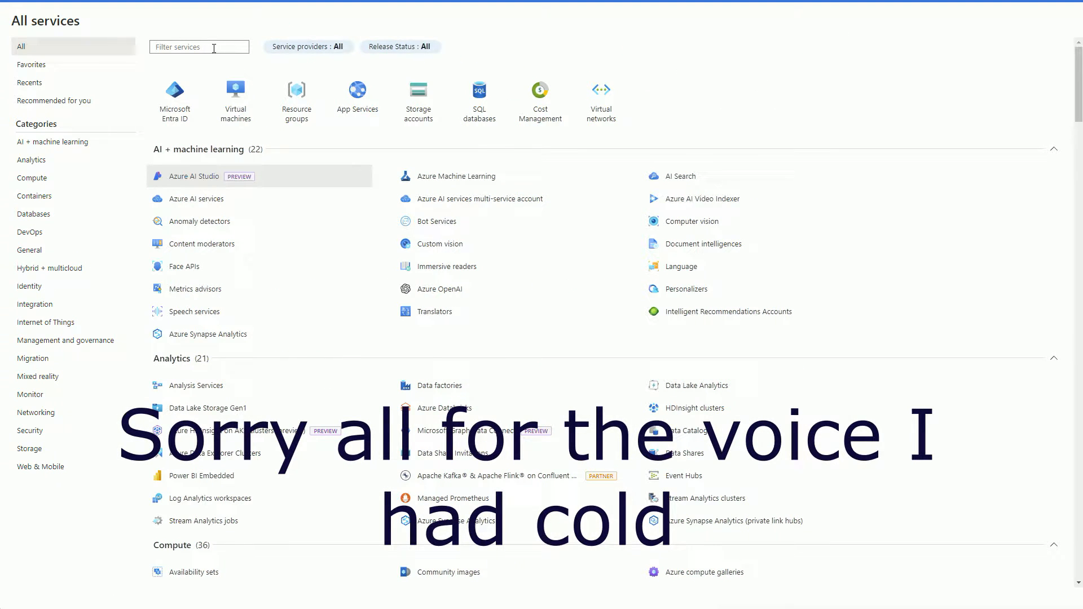
Filter All services for 'azu' and open Azure Arc
{"action": "type", "text": "azure arc"}
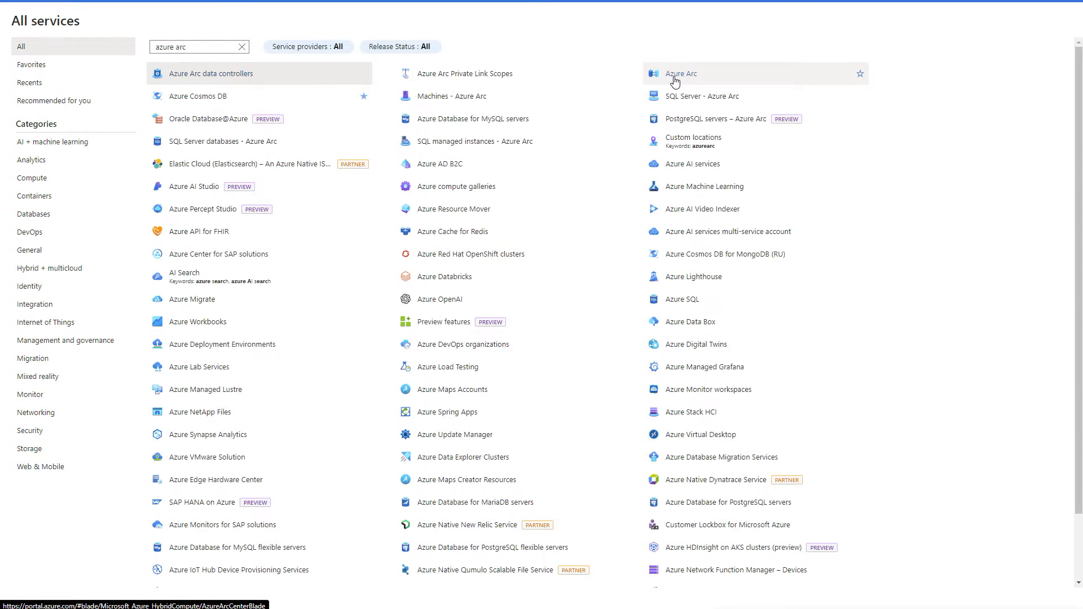
{"action": "left_click", "coordinate": [681, 73]}
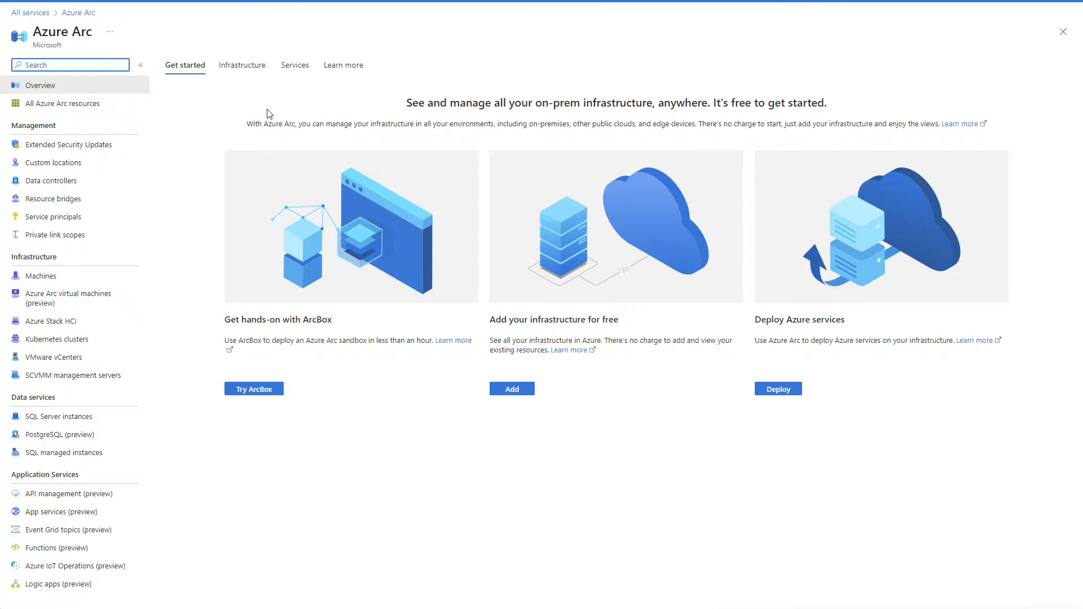
From the empty Arc Machines list, choose Add a machine to see onboarding options
{"action": "left_click", "coordinate": [40, 276]}
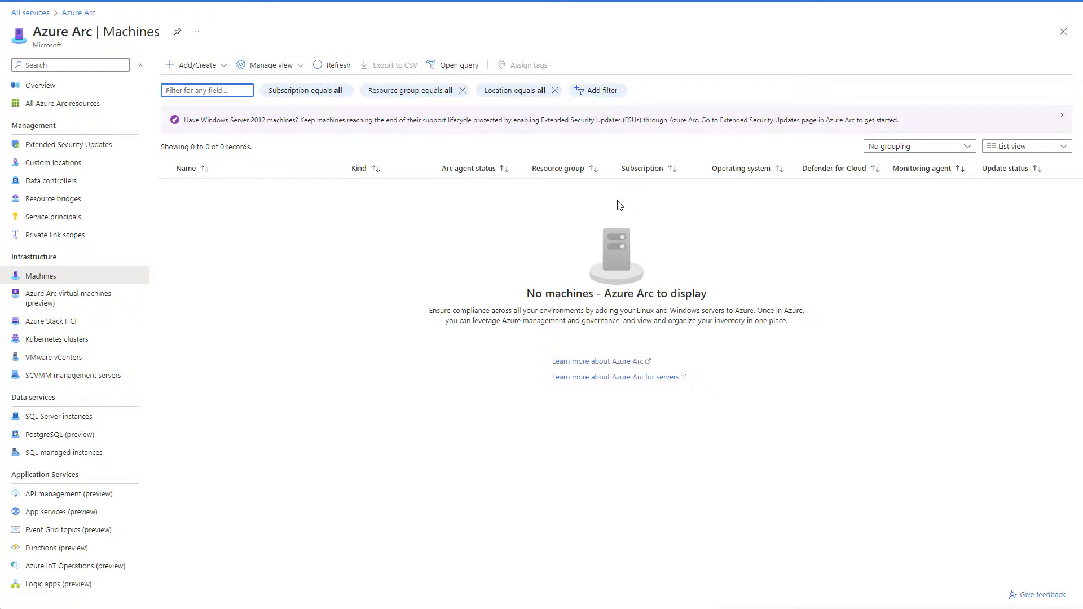
{"action": "mouse_move", "coordinate": [217, 129]}
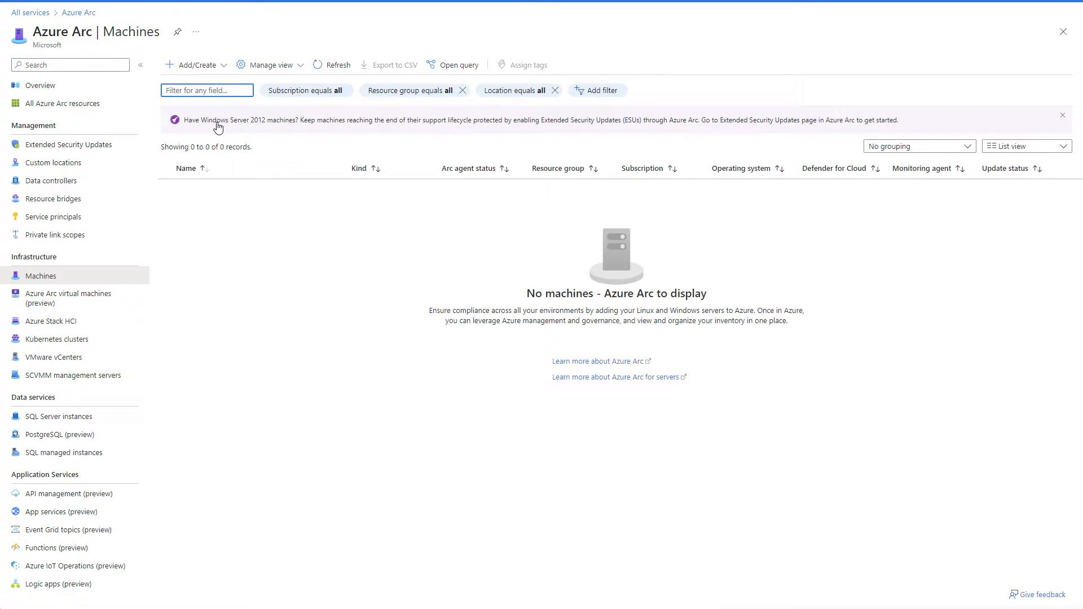
{"action": "left_click", "coordinate": [196, 65]}
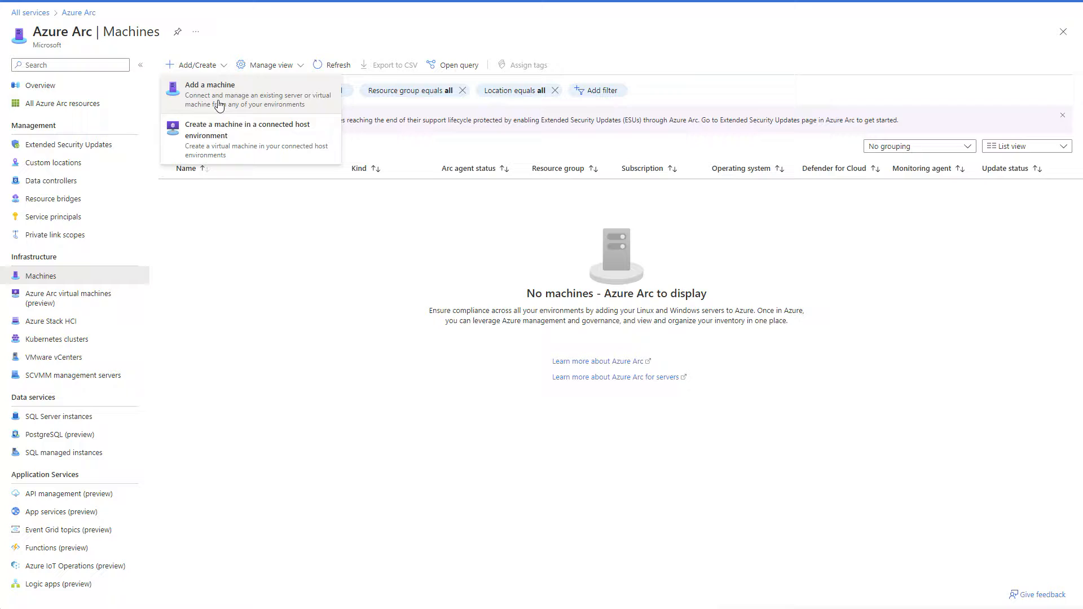
{"action": "left_click", "coordinate": [209, 84]}
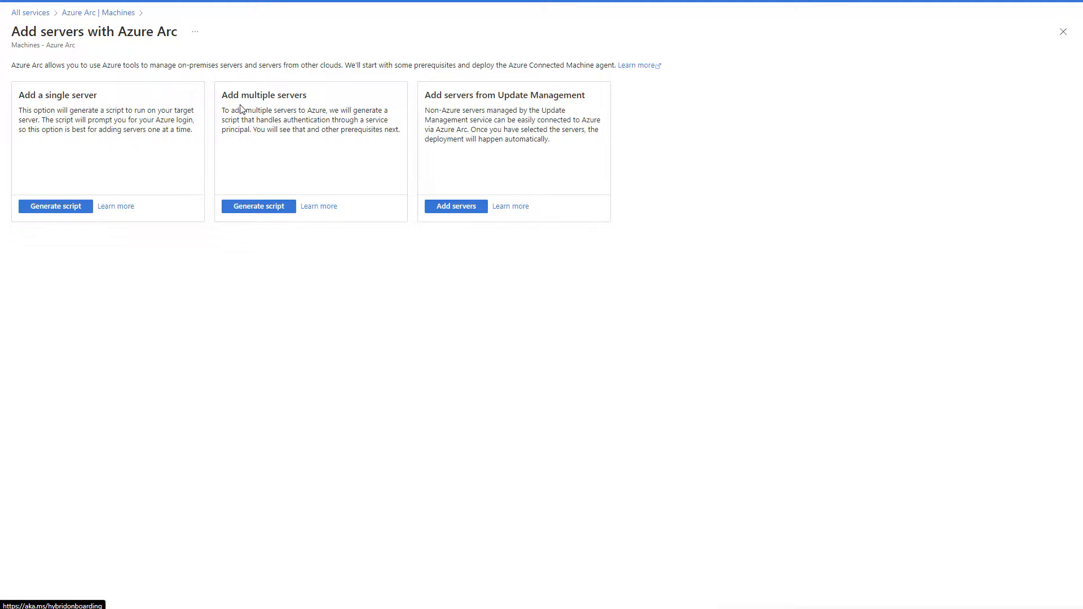
{"action": "left_click_drag", "start_coordinate": [223, 95], "coordinate": [399, 129]}
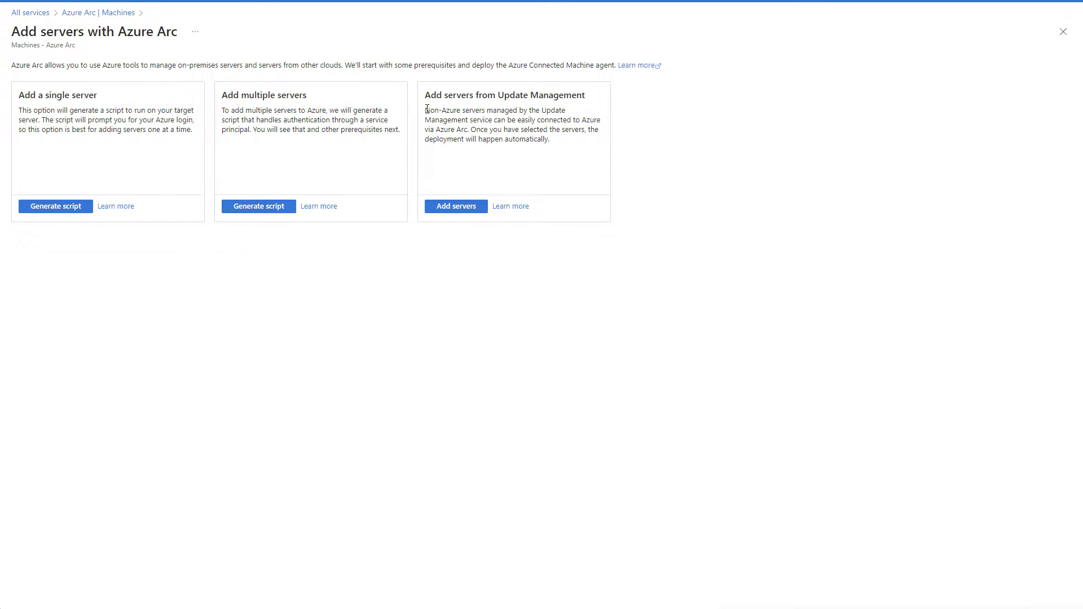
{"action": "left_click_drag", "start_coordinate": [425, 95], "coordinate": [551, 142]}
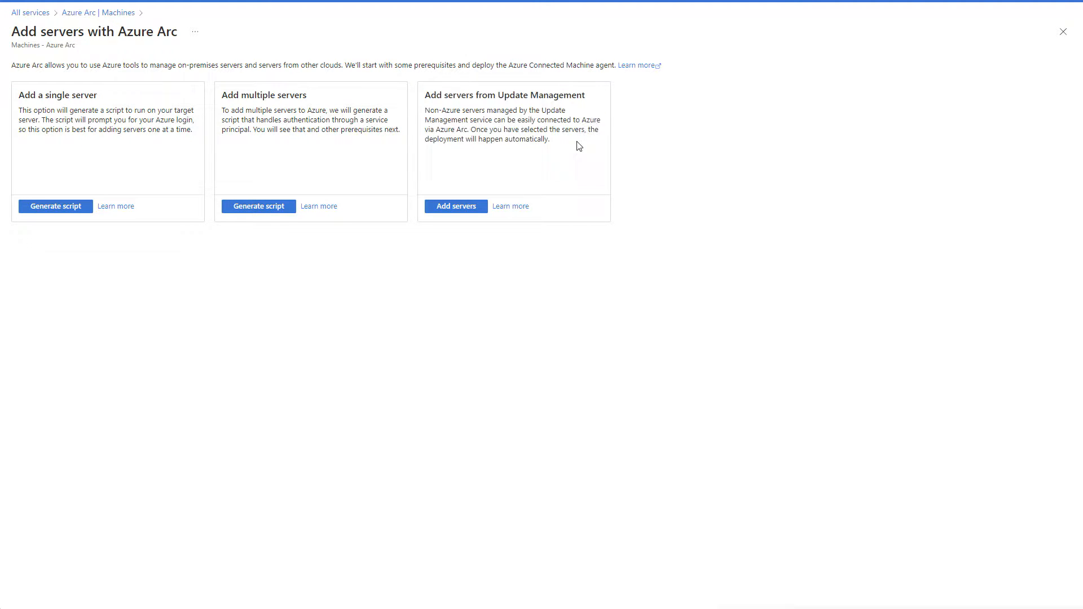
{"action": "mouse_move", "coordinate": [509, 151]}
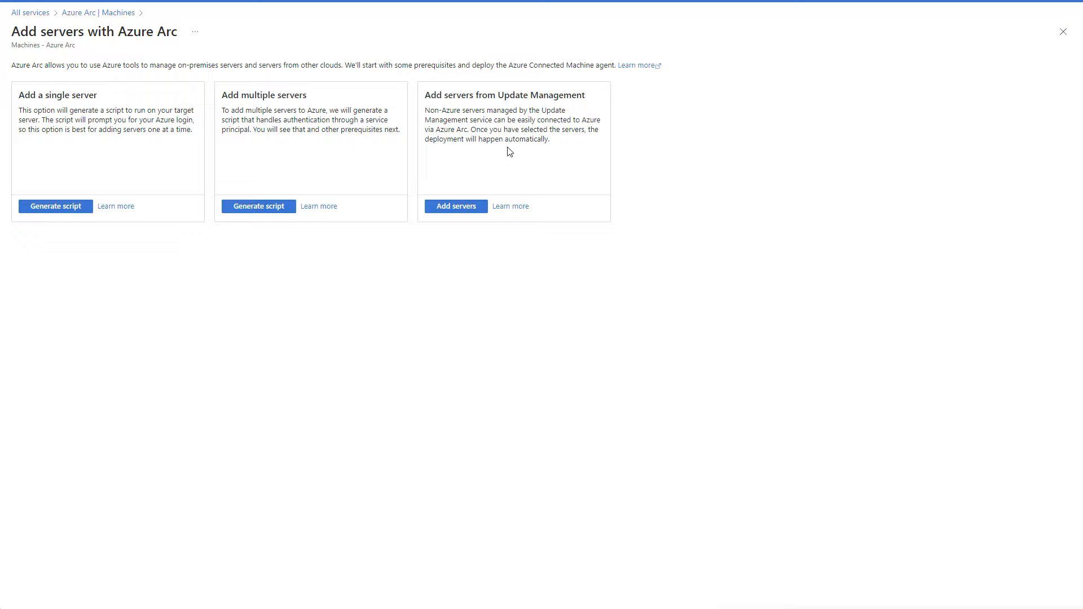
{"action": "mouse_move", "coordinate": [359, 172]}
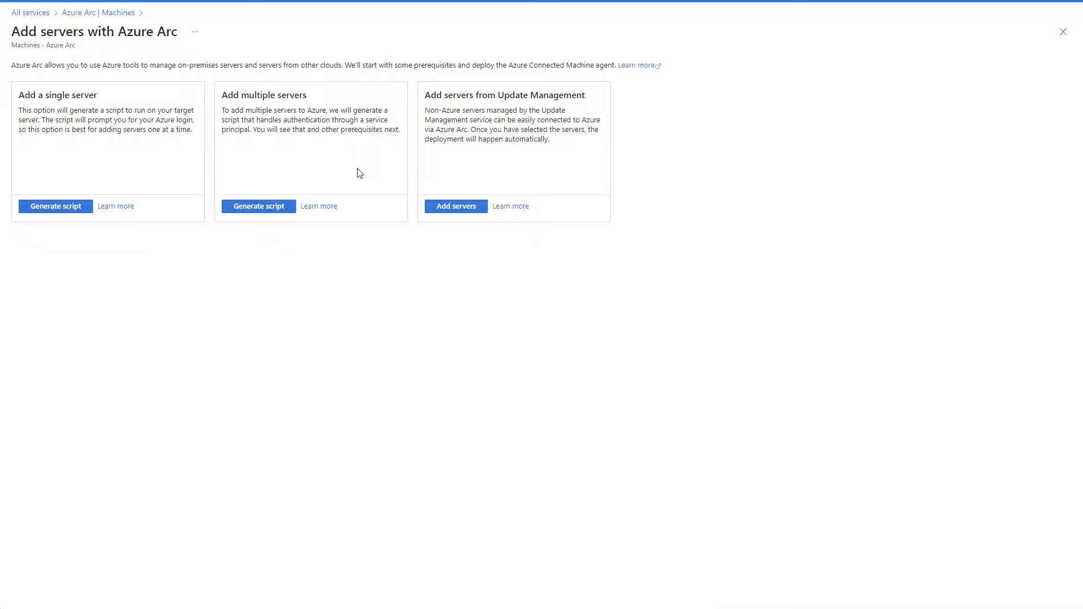
{"action": "mouse_move", "coordinate": [290, 149]}
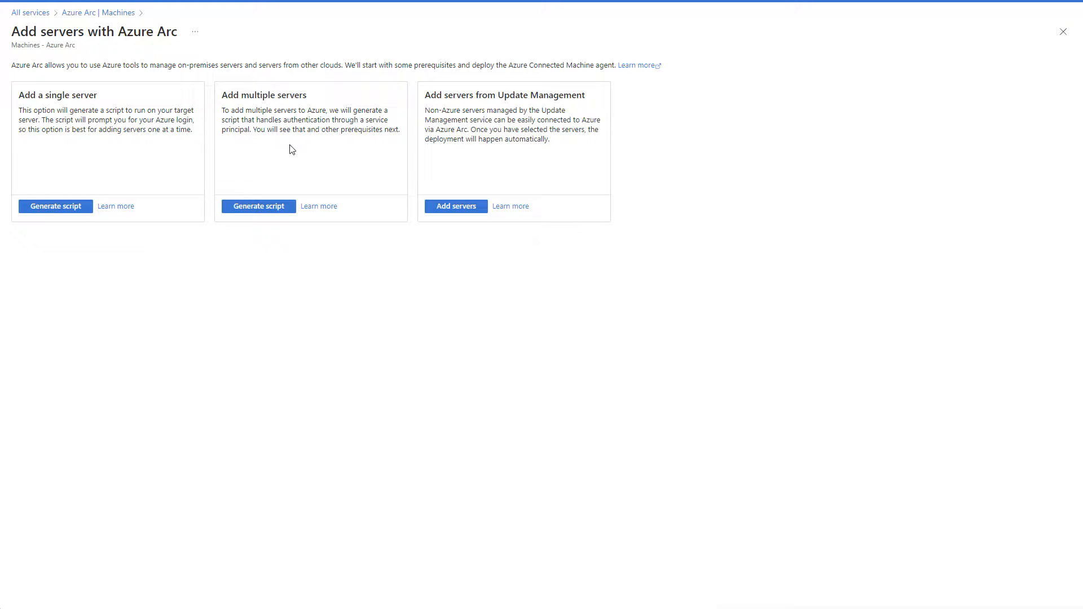
{"action": "left_click_drag", "start_coordinate": [21, 93], "coordinate": [193, 130]}
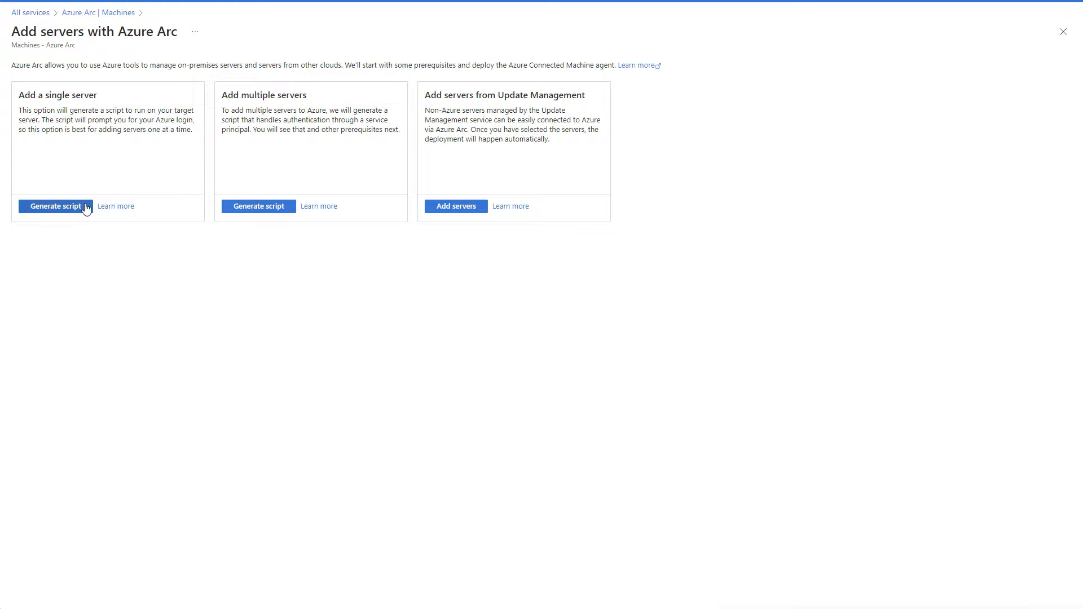
Start generating a single-server script and name a new resource group 'rg-arc'
{"action": "left_click", "coordinate": [55, 206]}
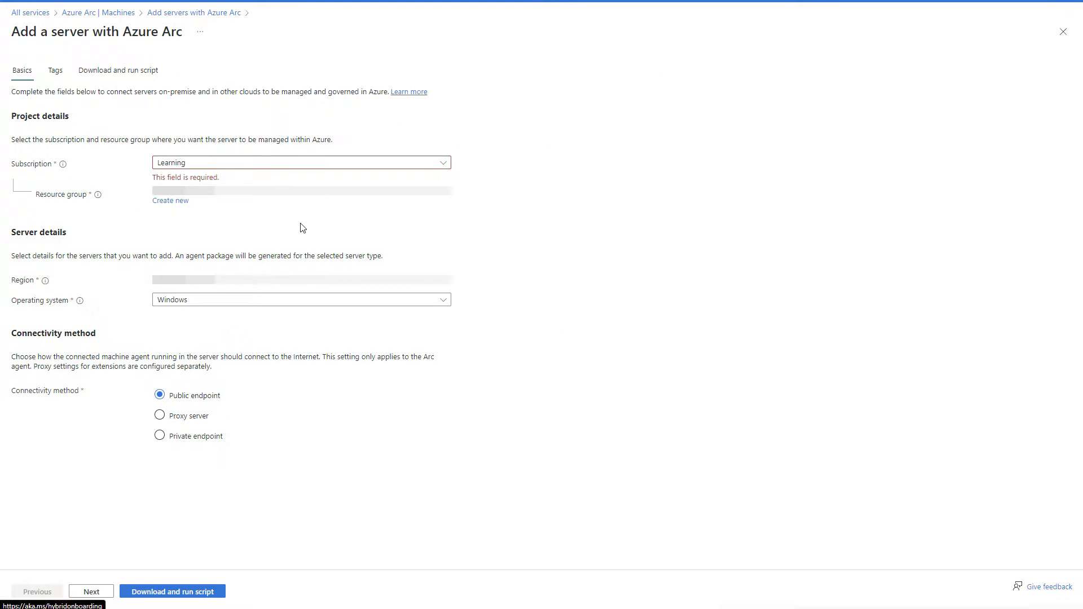
{"action": "left_click", "coordinate": [301, 182]}
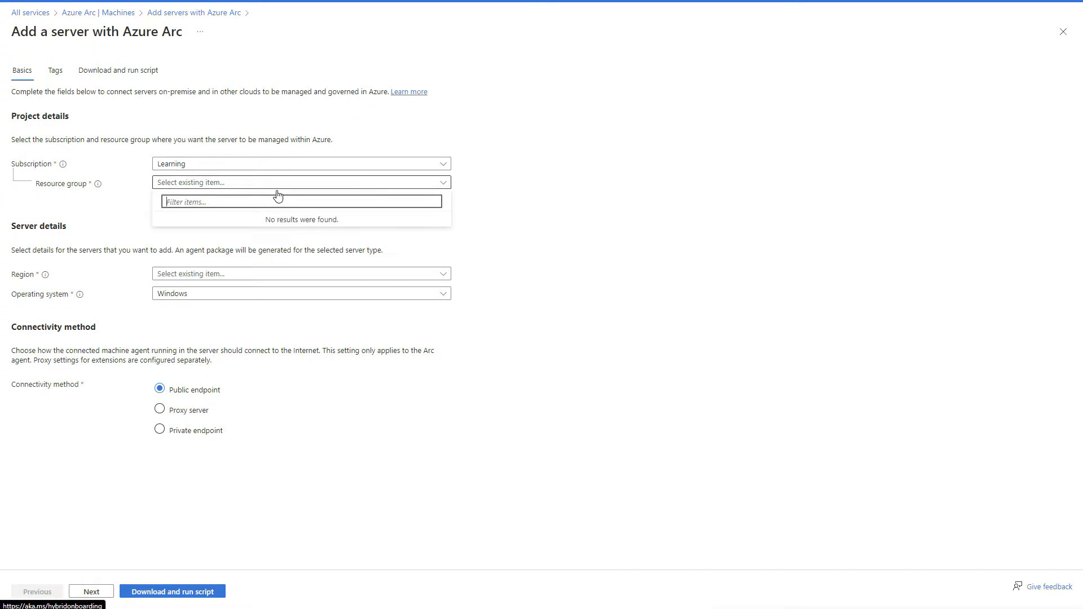
{"action": "left_click", "coordinate": [170, 195]}
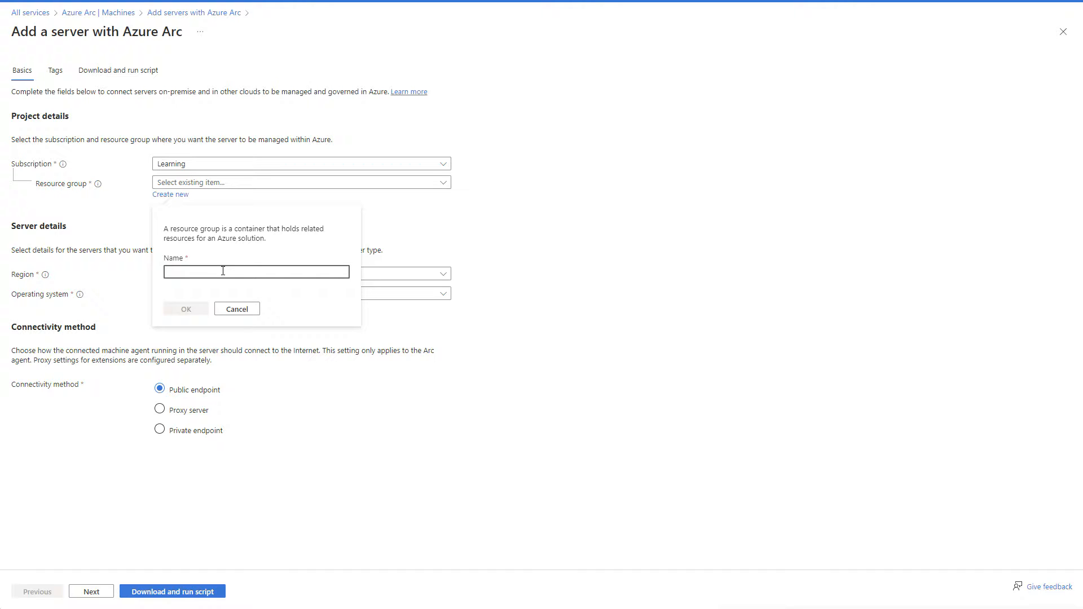
{"action": "type", "text": "rg-arc"}
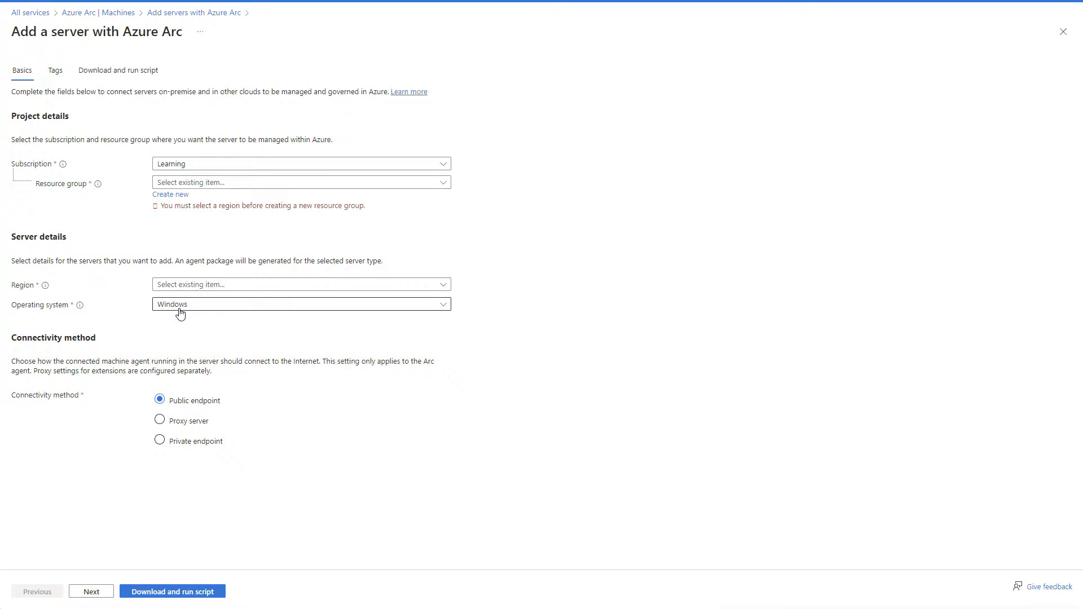
Set the region to West Europe and continue to the Tags page
{"action": "left_click", "coordinate": [300, 284]}
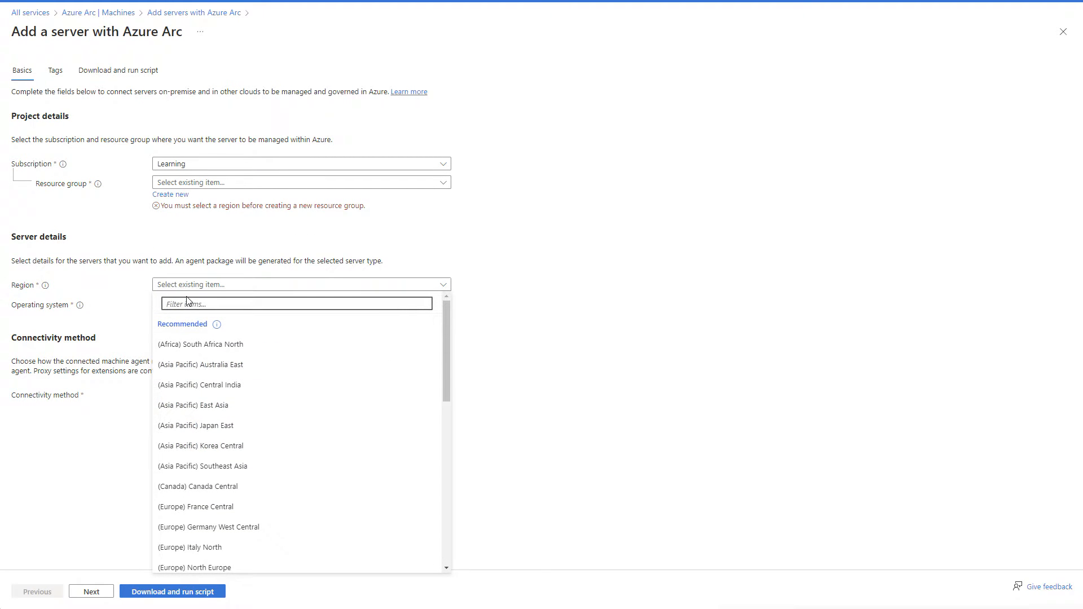
{"action": "type", "text": "west"}
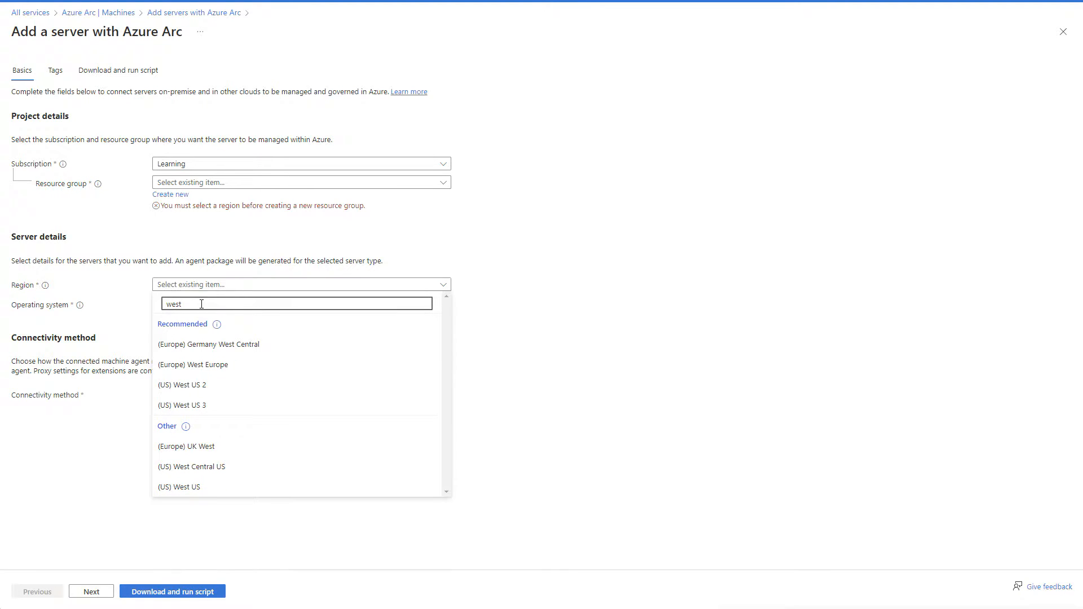
{"action": "left_click", "coordinate": [194, 364]}
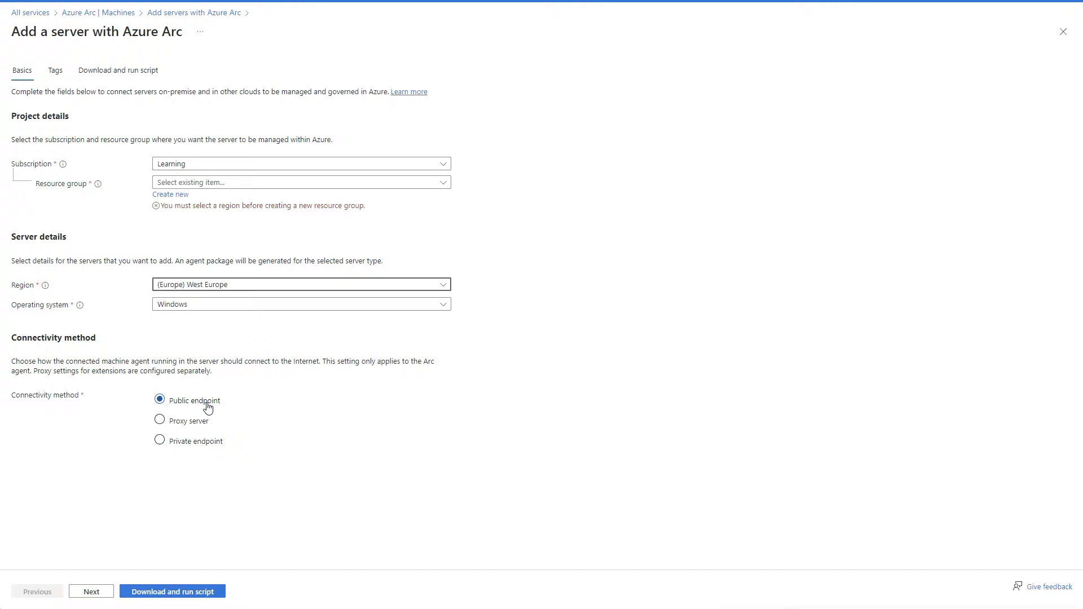
{"action": "mouse_move", "coordinate": [217, 427]}
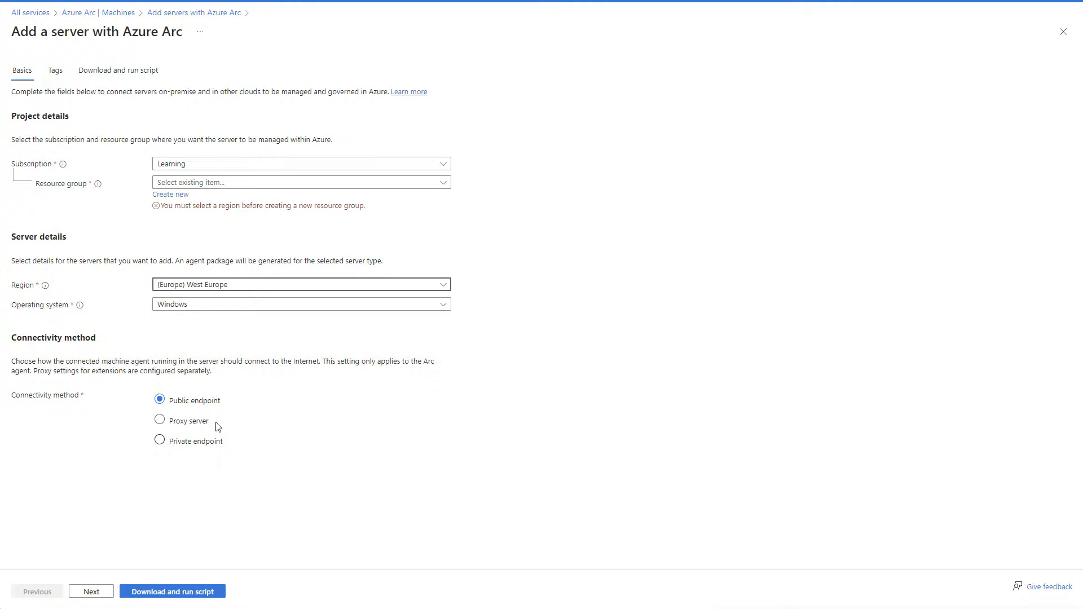
{"action": "left_click", "coordinate": [160, 441]}
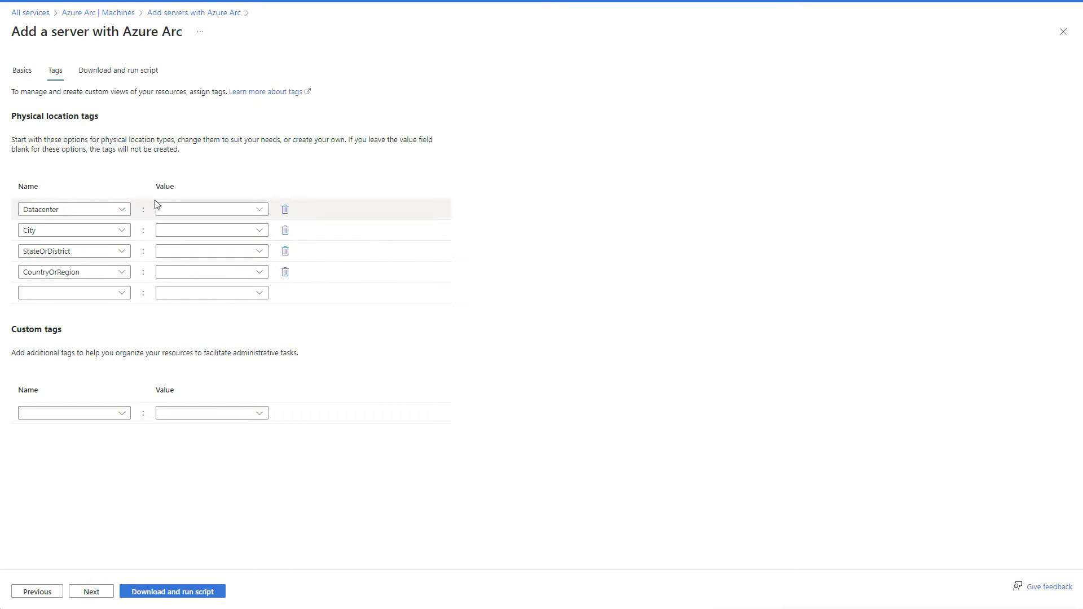
Back on Basics, create the new resource group 'rg-arc-servers'
{"action": "left_click", "coordinate": [172, 591]}
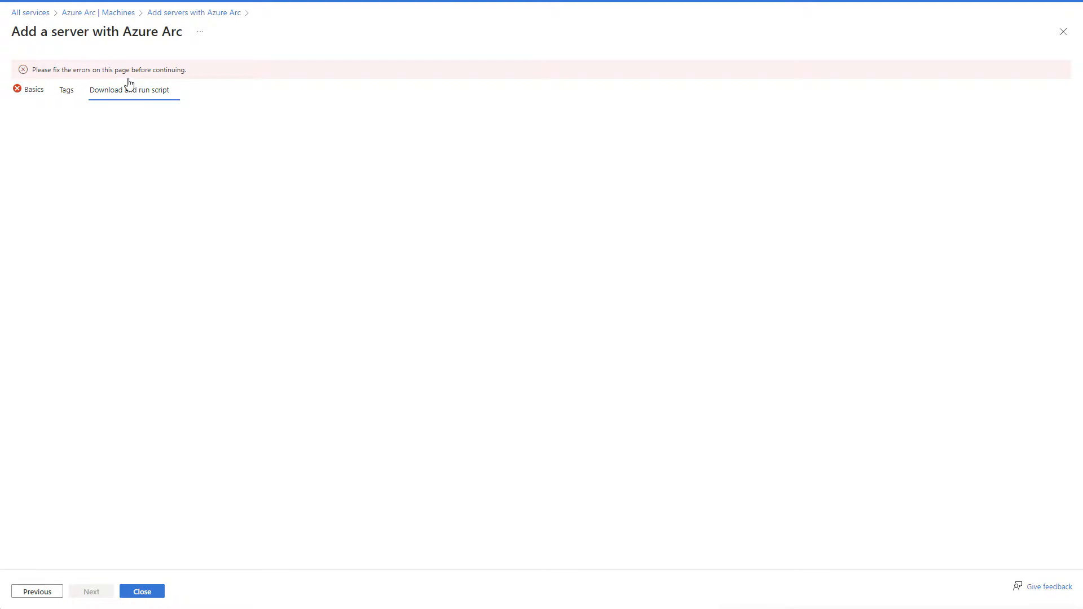
{"action": "left_click", "coordinate": [33, 89]}
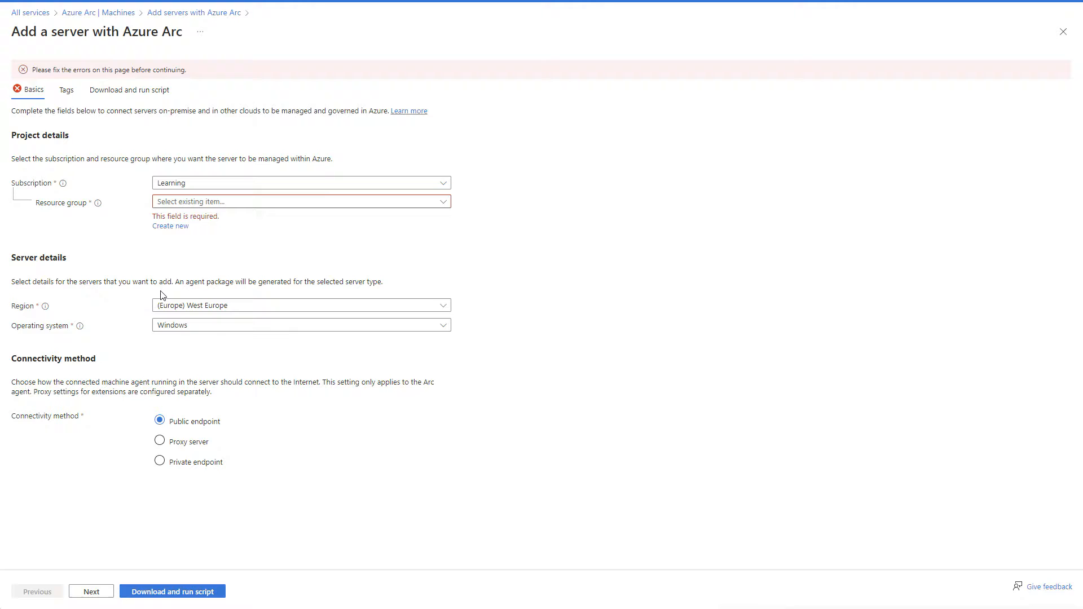
{"action": "left_click", "coordinate": [300, 201]}
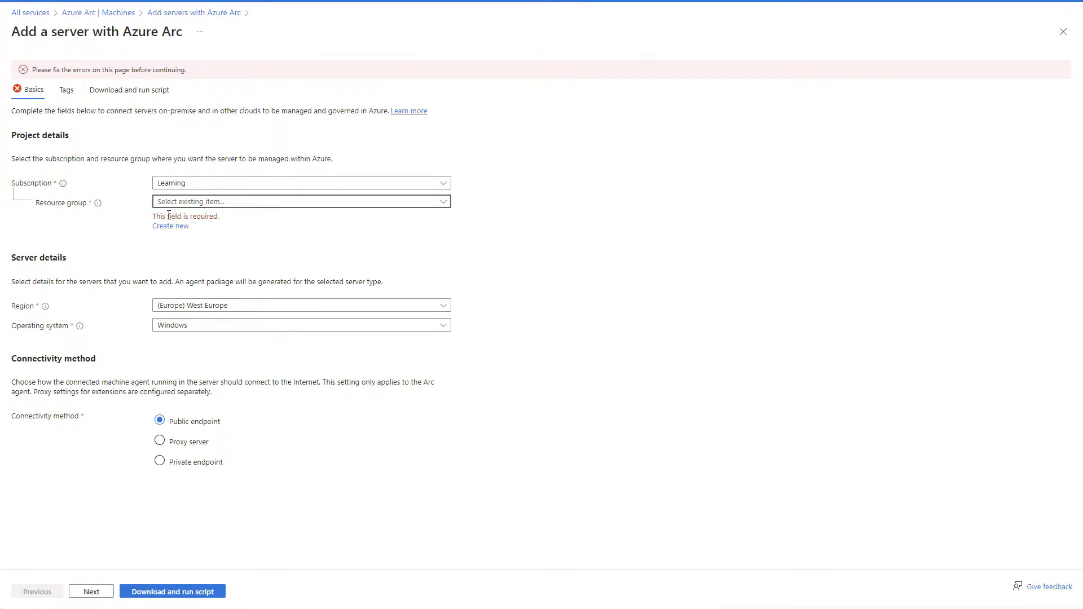
{"action": "left_click", "coordinate": [169, 226]}
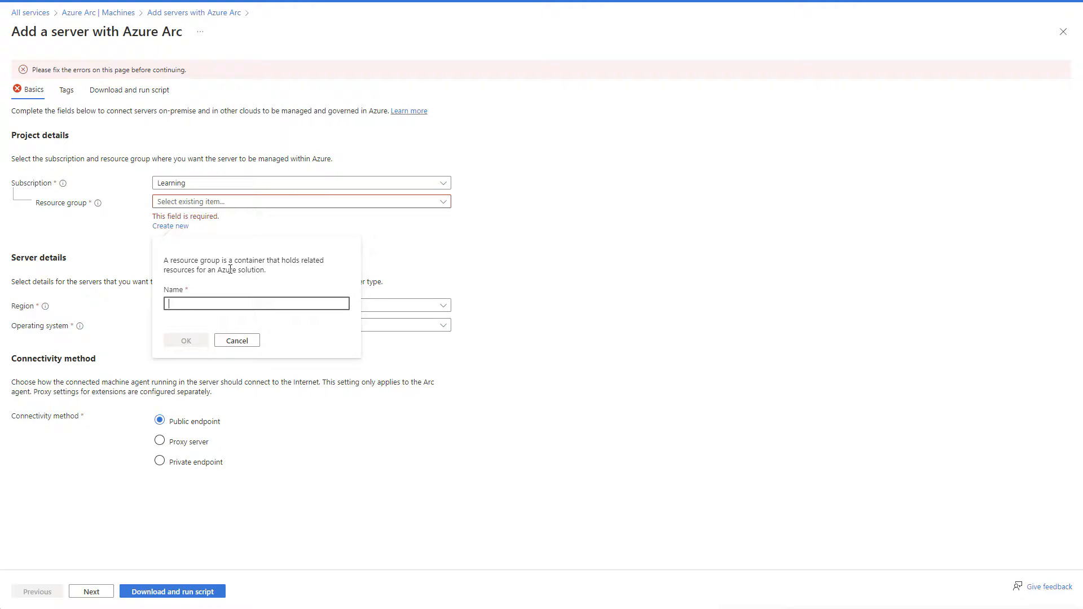
{"action": "type", "text": "rg-arc-"}
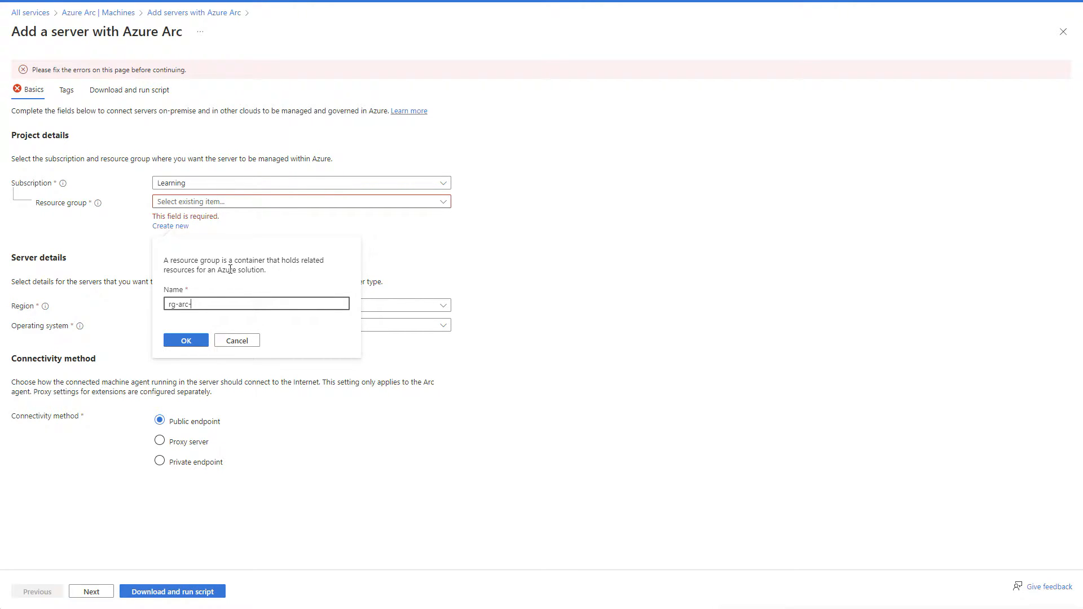
{"action": "type", "text": "servers"}
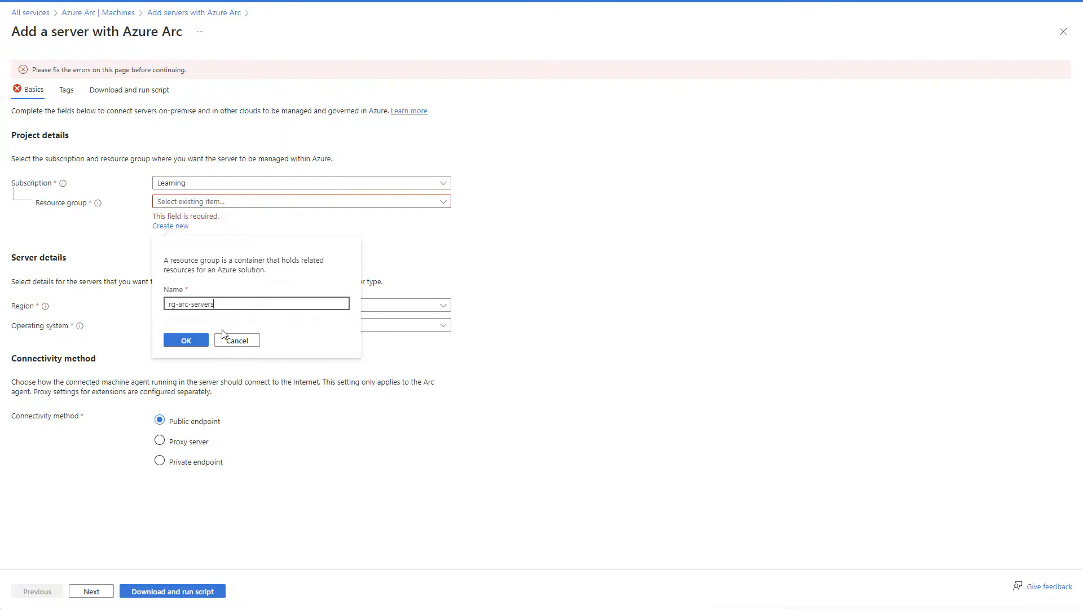
{"action": "left_click", "coordinate": [185, 340]}
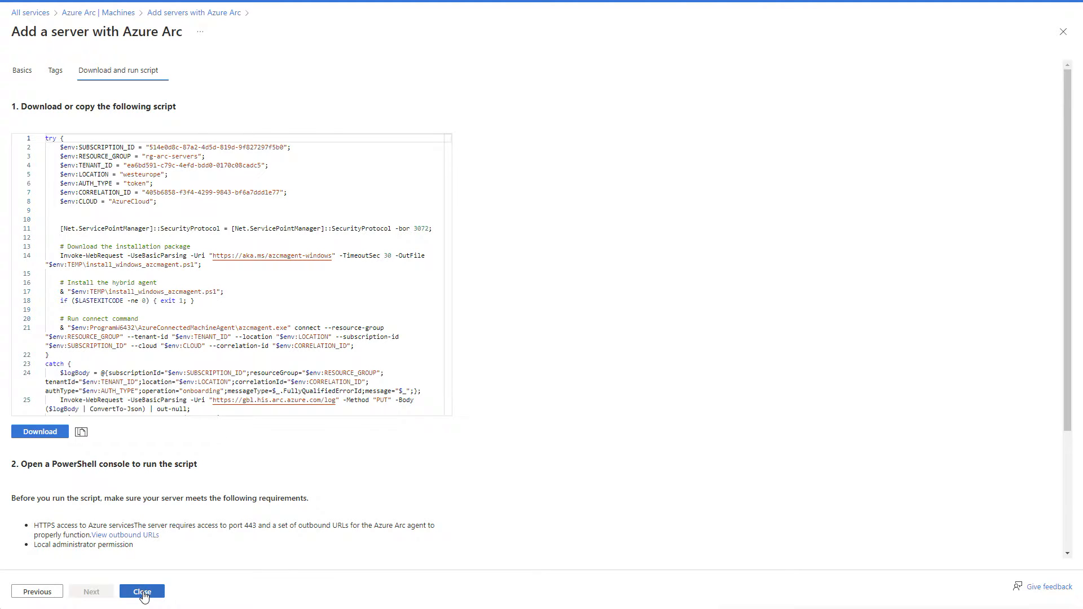
Close the wizard and bring up PowerShell's Run as administrator option from Start
{"action": "left_click", "coordinate": [141, 591]}
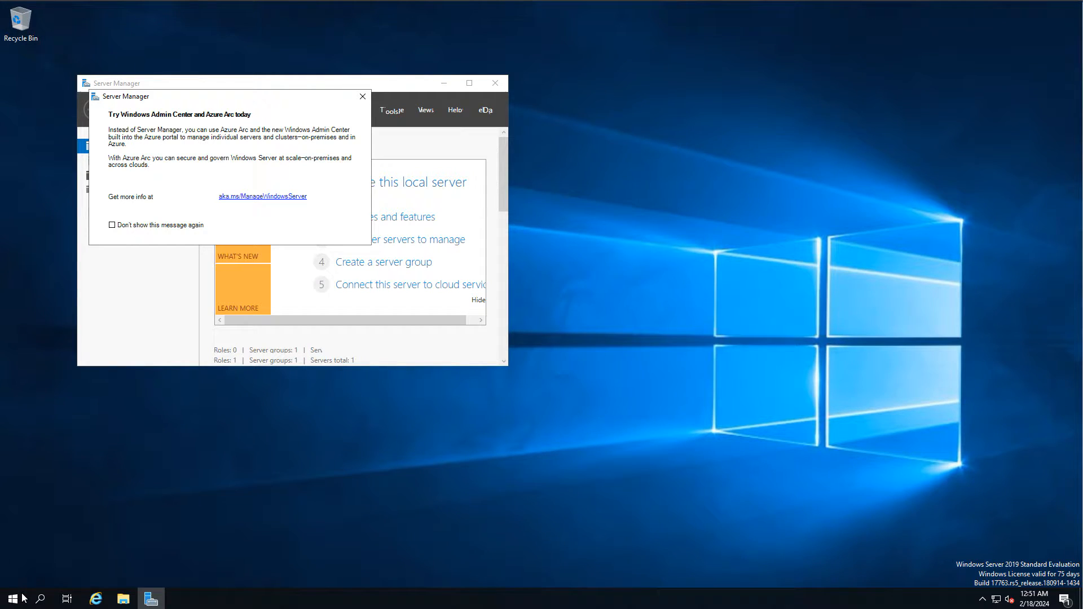
{"action": "left_click", "coordinate": [12, 598]}
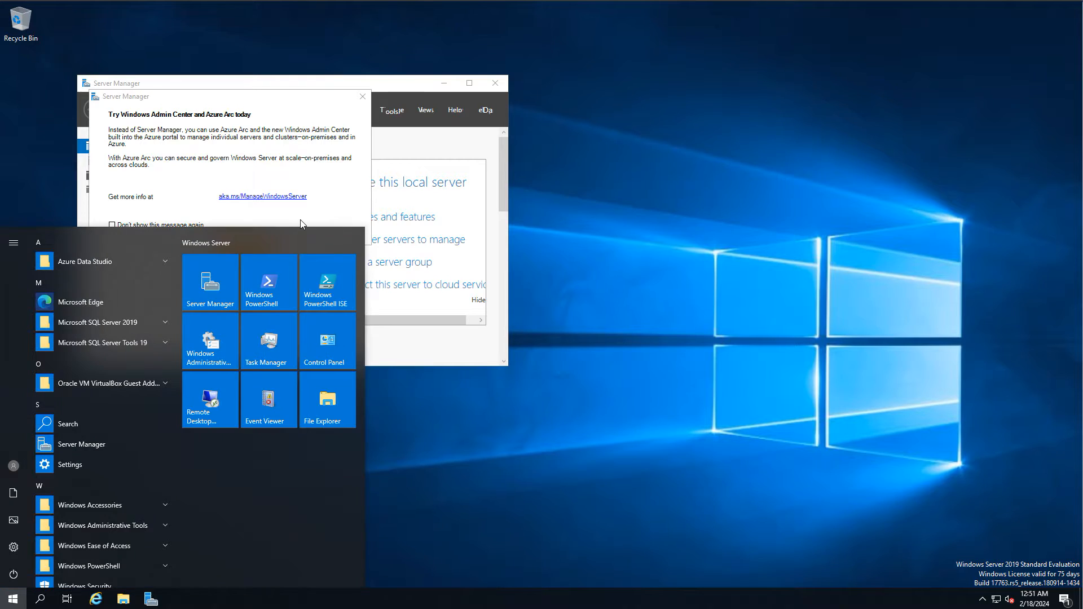
{"action": "mouse_move", "coordinate": [307, 212]}
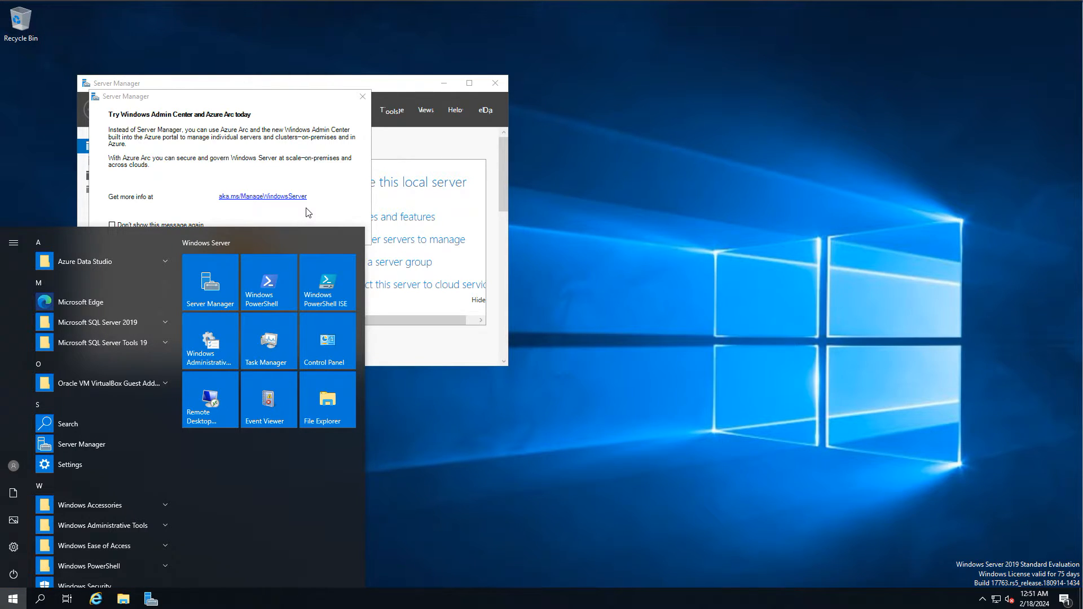
{"action": "mouse_move", "coordinate": [268, 284]}
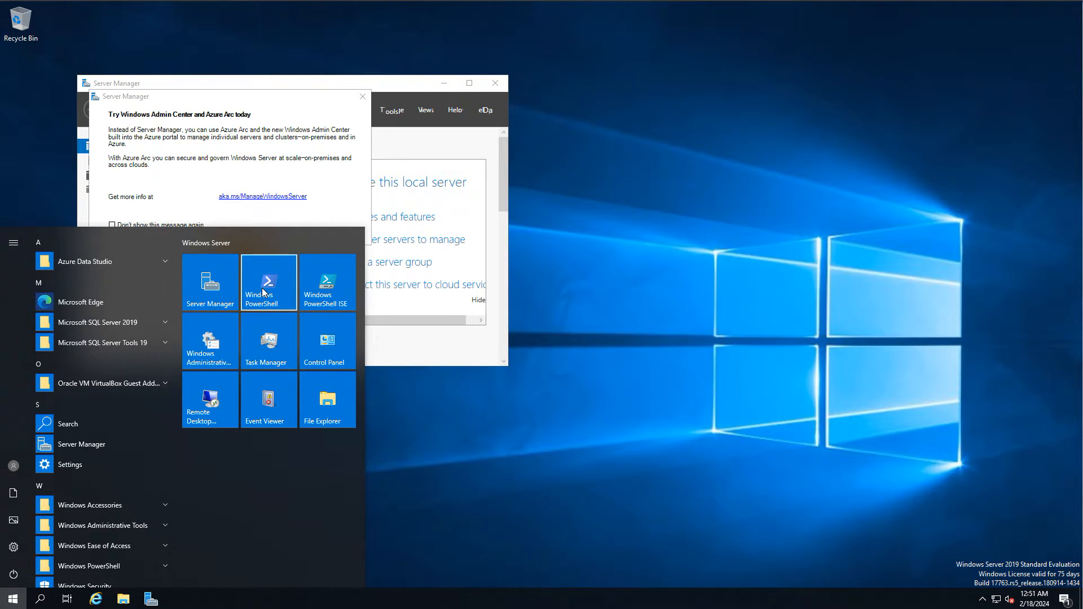
{"action": "right_click", "coordinate": [268, 282]}
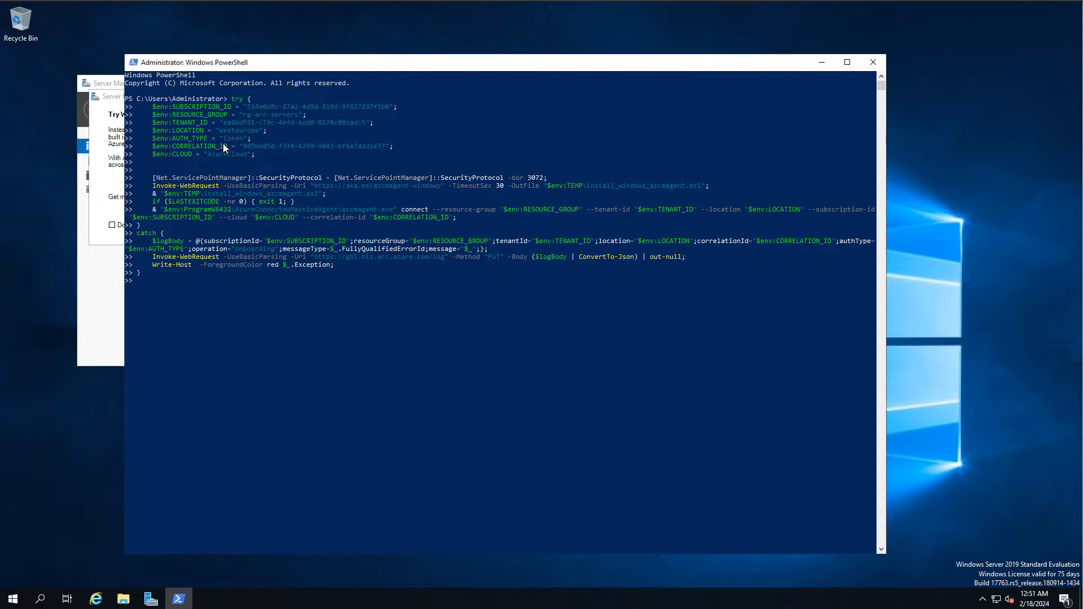
{"action": "mouse_move", "coordinate": [336, 302]}
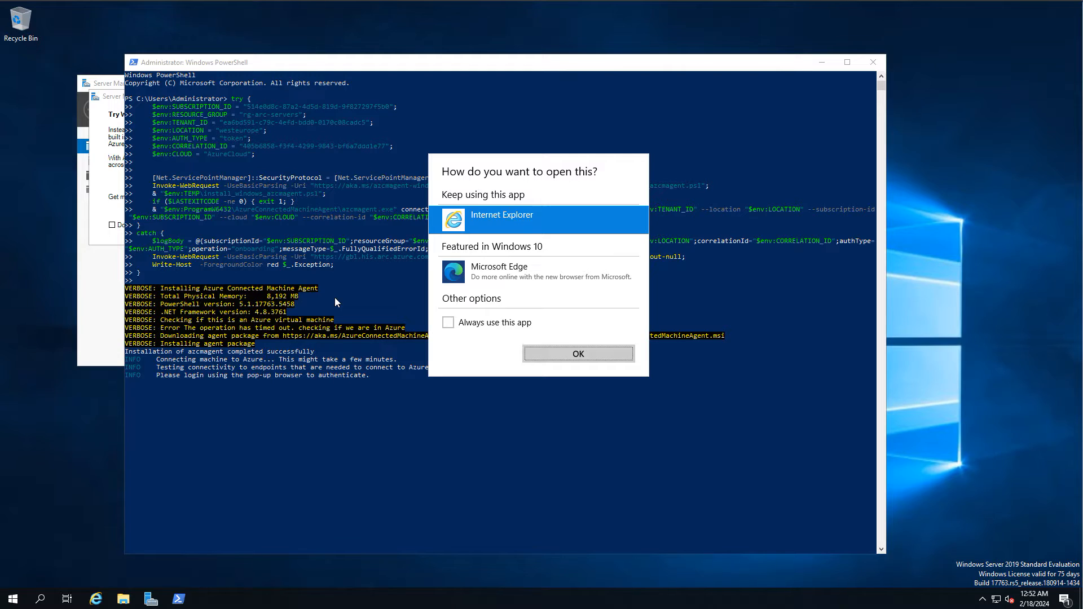
{"action": "mouse_move", "coordinate": [536, 272]}
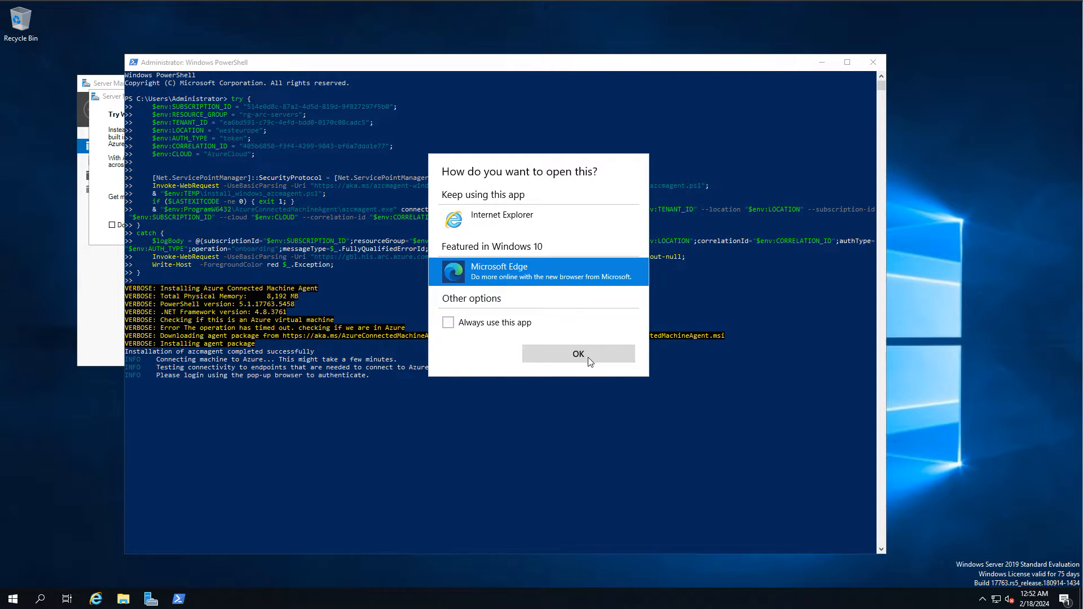
Choose Microsoft Edge to open the agent's Azure sign-in page
{"action": "left_click", "coordinate": [578, 354]}
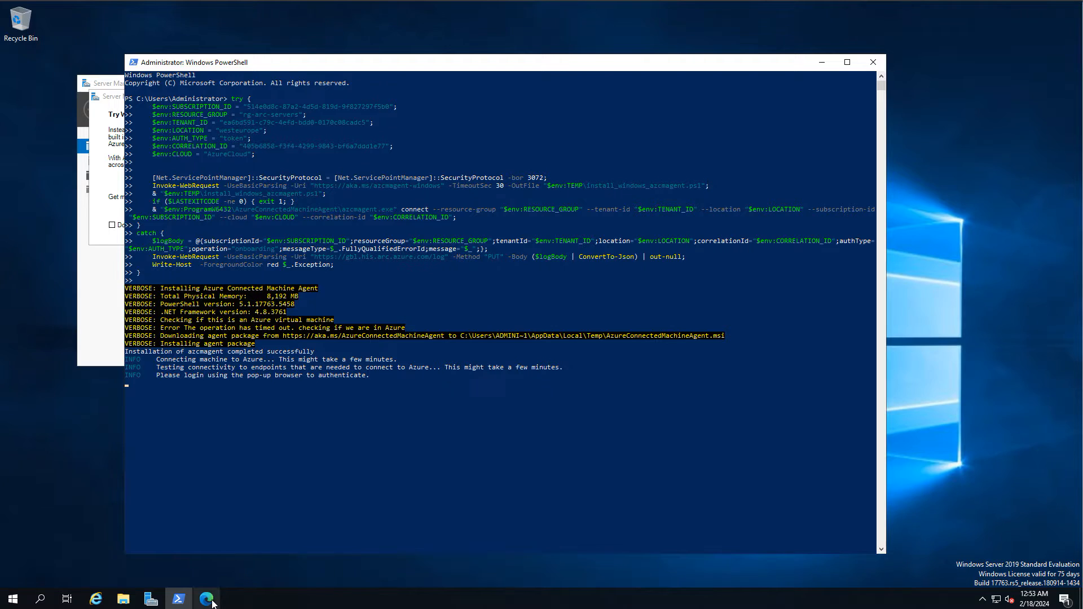
Bring the Azure sign-in page forward in Edge and begin entering the account
{"action": "left_click", "coordinate": [206, 598]}
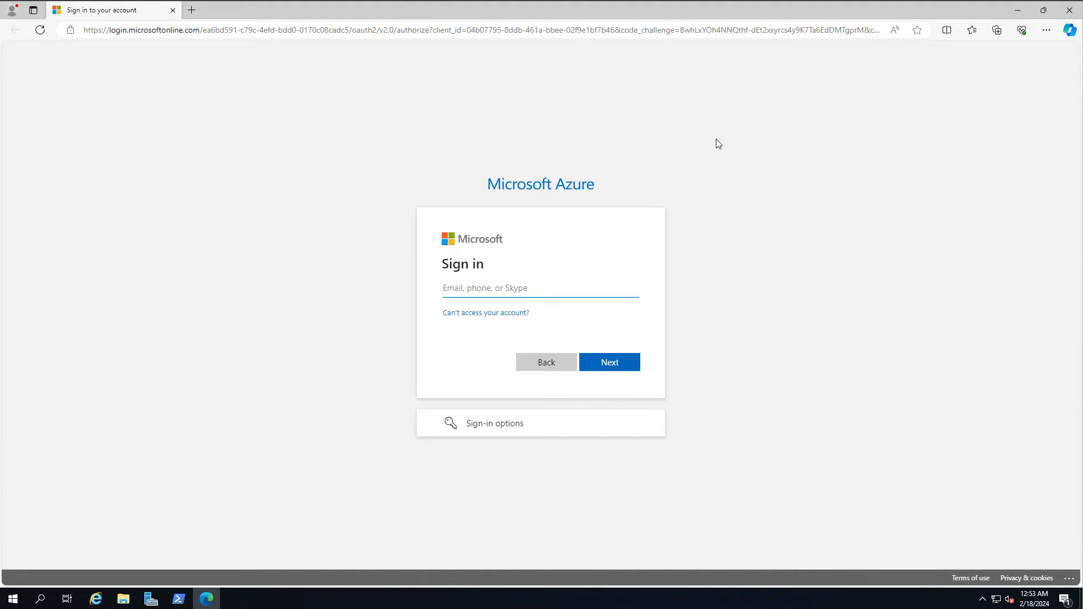
{"action": "left_click", "coordinate": [540, 288]}
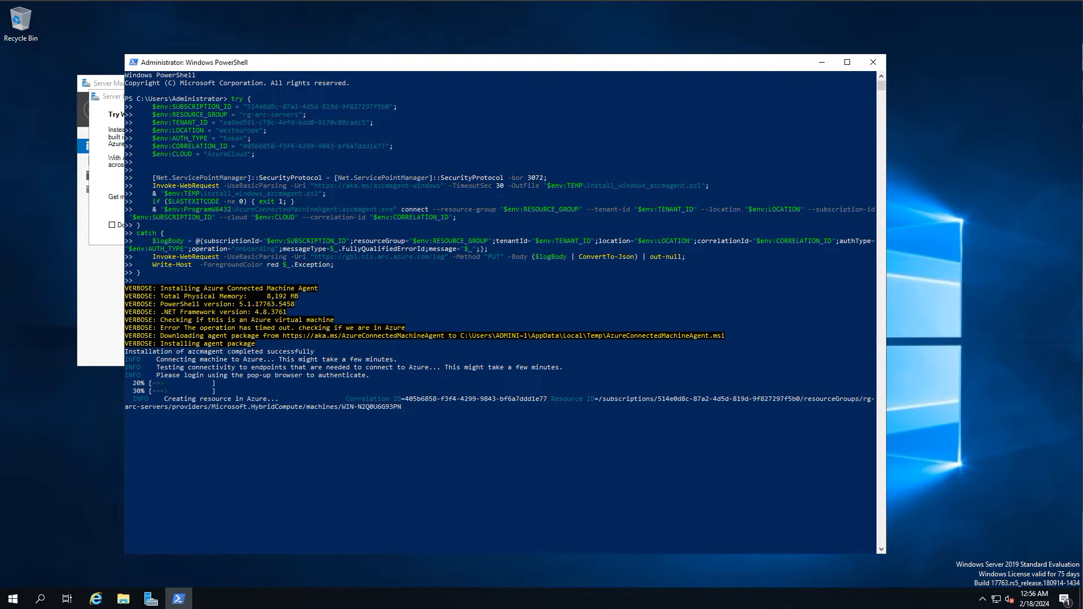
{"action": "mouse_move", "coordinate": [1006, 548]}
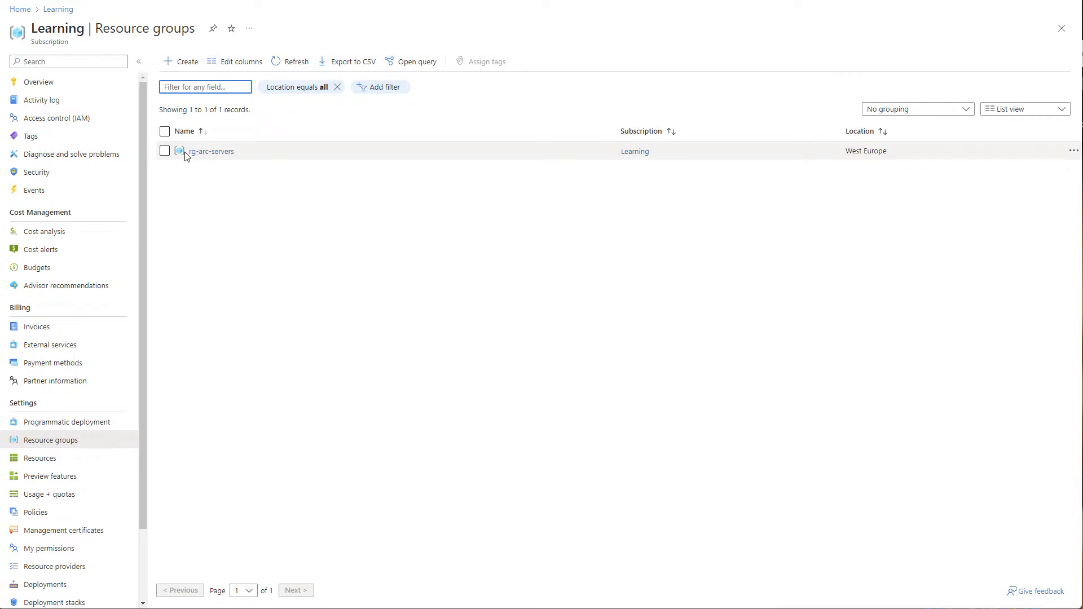
Open resource group rg-arc-servers, then its Arc machine WIN-N2Q0U6G93PN
{"action": "left_click", "coordinate": [210, 150]}
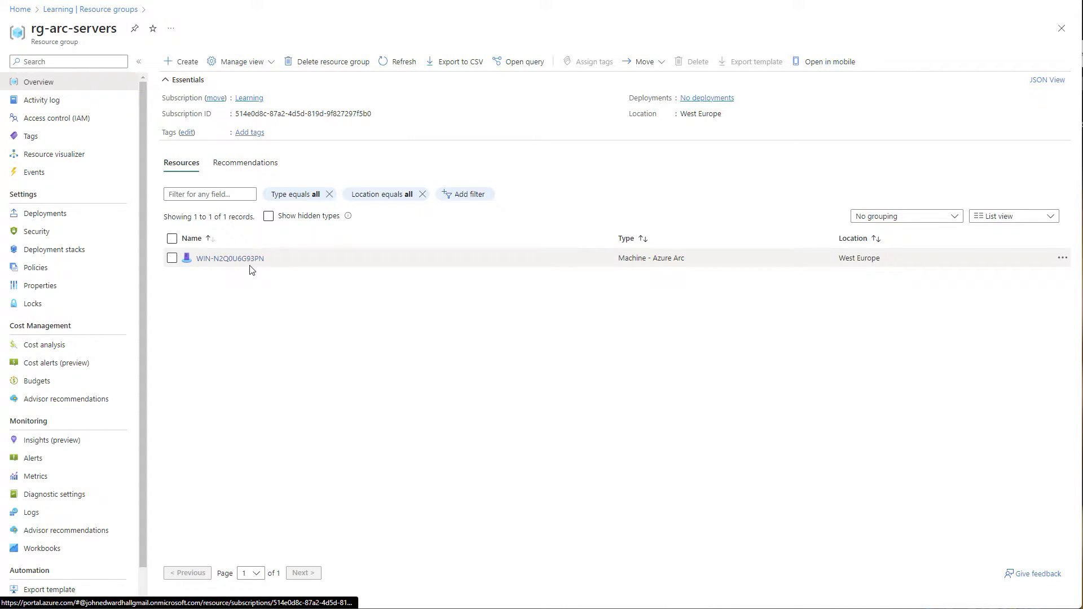
{"action": "mouse_move", "coordinate": [228, 258]}
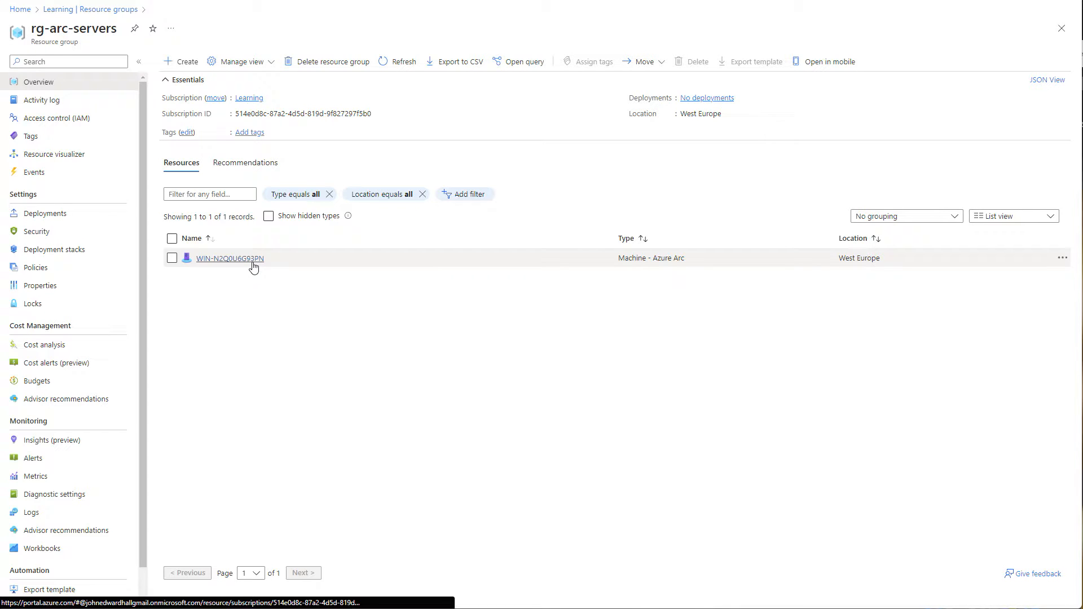
{"action": "left_click", "coordinate": [230, 258]}
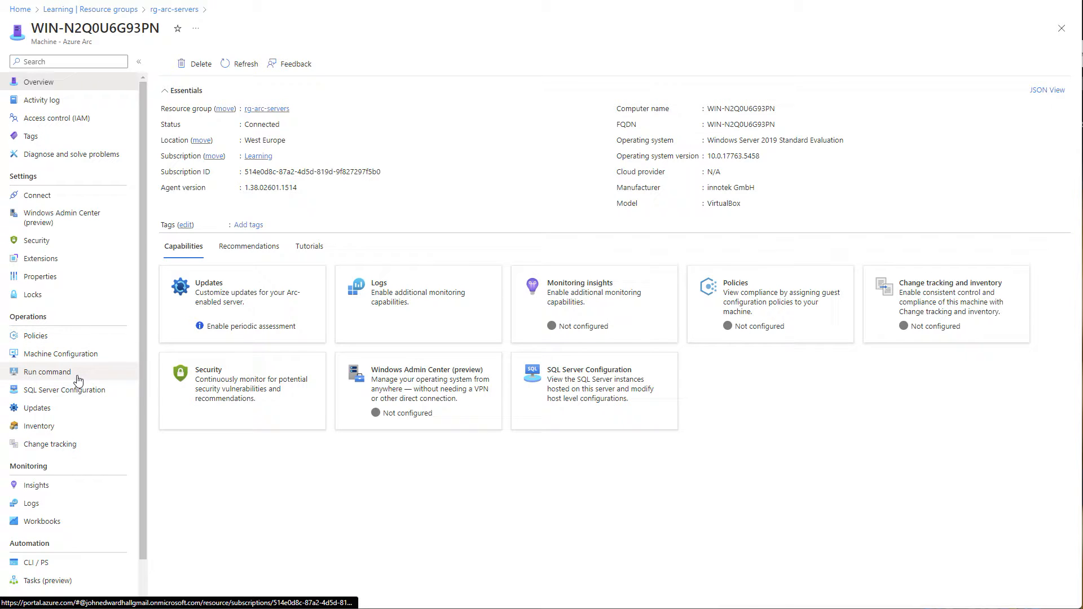
Review the machine's Run command operations, then go to its Connect page
{"action": "left_click", "coordinate": [47, 371]}
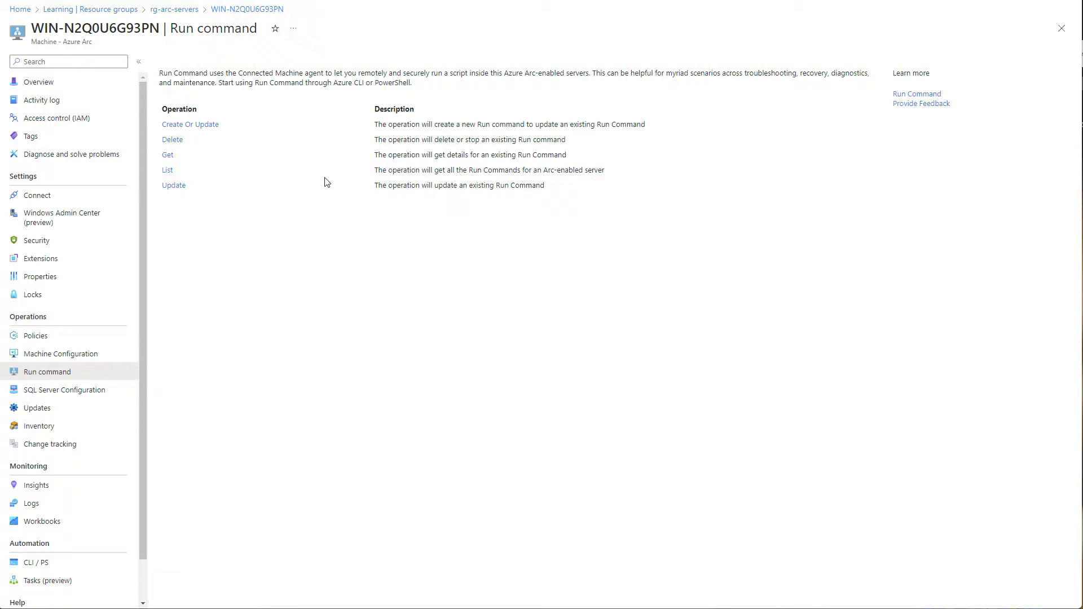
{"action": "mouse_move", "coordinate": [546, 132]}
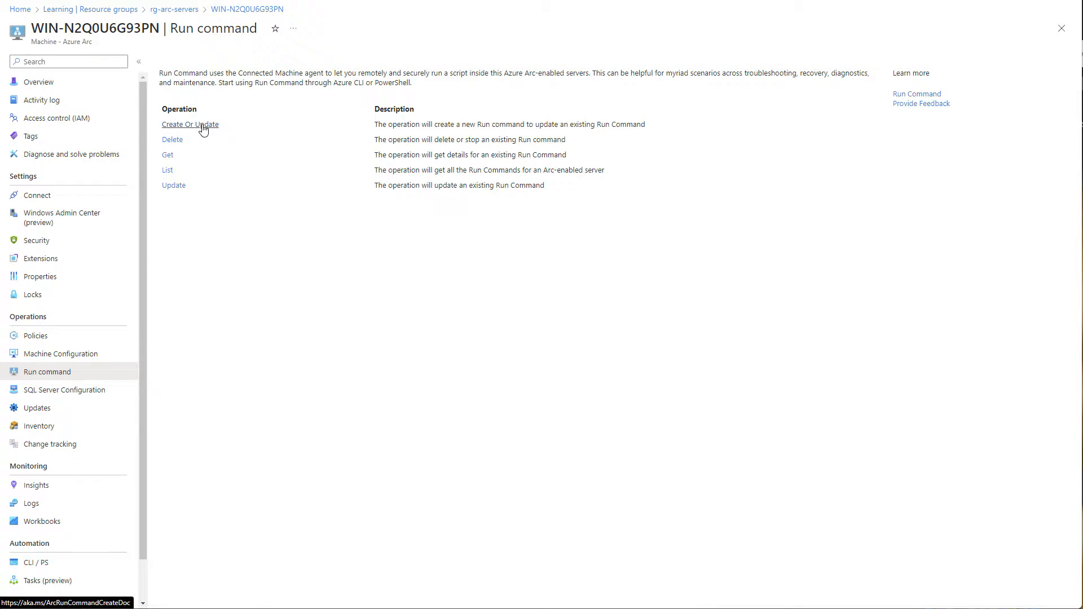
{"action": "left_click", "coordinate": [190, 124]}
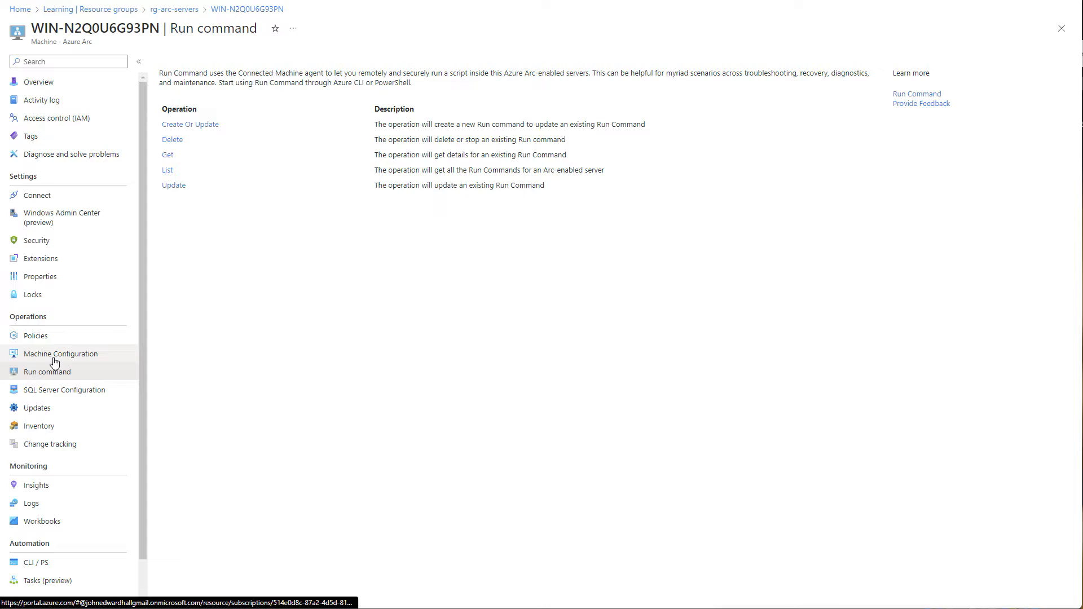
{"action": "left_click", "coordinate": [37, 195]}
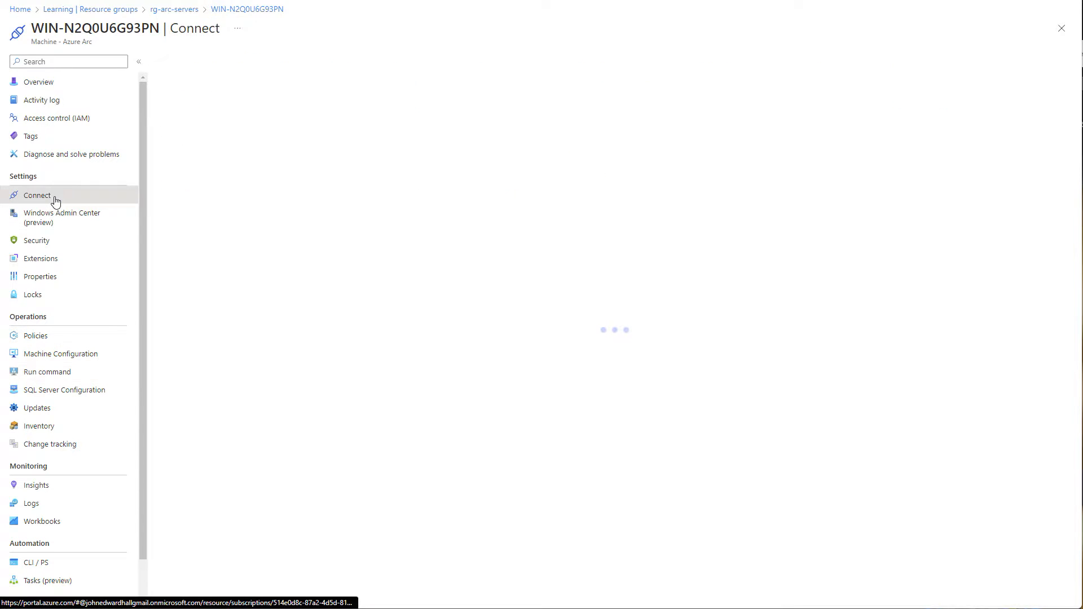
Switch SSH authentication to Password and select the az ssh arc command text
{"action": "left_click", "coordinate": [37, 195]}
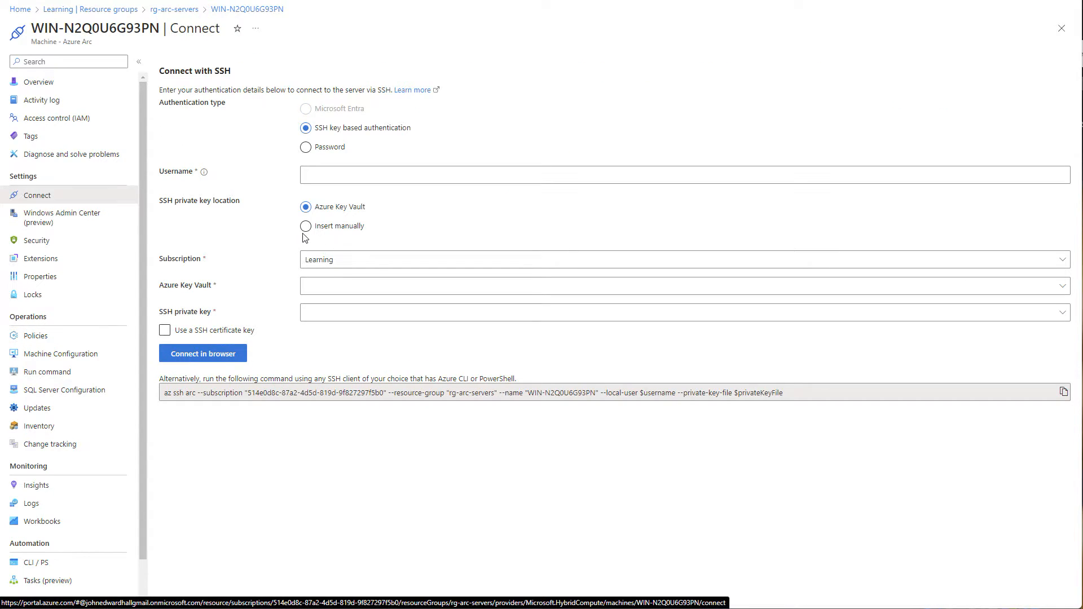
{"action": "left_click", "coordinate": [306, 148]}
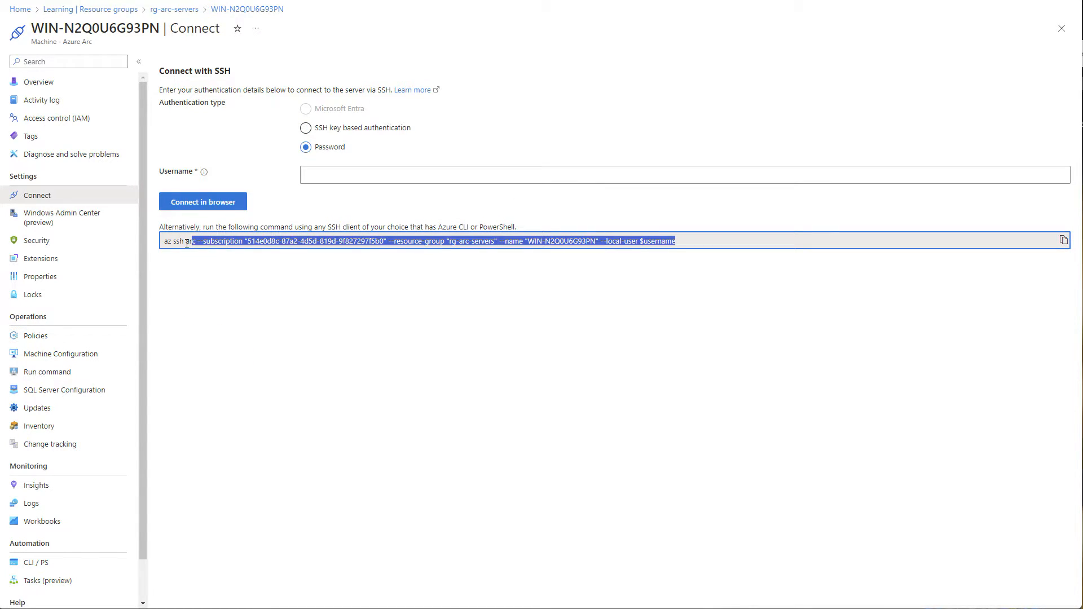
{"action": "left_click", "coordinate": [236, 310]}
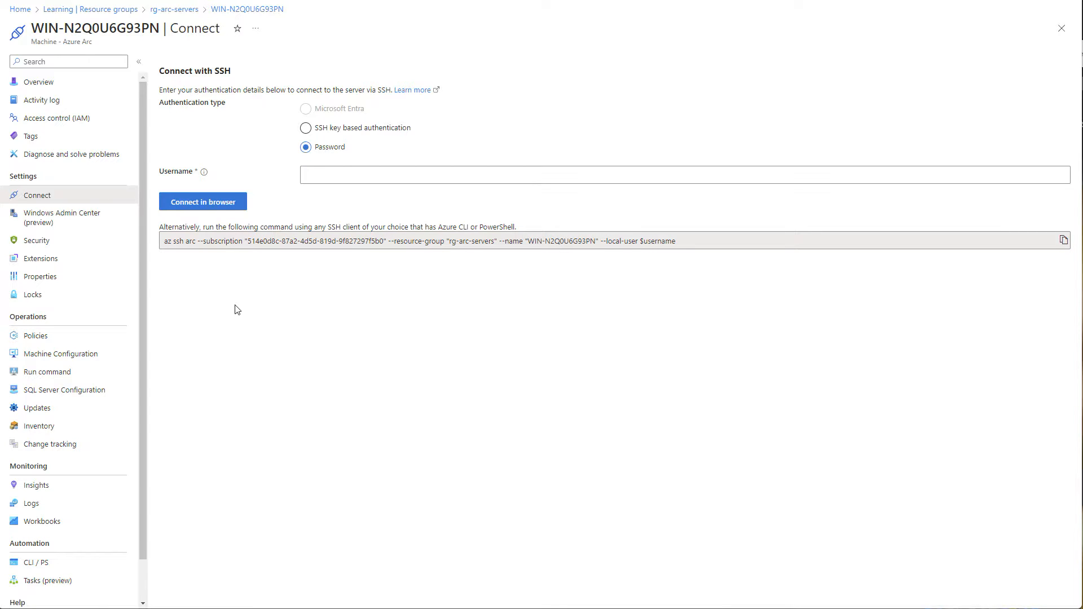
{"action": "mouse_move", "coordinate": [36, 240]}
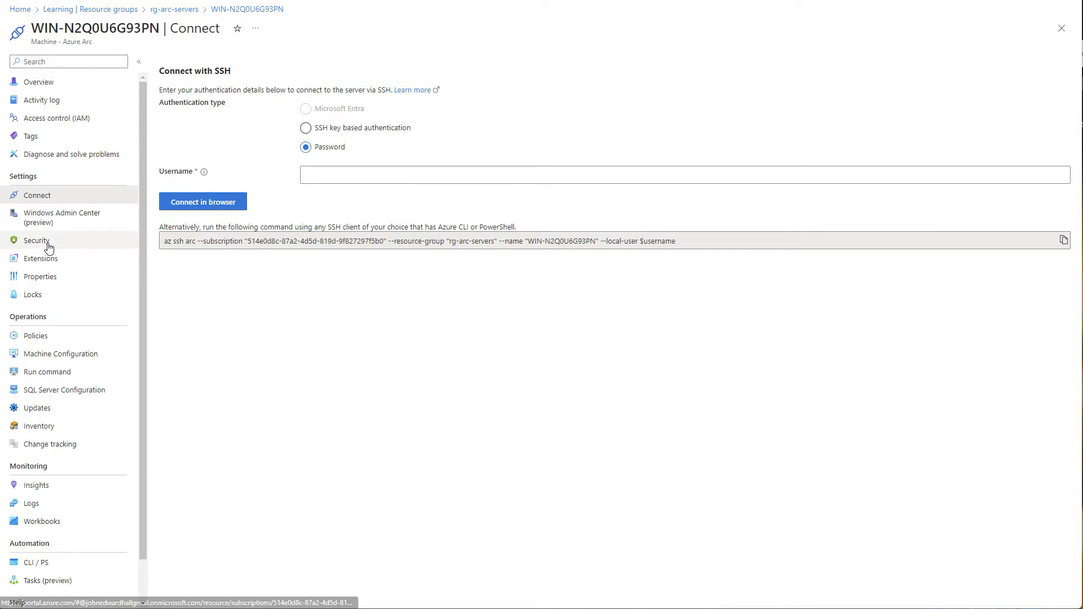
Review the Arc machine's Security page (0 recommendations, 0 alerts), then go to its Updates
{"action": "left_click", "coordinate": [37, 240]}
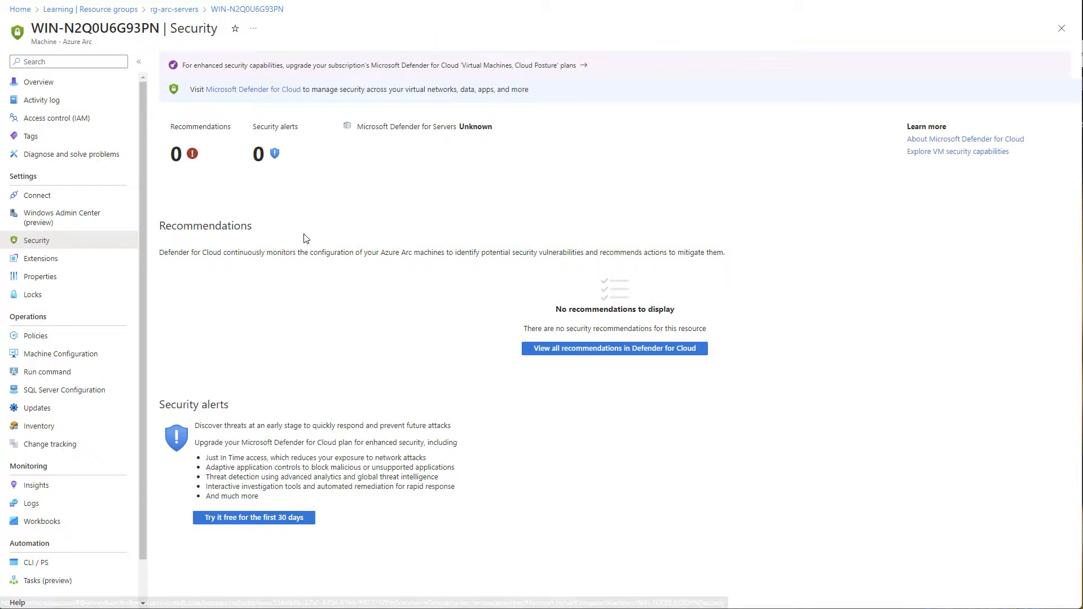
{"action": "mouse_move", "coordinate": [263, 164]}
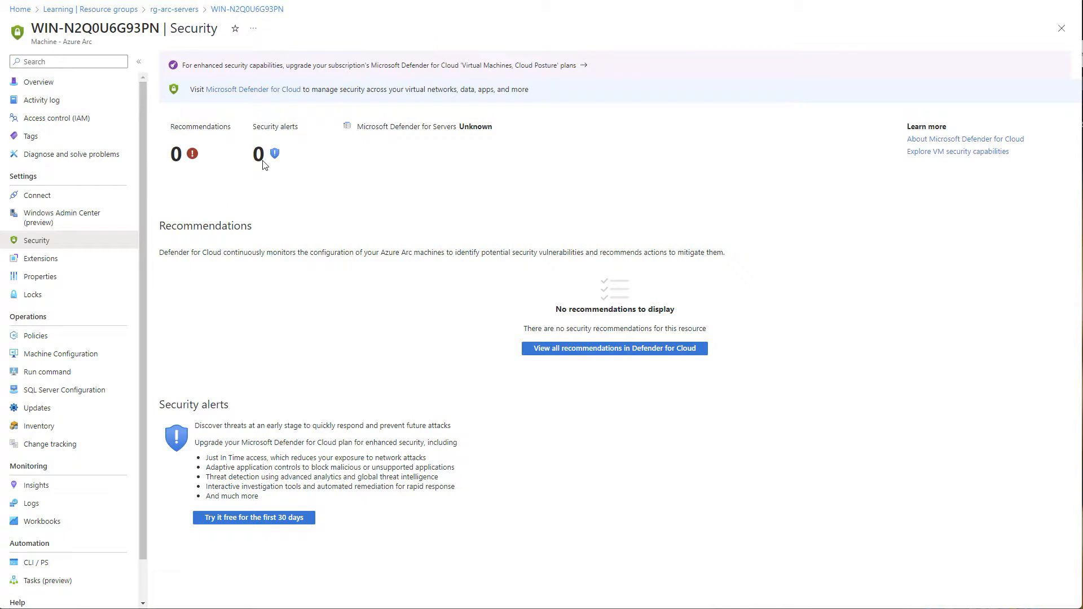
{"action": "mouse_move", "coordinate": [280, 320]}
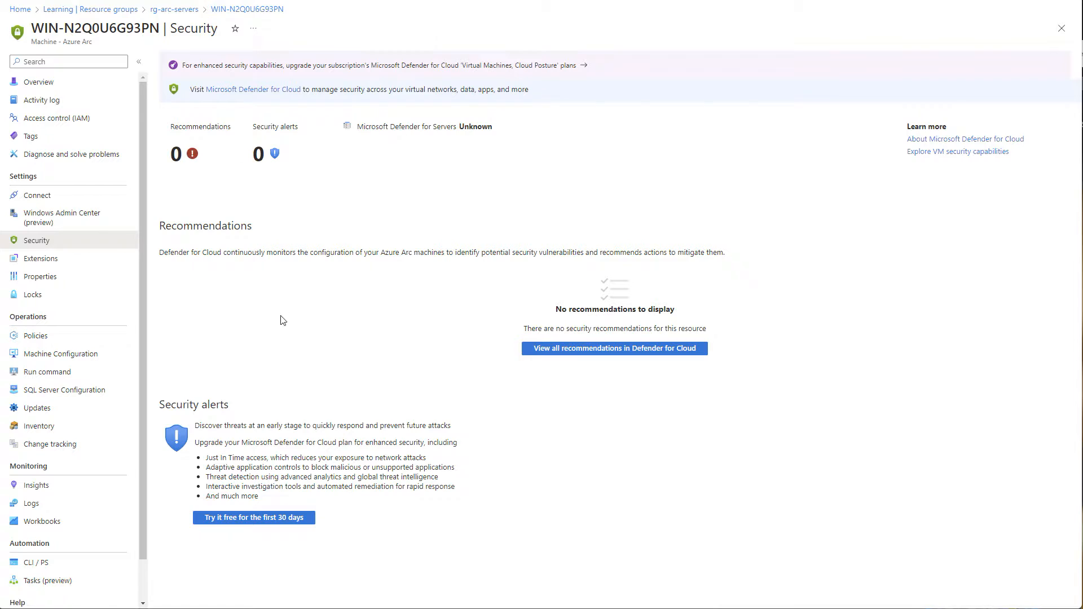
{"action": "mouse_move", "coordinate": [203, 455]}
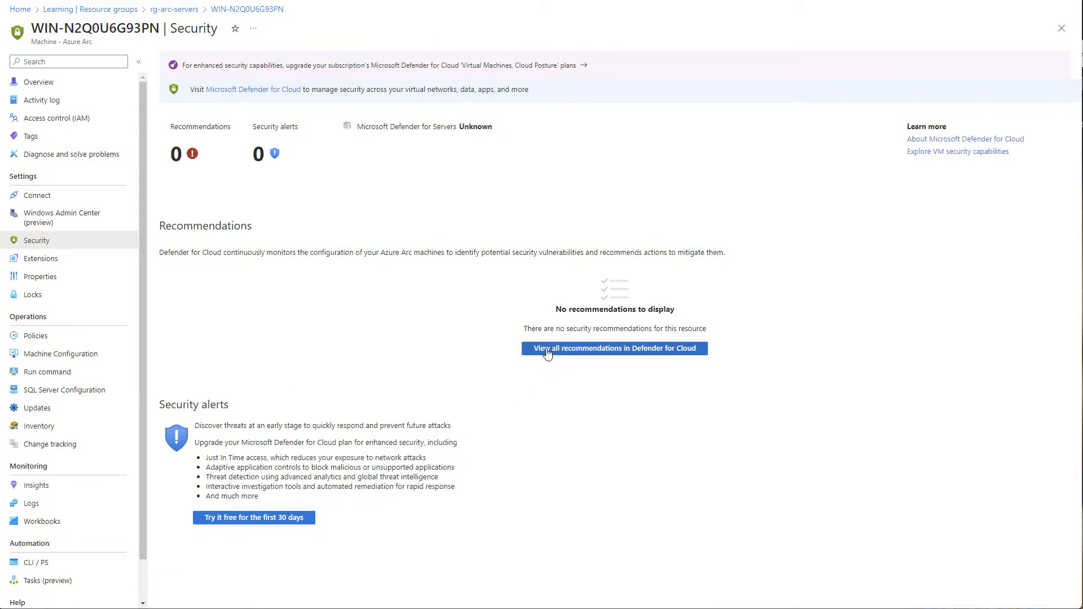
{"action": "mouse_move", "coordinate": [307, 263]}
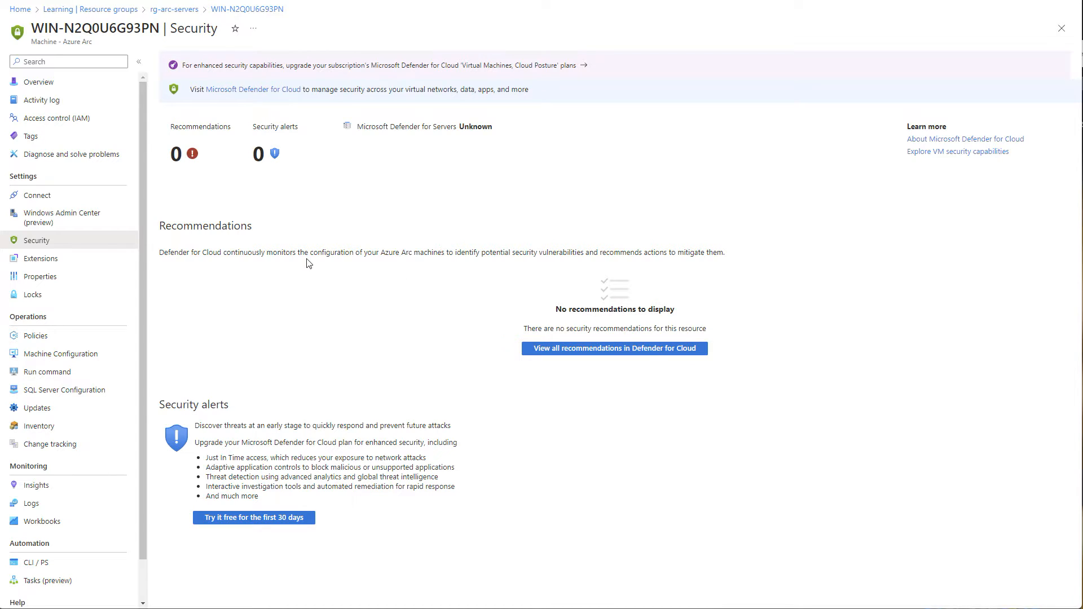
{"action": "mouse_move", "coordinate": [52, 217]}
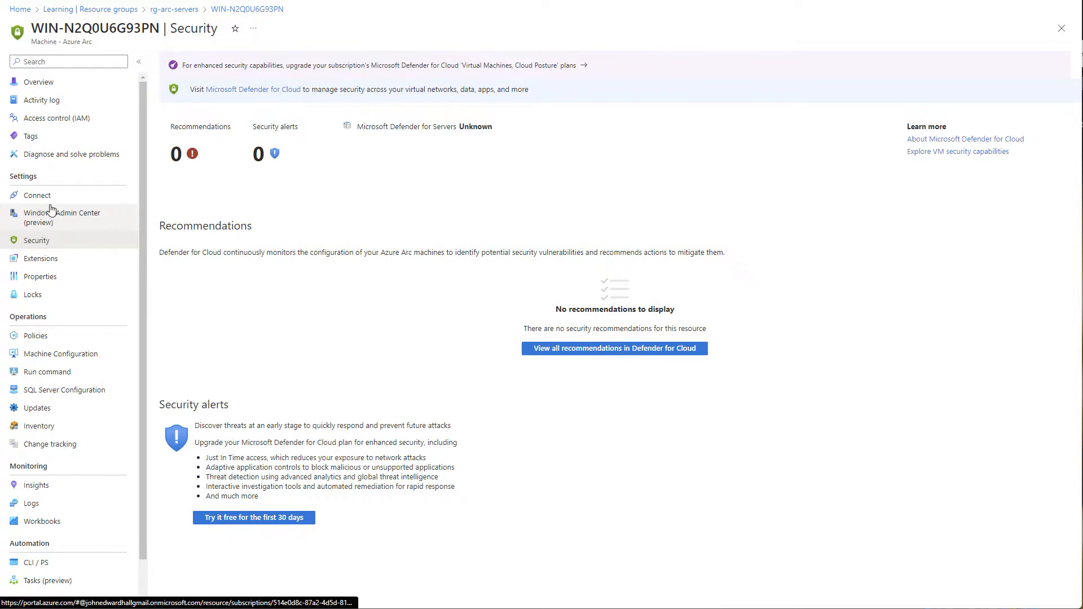
{"action": "left_click", "coordinate": [35, 408]}
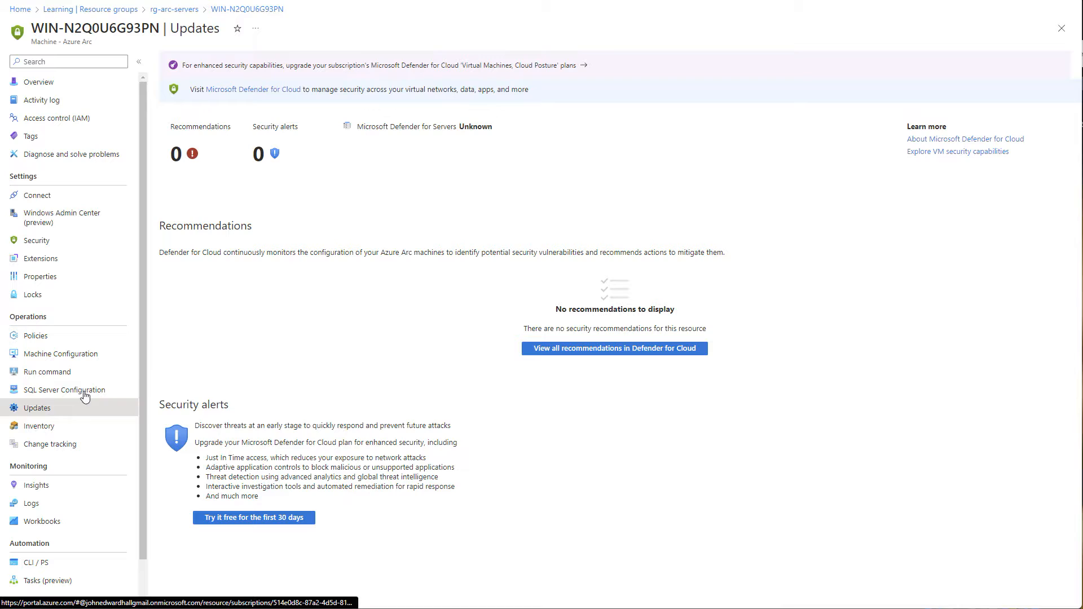
View the update History with one in-progress assessment and the empty Scheduling tab
{"action": "left_click", "coordinate": [36, 408]}
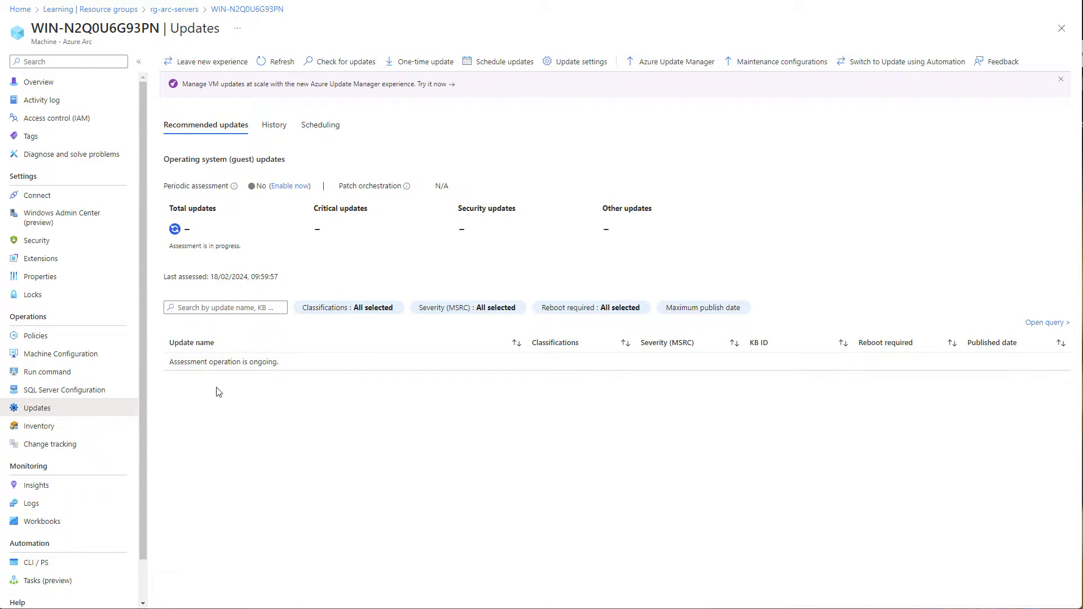
{"action": "mouse_move", "coordinate": [313, 375]}
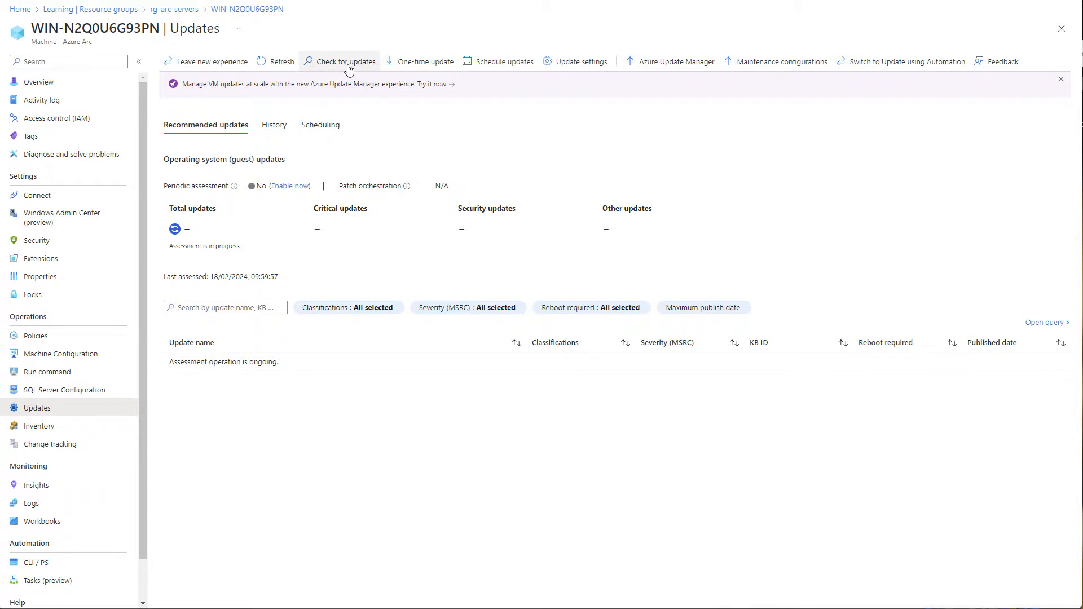
{"action": "mouse_move", "coordinate": [655, 62]}
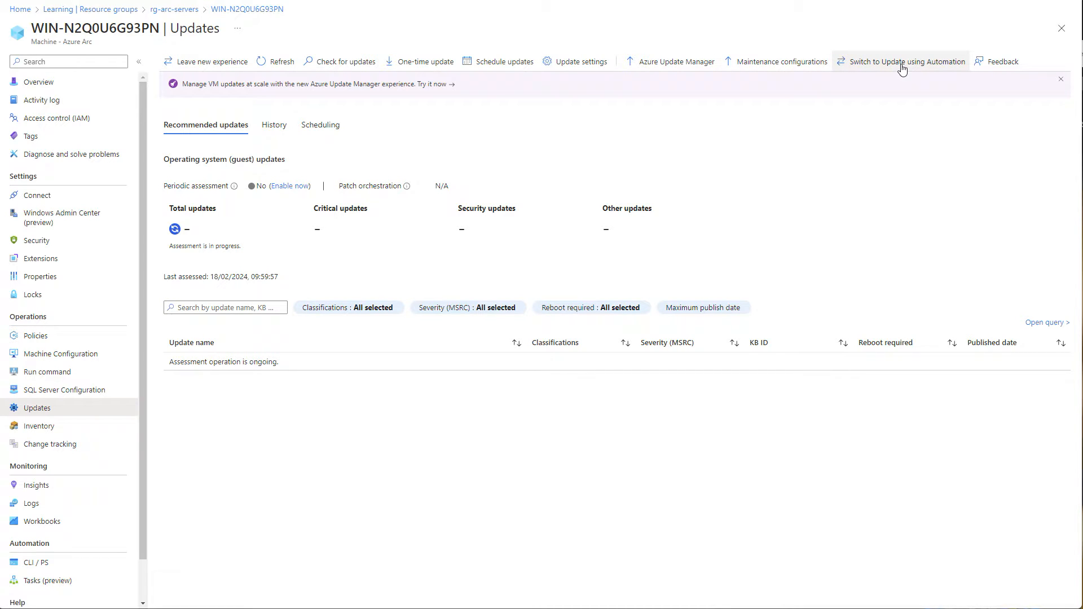
{"action": "mouse_move", "coordinate": [901, 62]}
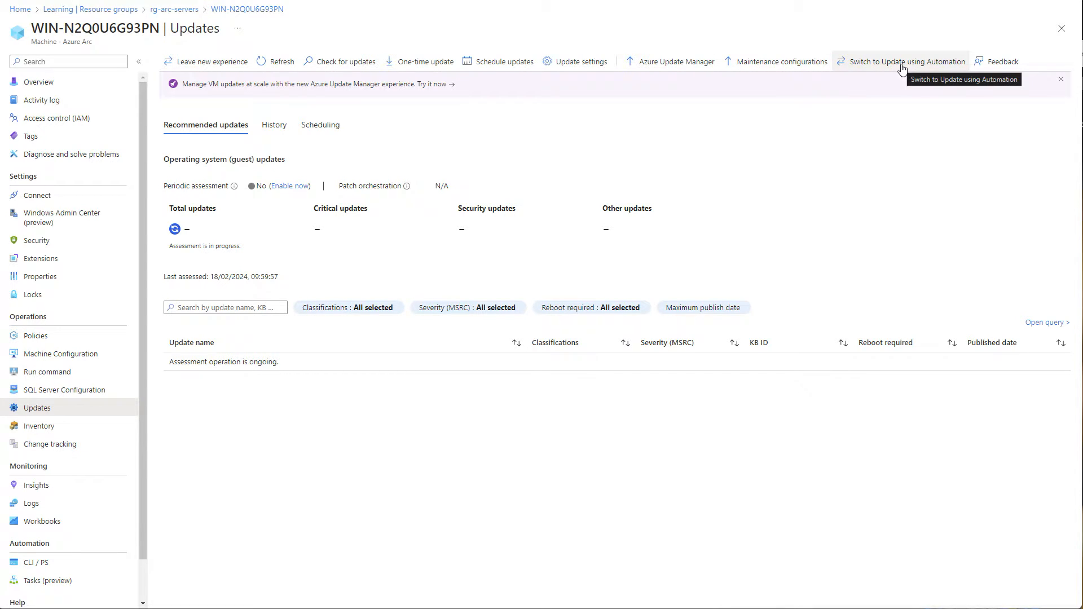
{"action": "mouse_move", "coordinate": [270, 93]}
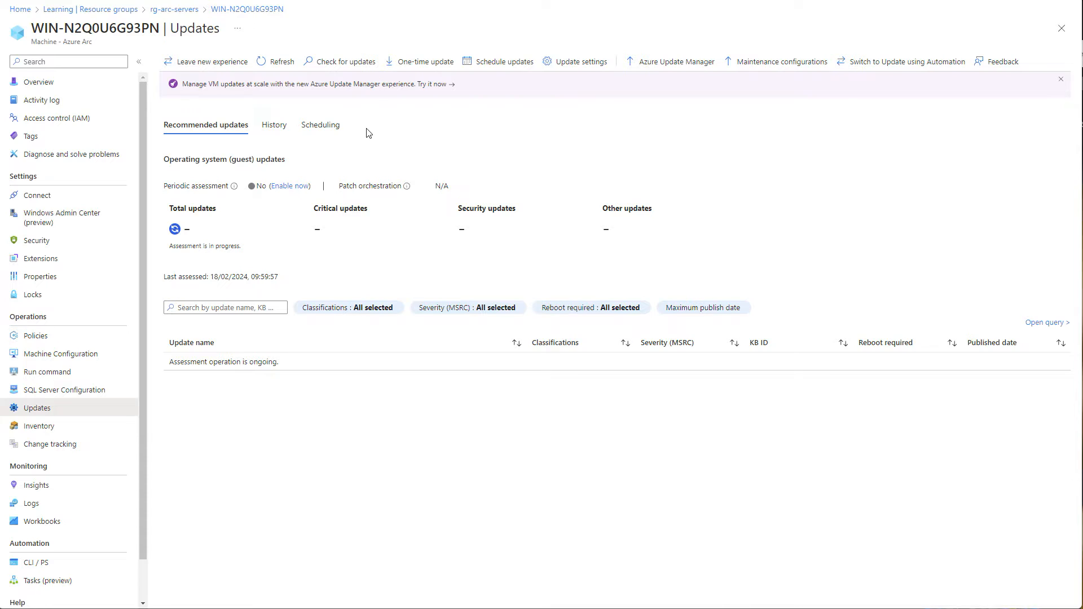
{"action": "left_click", "coordinate": [273, 125]}
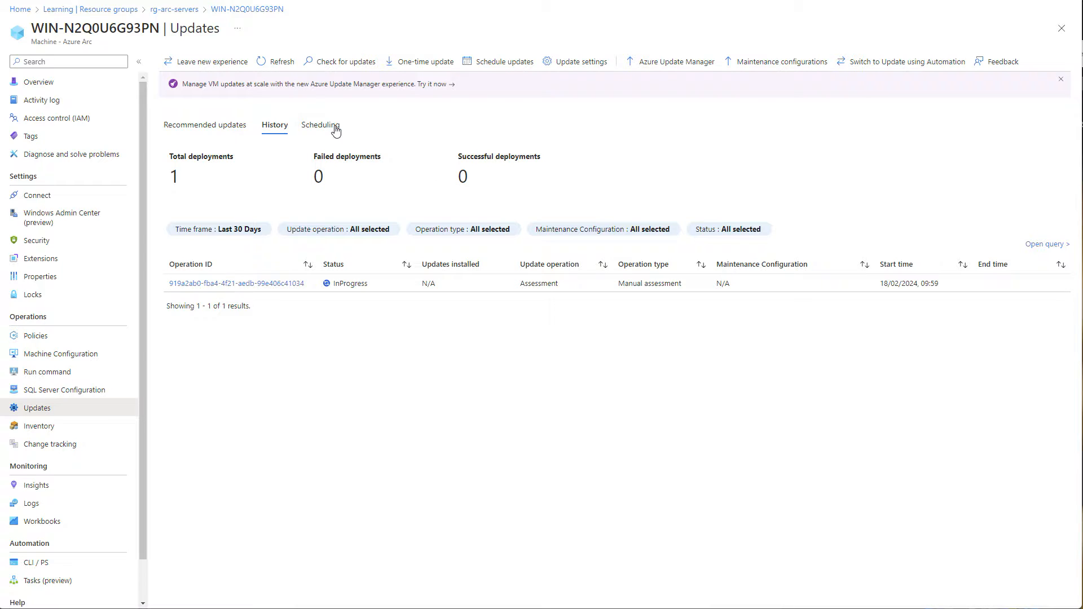
{"action": "left_click", "coordinate": [320, 125]}
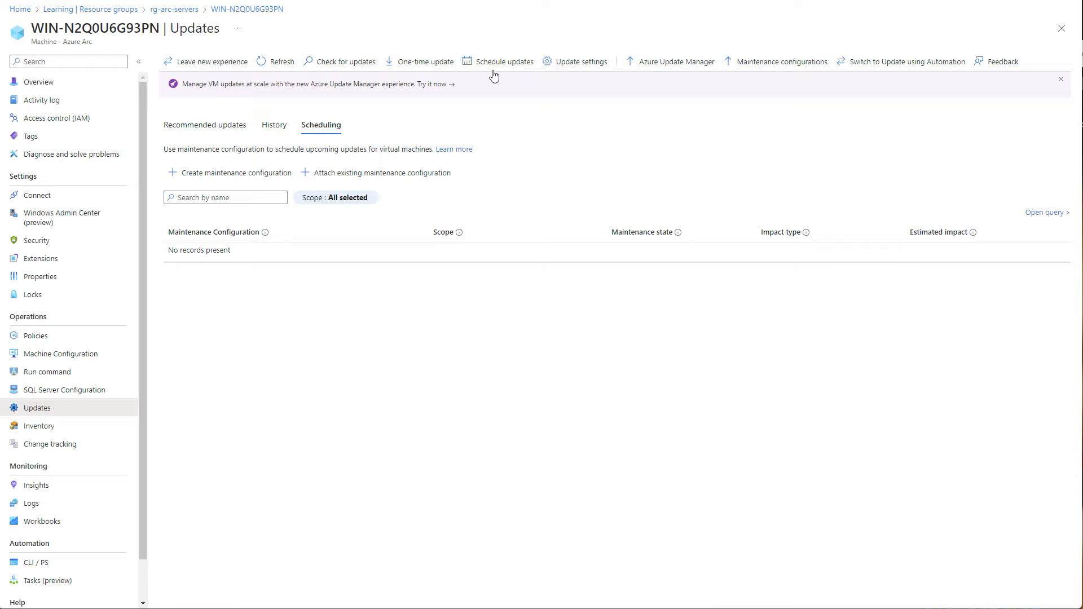
Start a maintenance configuration named weekly with Guest scope and reboot if required
{"action": "left_click", "coordinate": [235, 172]}
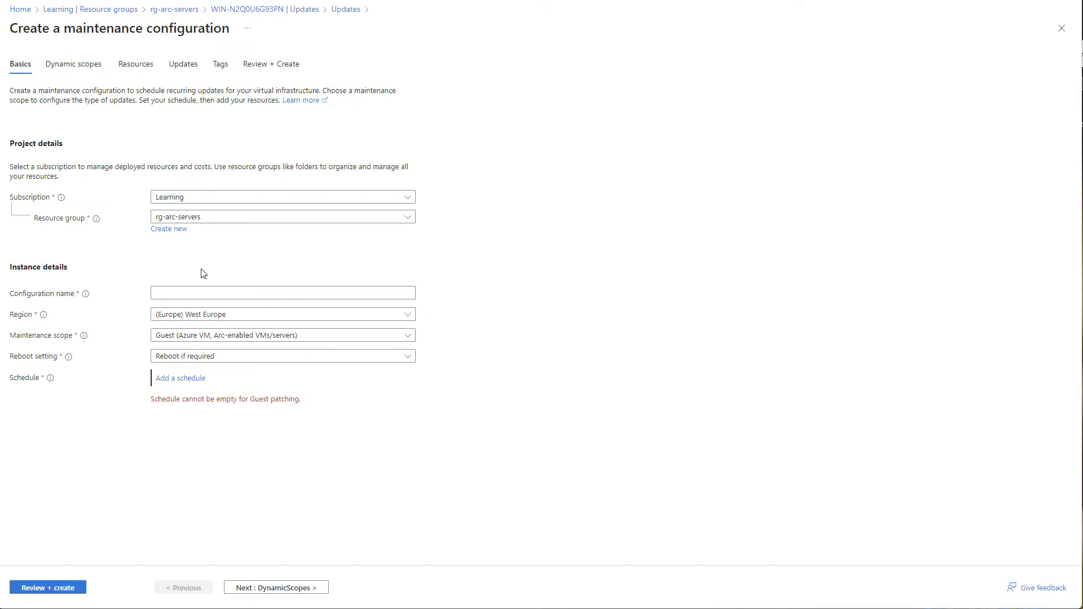
{"action": "left_click", "coordinate": [282, 293]}
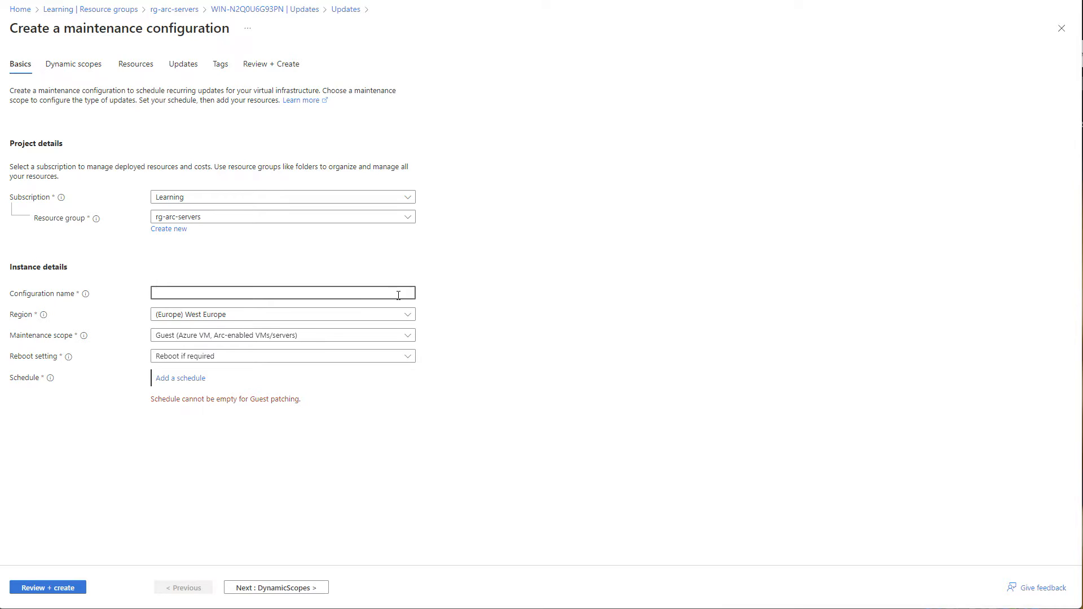
{"action": "type", "text": "weekly"}
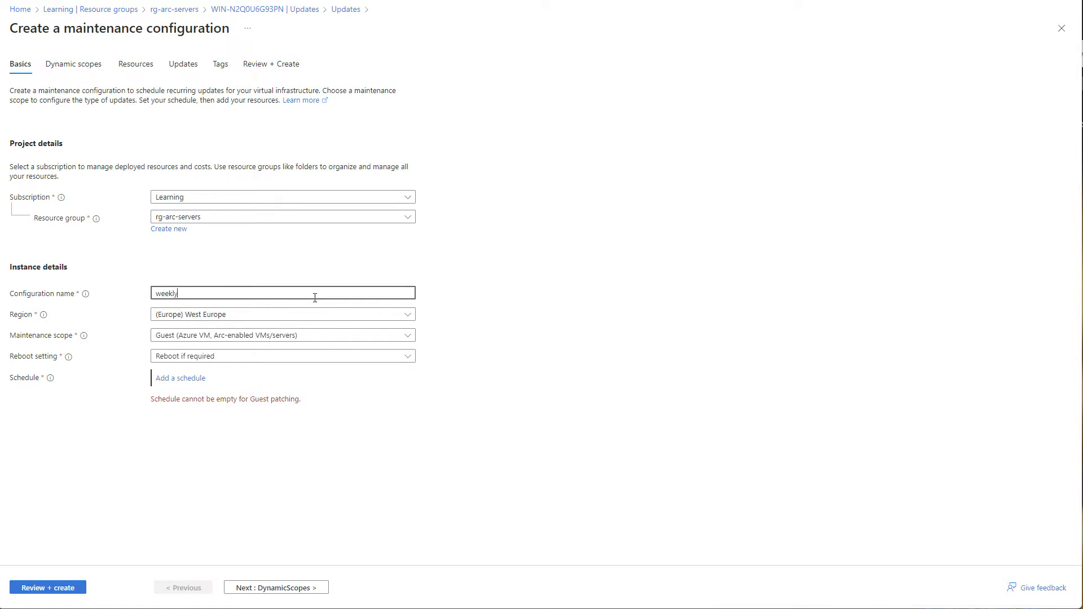
{"action": "left_click", "coordinate": [282, 335]}
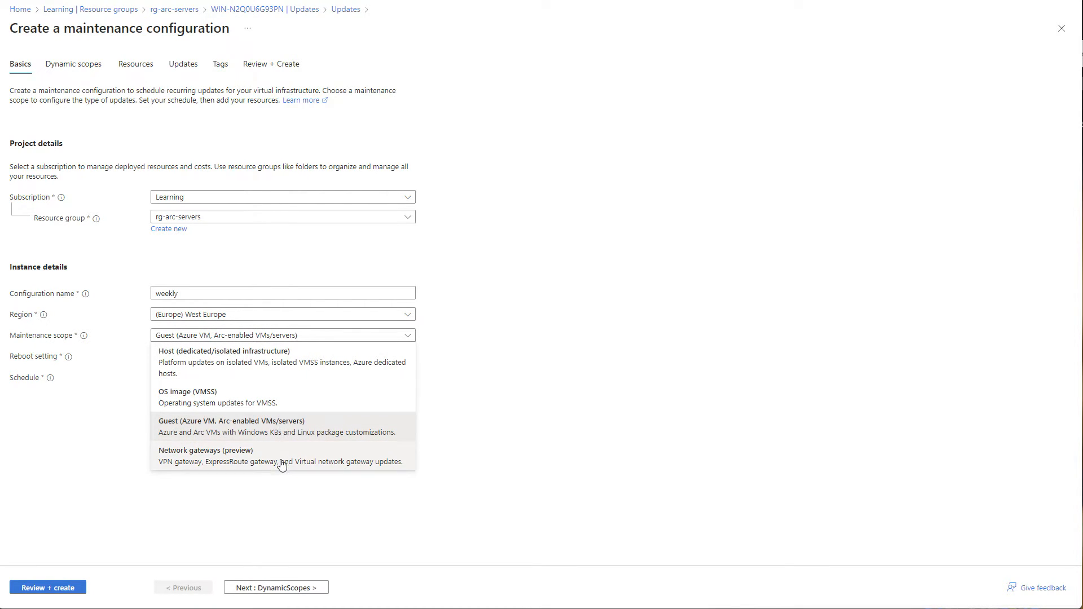
{"action": "mouse_move", "coordinate": [228, 434]}
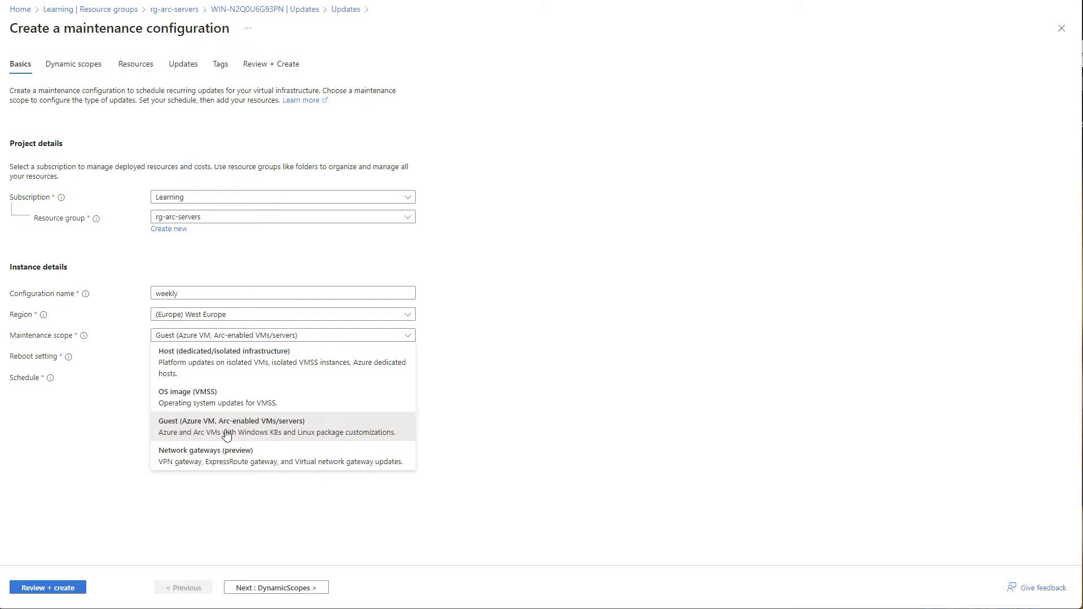
{"action": "left_click", "coordinate": [232, 426]}
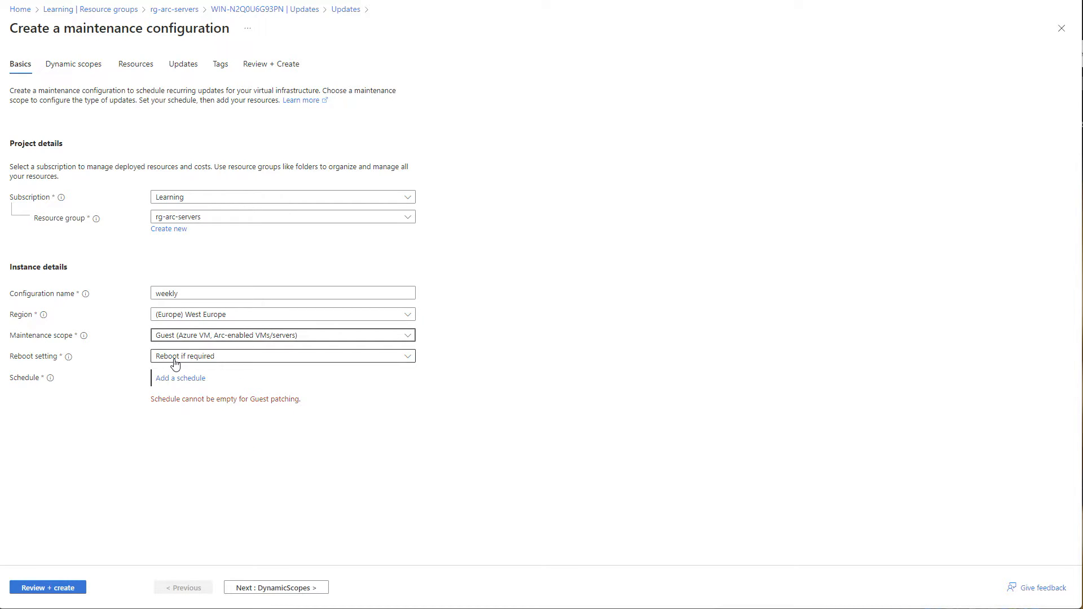
{"action": "left_click", "coordinate": [282, 356]}
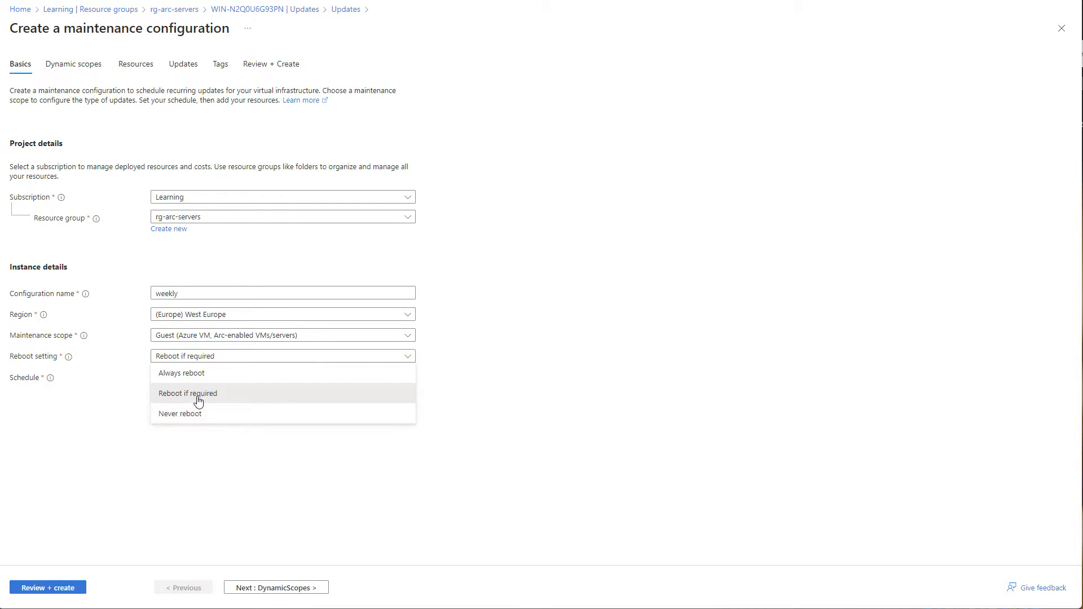
{"action": "left_click", "coordinate": [188, 393]}
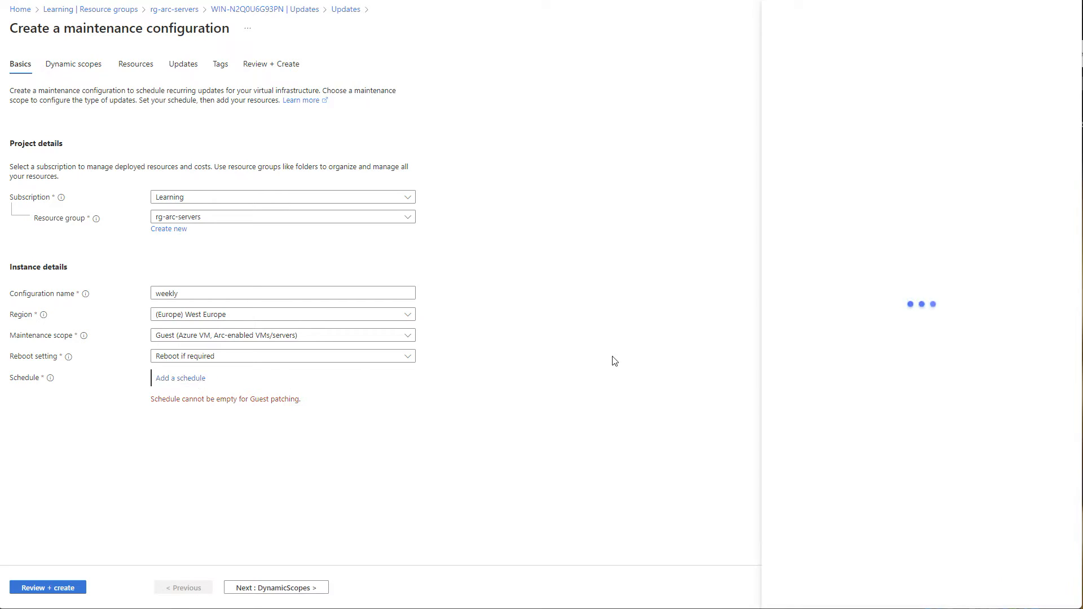
Set the schedule to repeat every 1 week on Saturday with no end date
{"action": "left_click", "coordinate": [181, 378]}
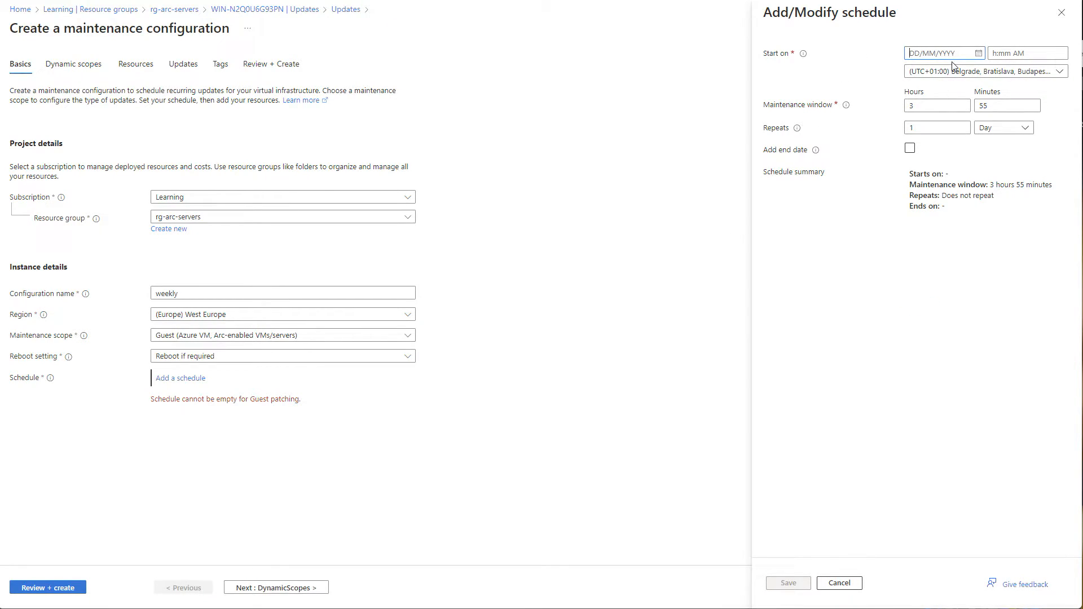
{"action": "mouse_move", "coordinate": [853, 102]}
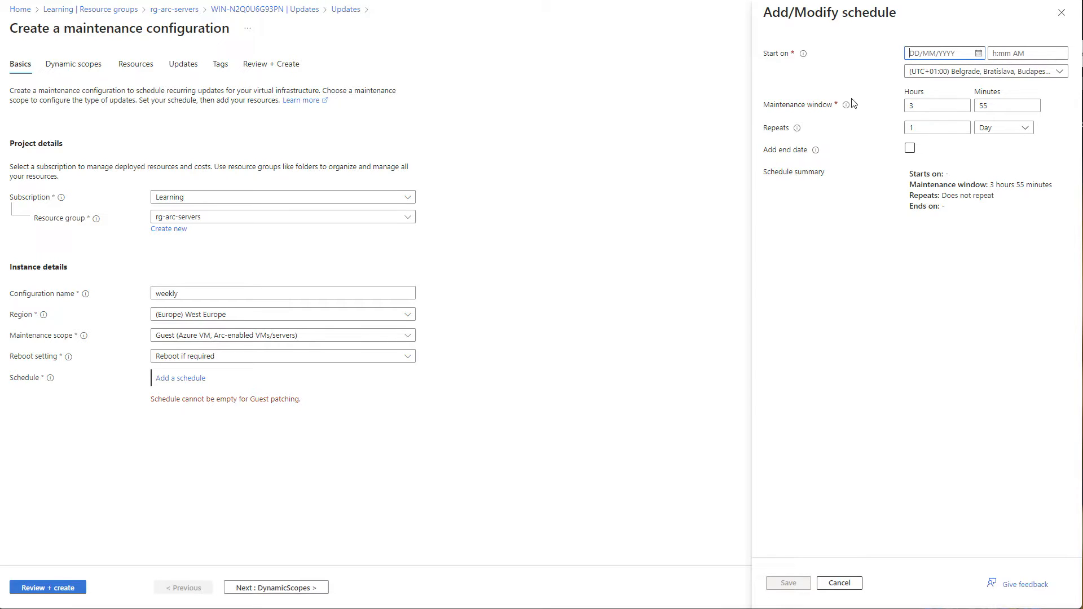
{"action": "left_click", "coordinate": [1008, 105]}
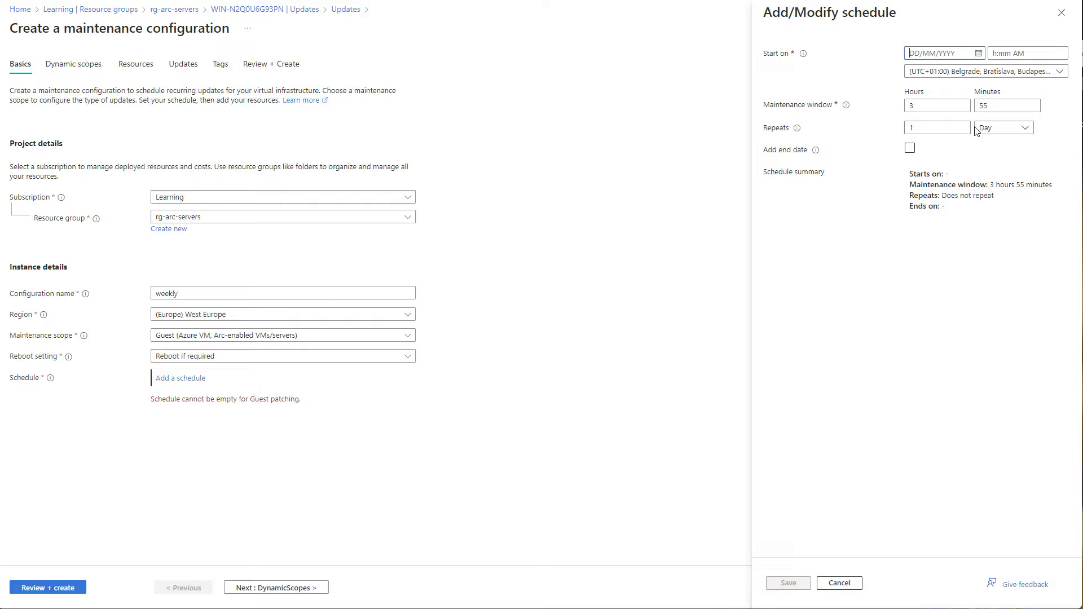
{"action": "left_click", "coordinate": [1003, 127]}
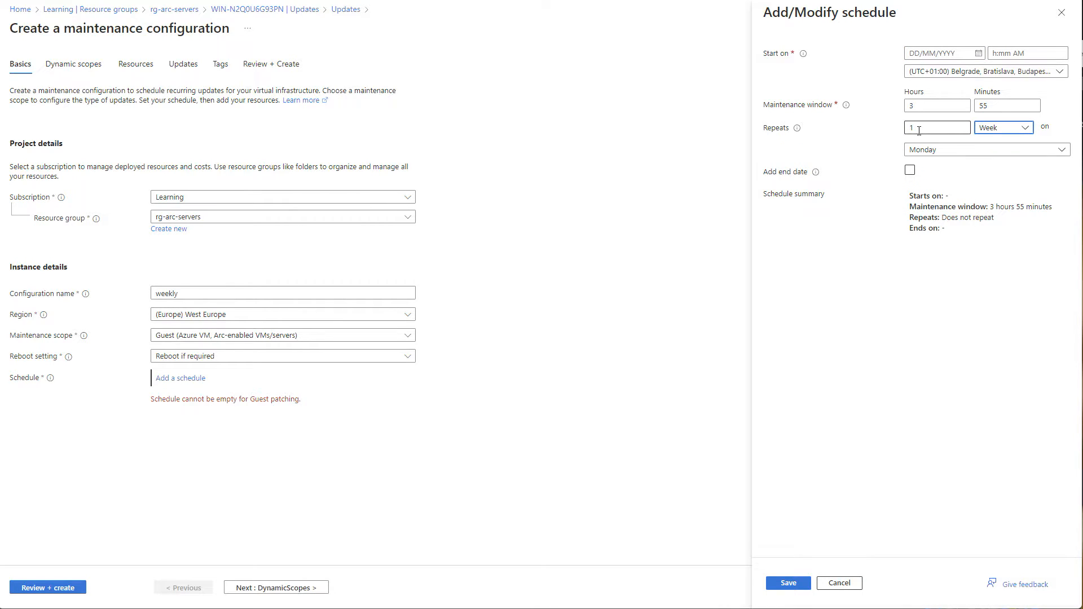
{"action": "left_click", "coordinate": [985, 149]}
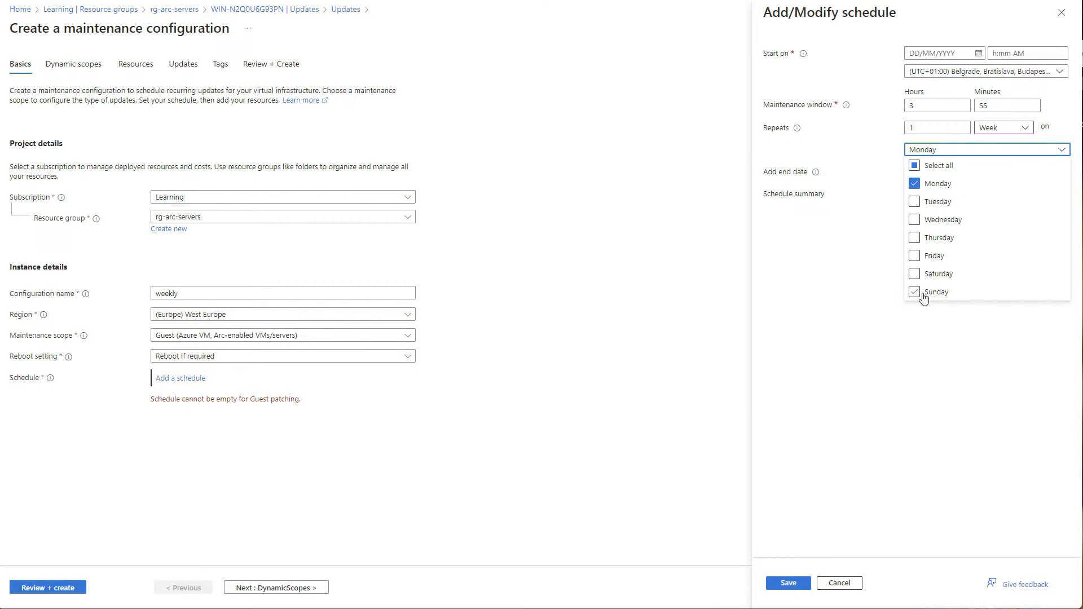
{"action": "left_click", "coordinate": [915, 273]}
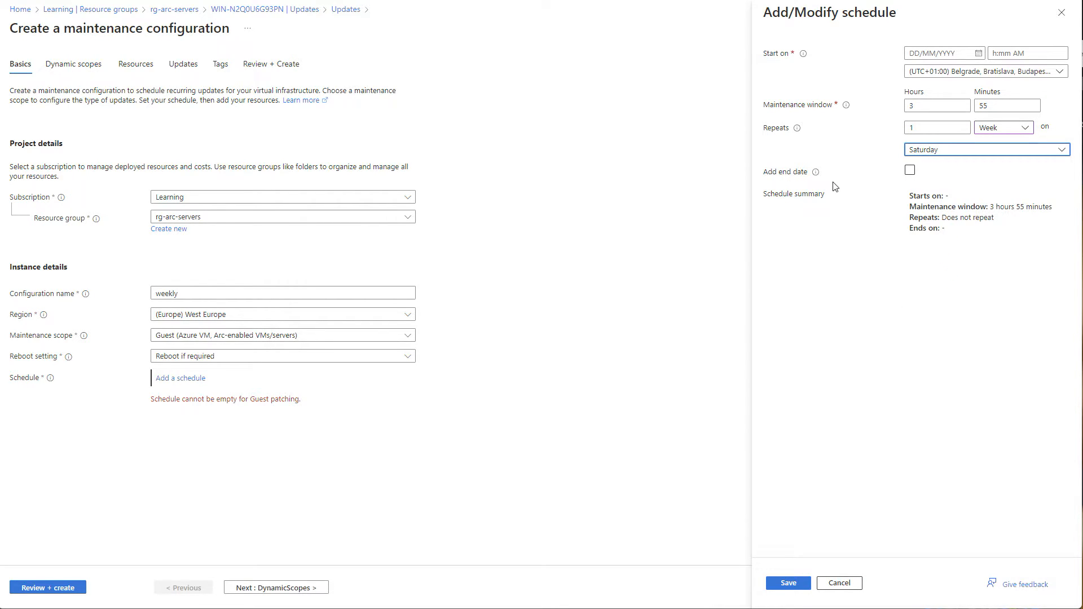
{"action": "left_click", "coordinate": [910, 170]}
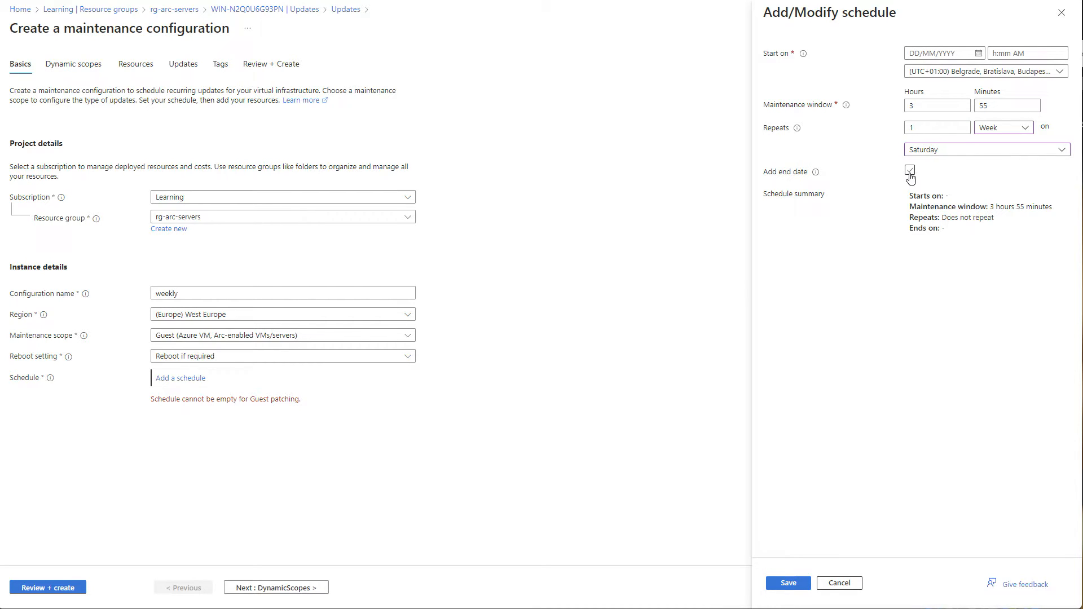
{"action": "left_click", "coordinate": [910, 169]}
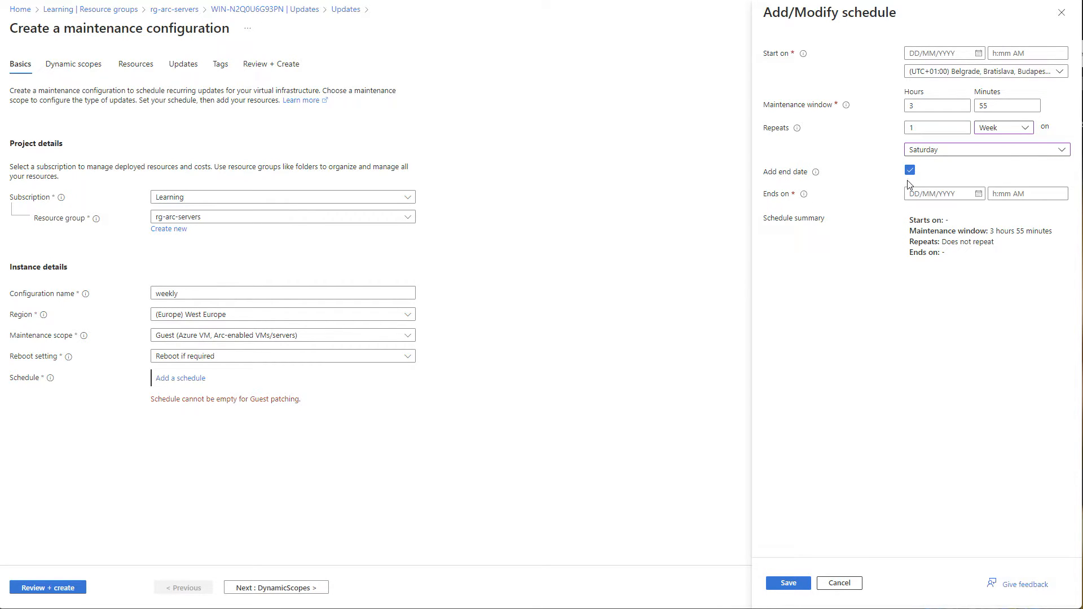
{"action": "left_click", "coordinate": [910, 169]}
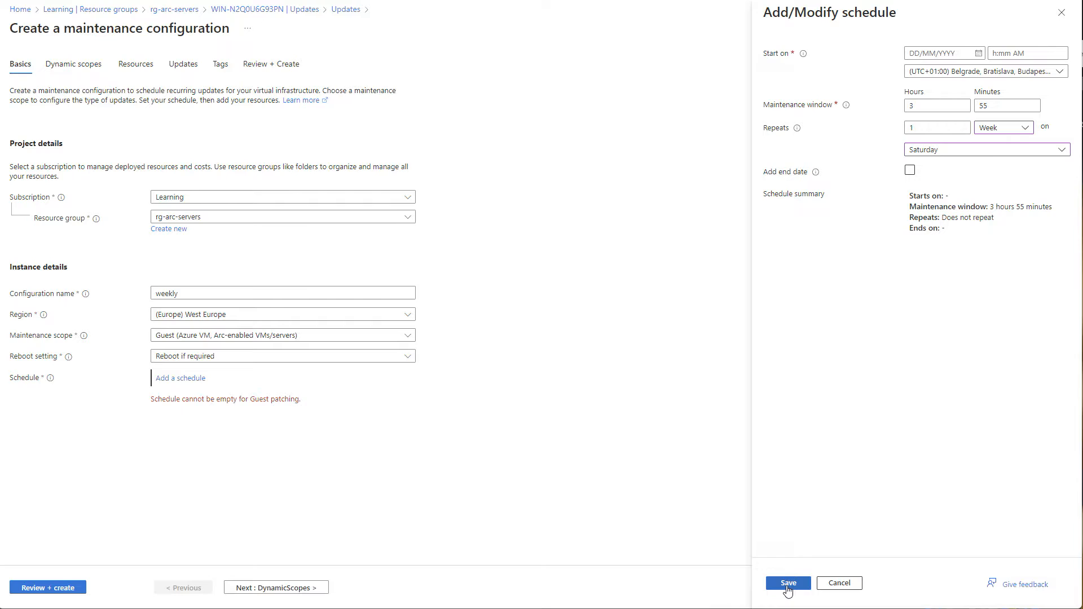
Set the schedule start date to February 25, 2024 and save it
{"action": "left_click", "coordinate": [787, 582]}
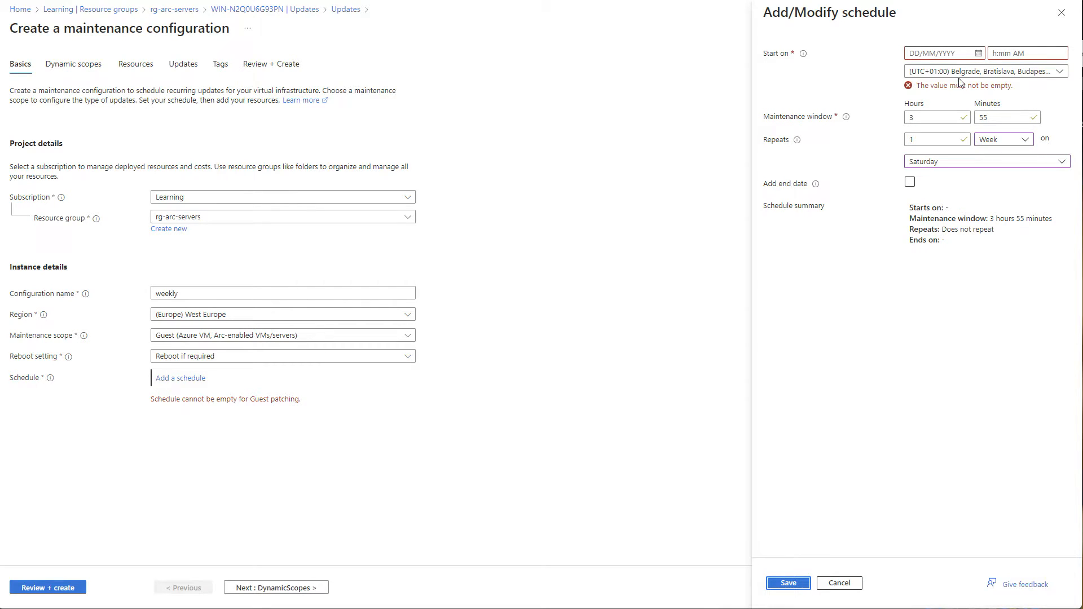
{"action": "left_click", "coordinate": [940, 52]}
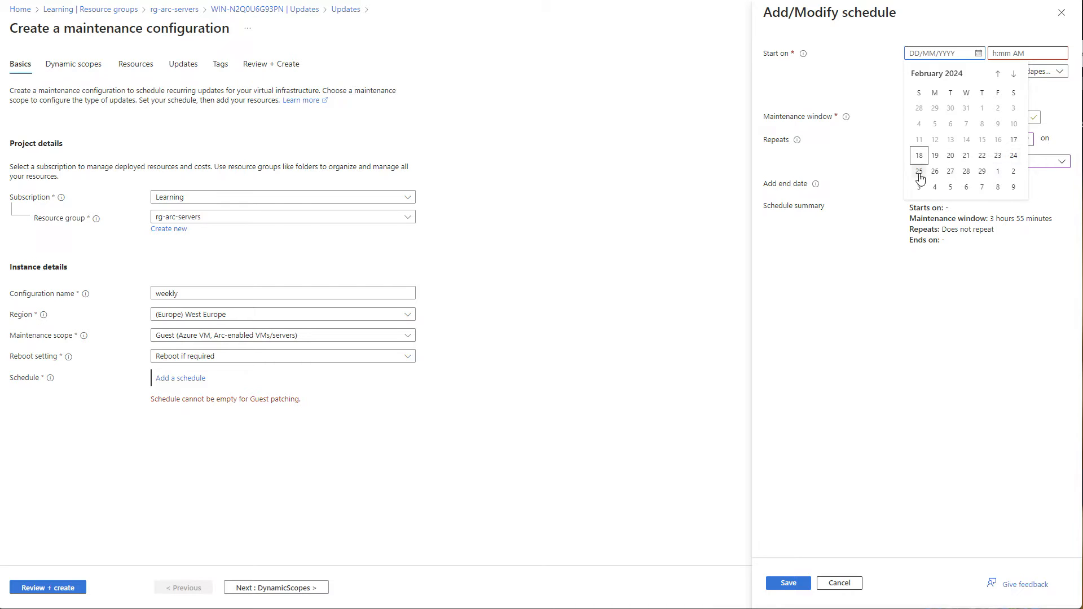
{"action": "left_click", "coordinate": [920, 172]}
{"action": "type", "text": "00:00"}
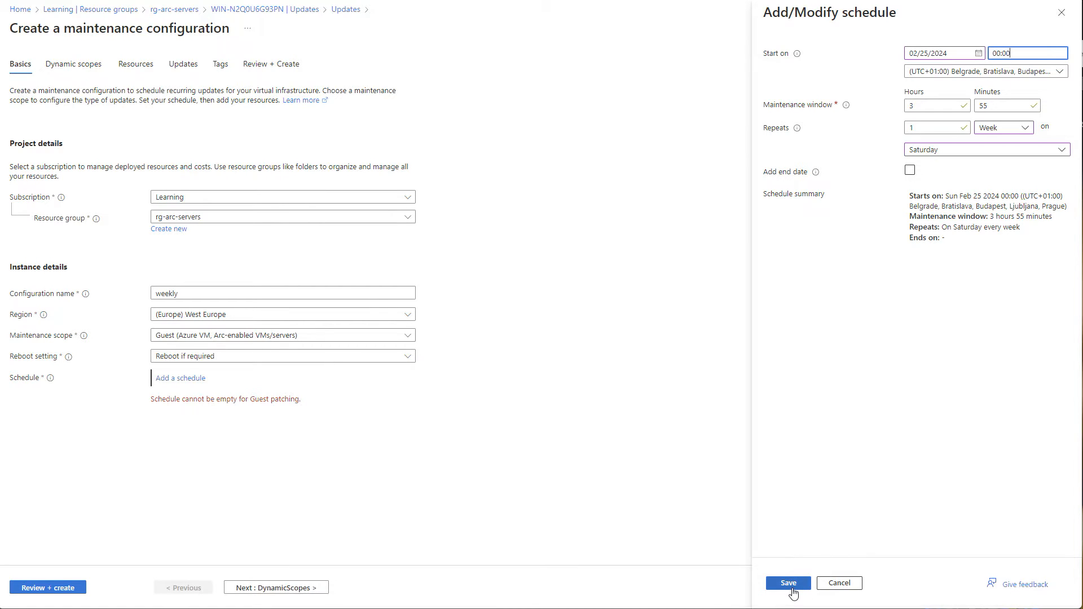
{"action": "left_click", "coordinate": [787, 582]}
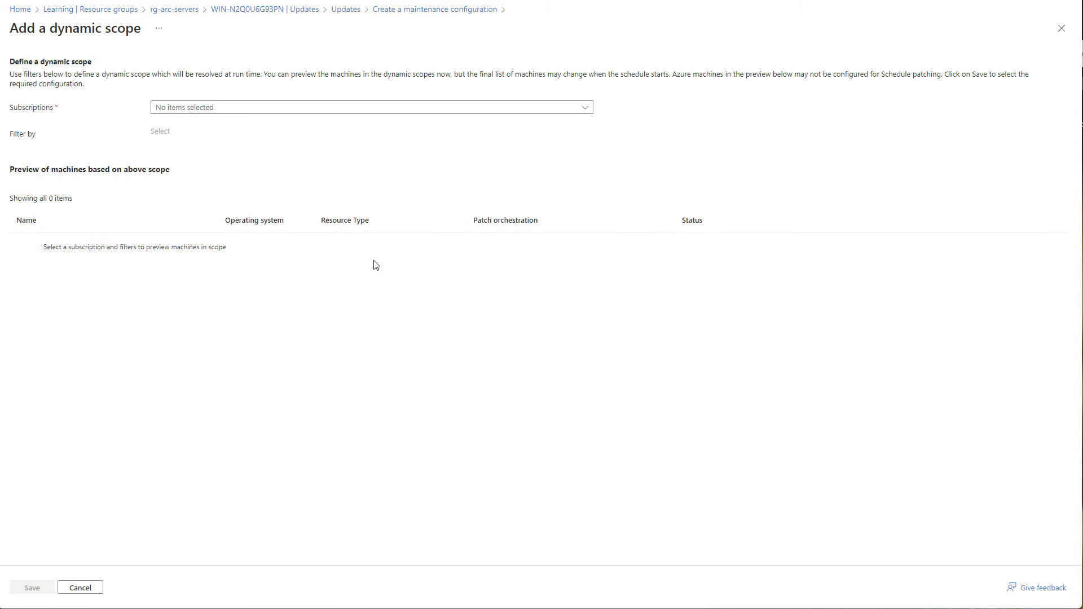
Tick the Learning subscription, check Resources and Updates tabs, and go to Review + Create
{"action": "left_click", "coordinate": [370, 107]}
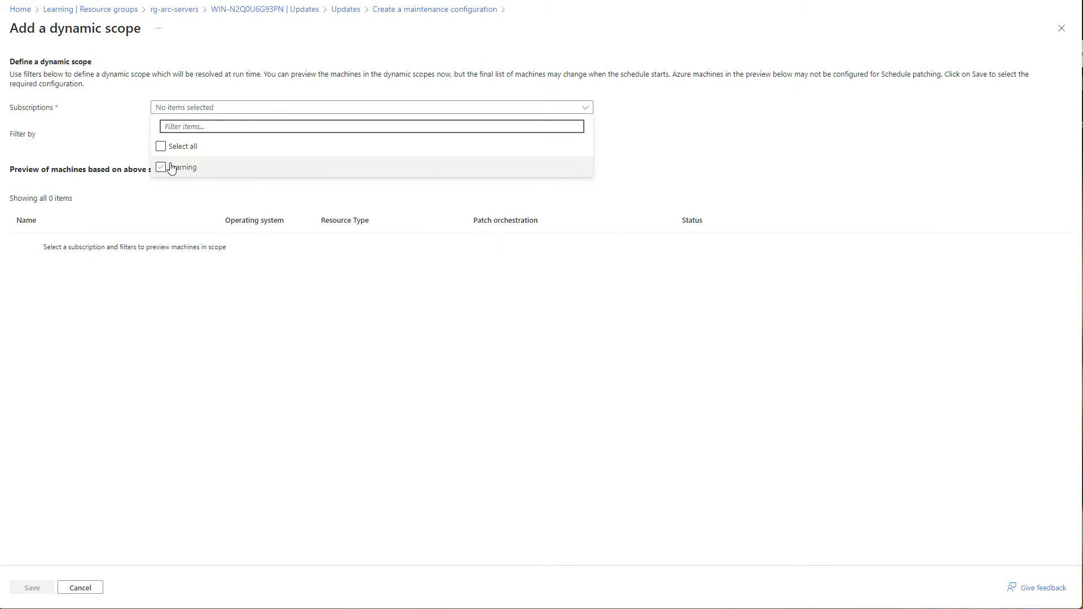
{"action": "left_click", "coordinate": [160, 167]}
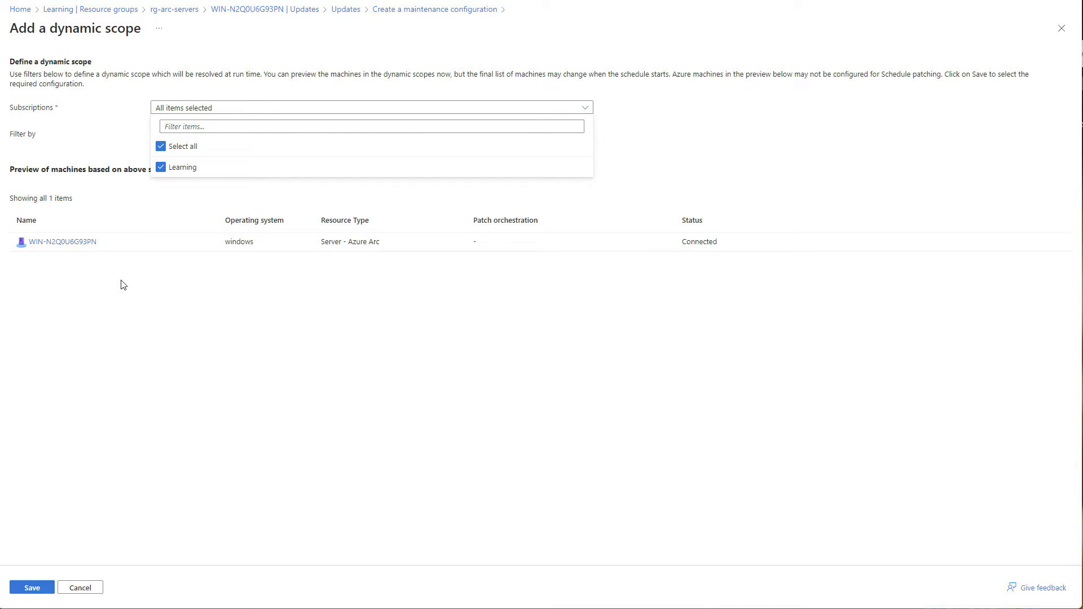
{"action": "left_click", "coordinate": [371, 108]}
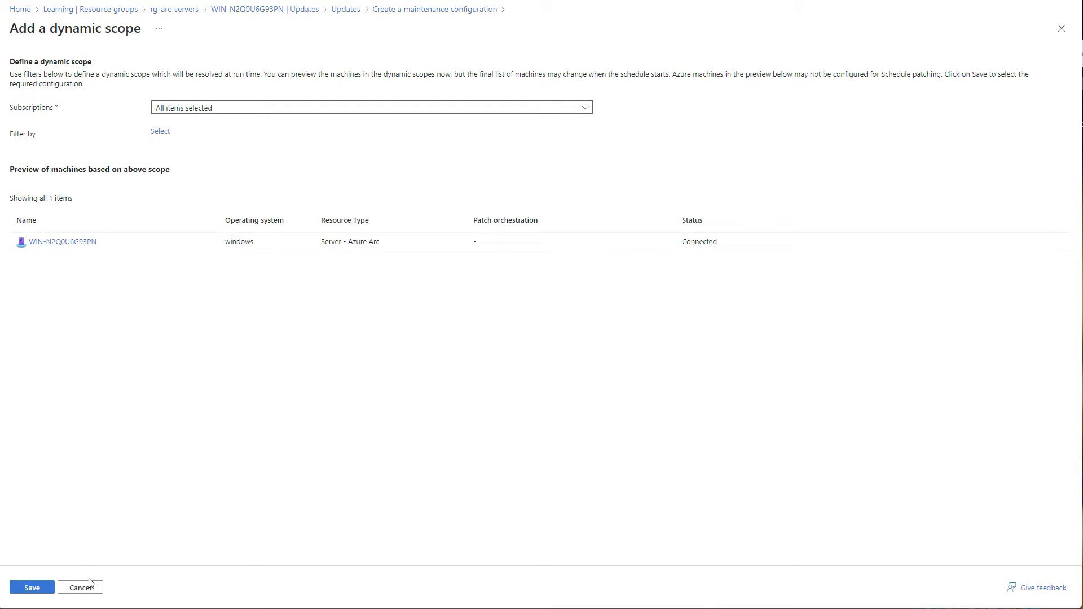
{"action": "mouse_move", "coordinate": [198, 252]}
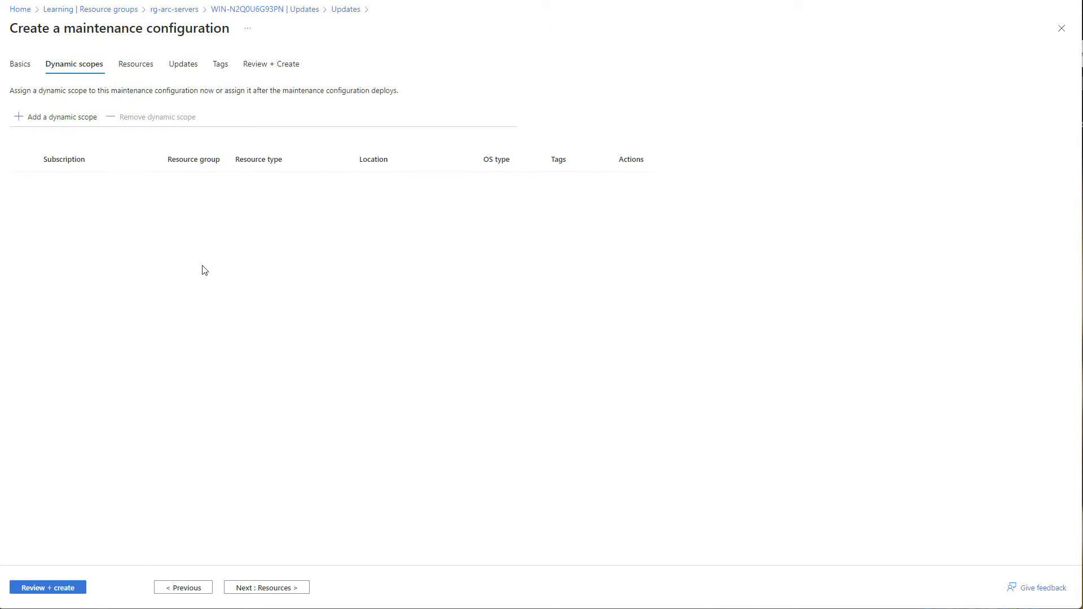
{"action": "left_click", "coordinate": [135, 63]}
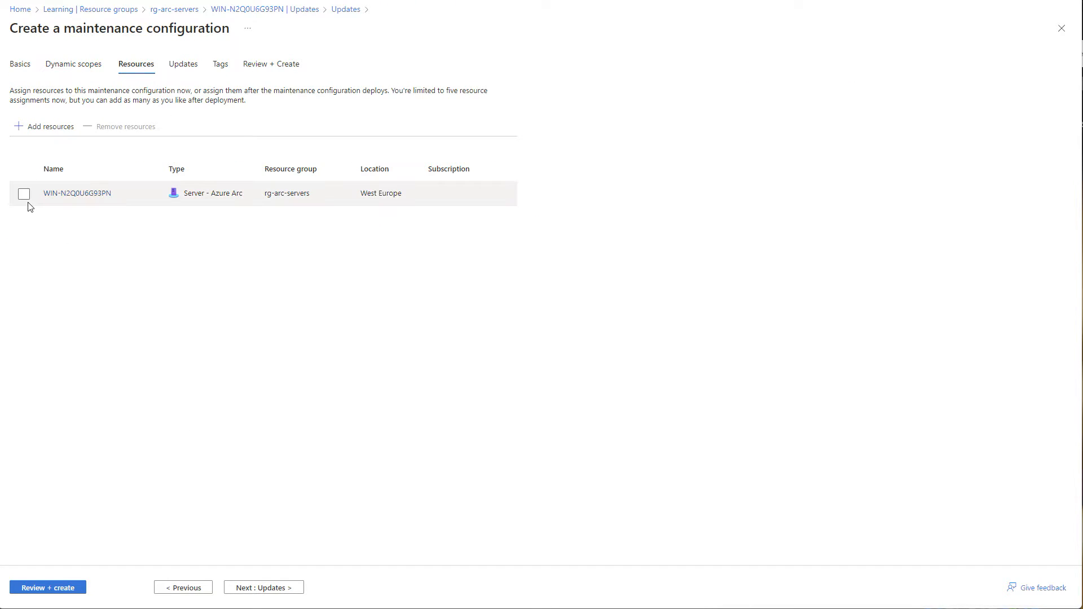
{"action": "left_click", "coordinate": [24, 194]}
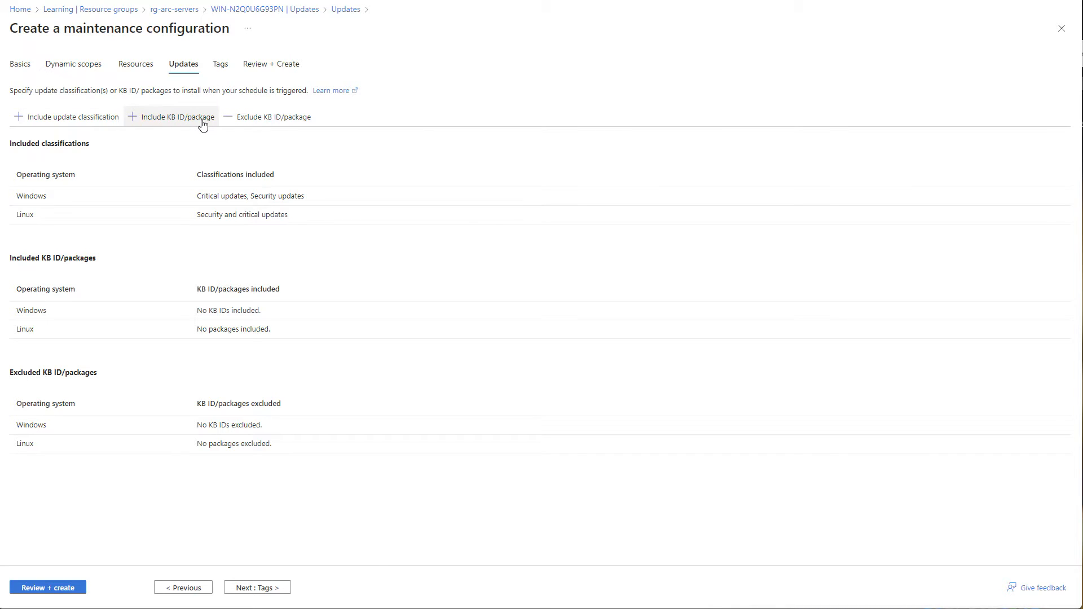
{"action": "mouse_move", "coordinate": [284, 116]}
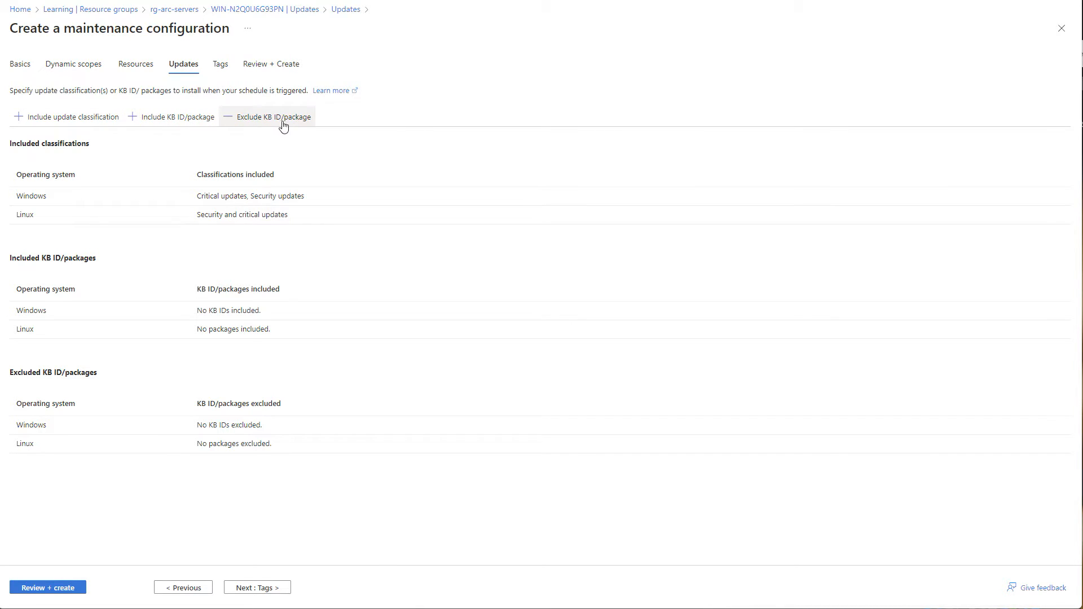
{"action": "left_click", "coordinate": [272, 63]}
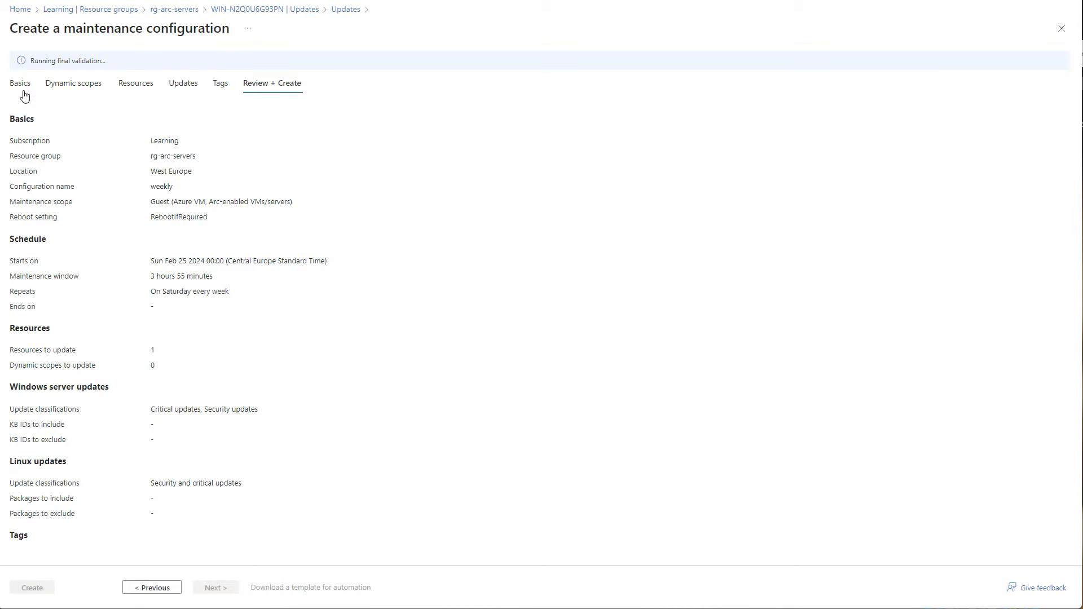
Create the weekly maintenance configuration, follow its deployment, and return to rg-arc-servers
{"action": "left_click", "coordinate": [20, 83]}
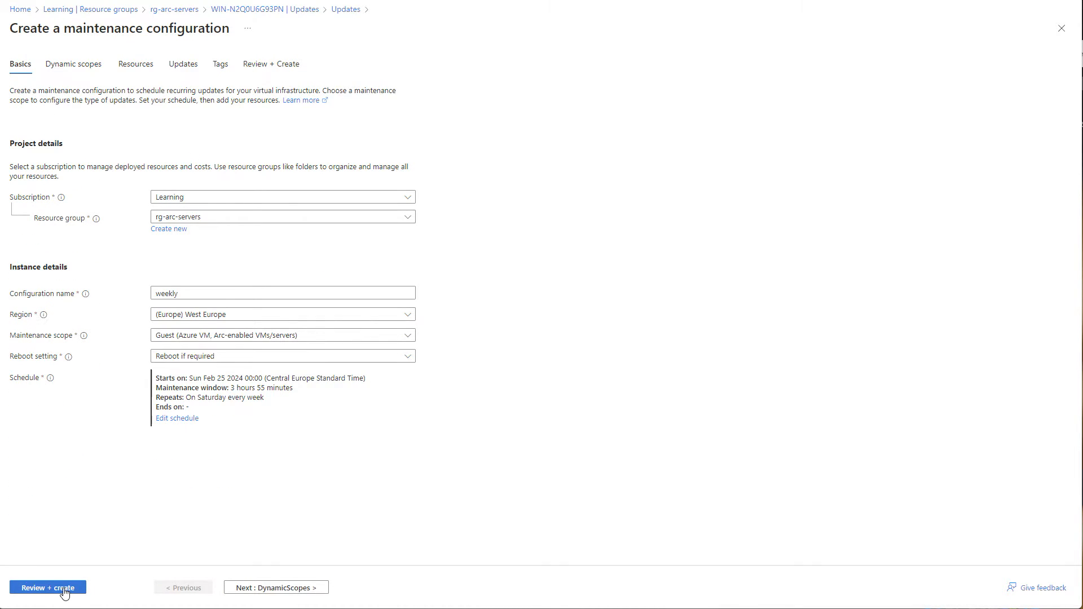
{"action": "left_click", "coordinate": [46, 588]}
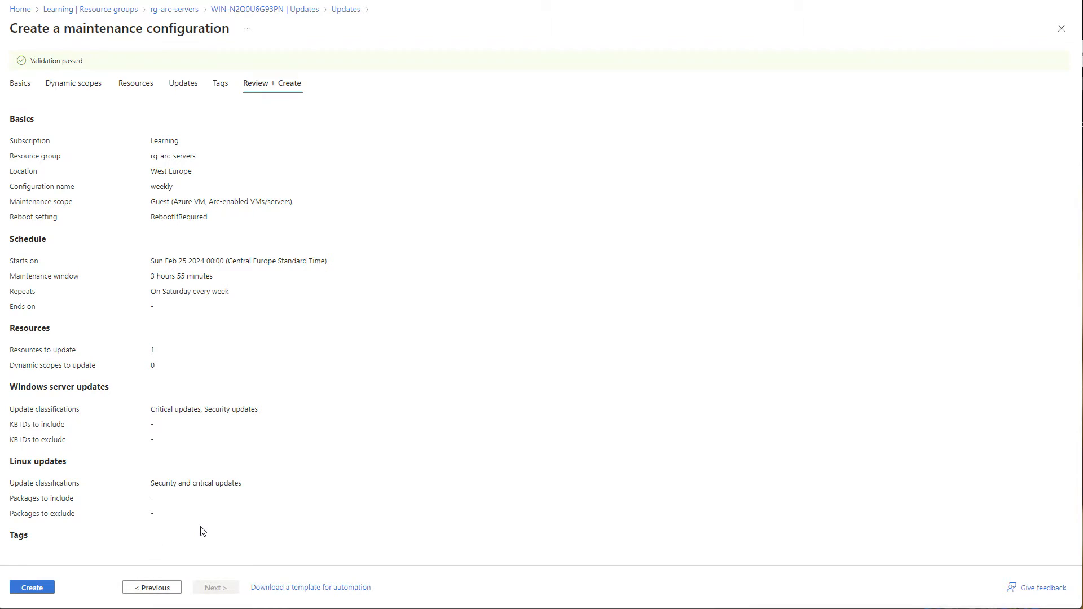
{"action": "left_click", "coordinate": [32, 588]}
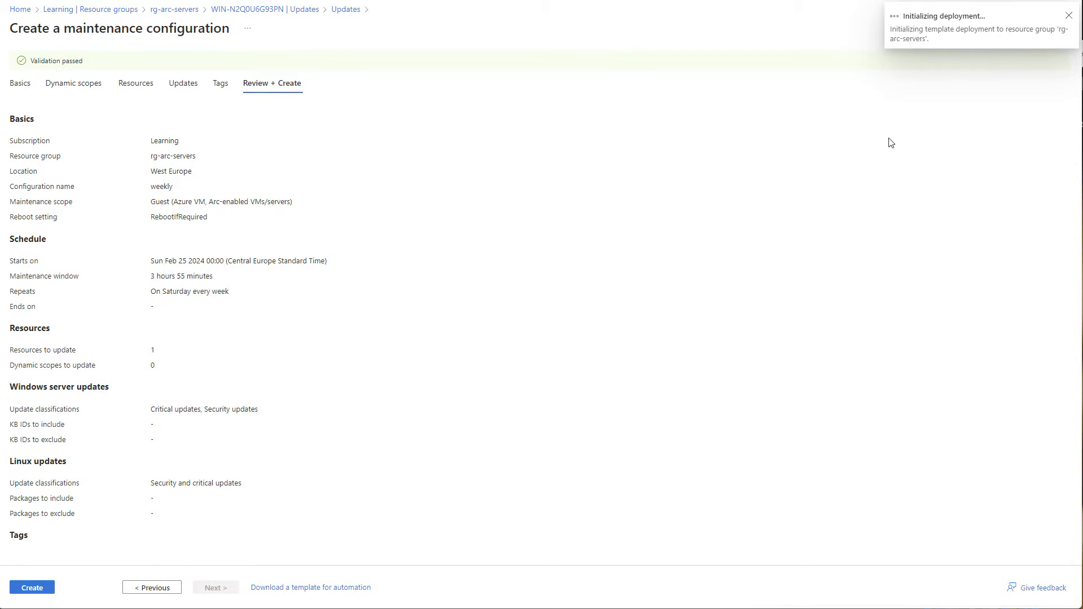
{"action": "left_click", "coordinate": [31, 588]}
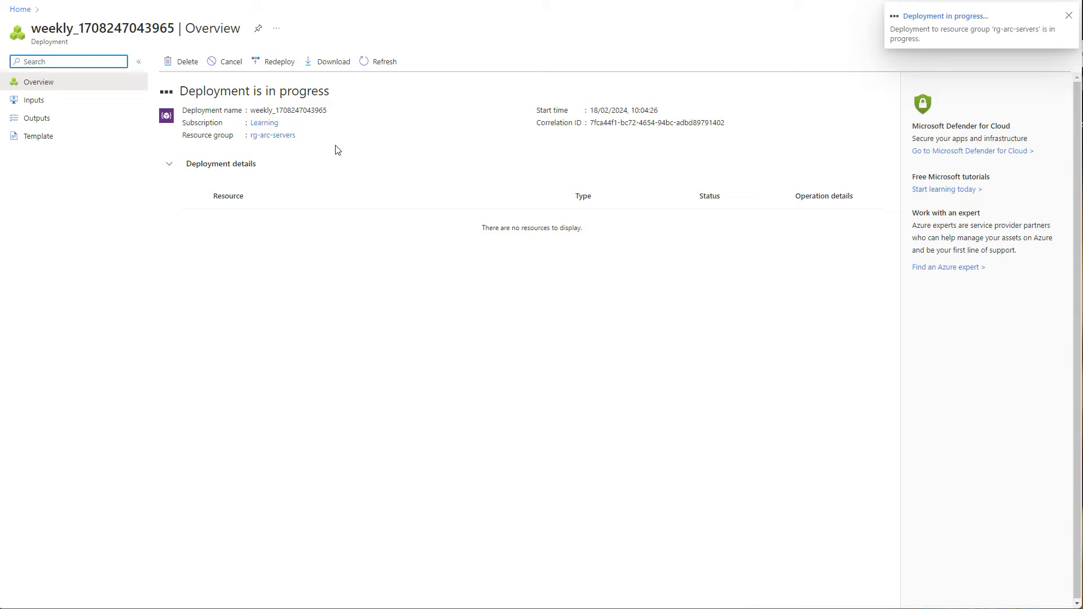
{"action": "left_click", "coordinate": [1069, 16]}
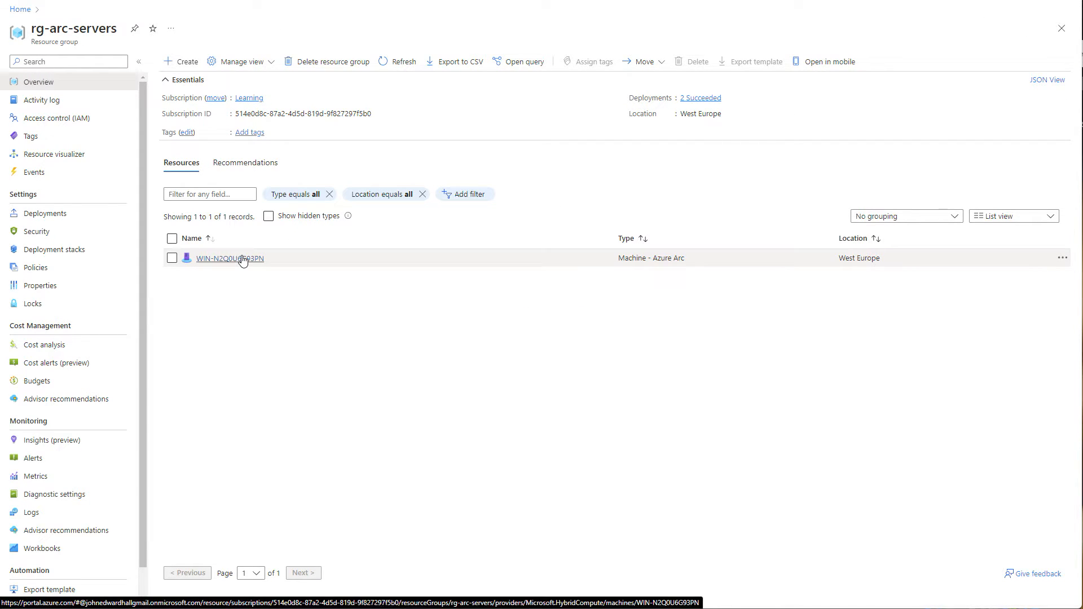
Set Periodic assessment to Enable in WIN-N2Q0U6G93PN's update settings and save
{"action": "left_click", "coordinate": [230, 258]}
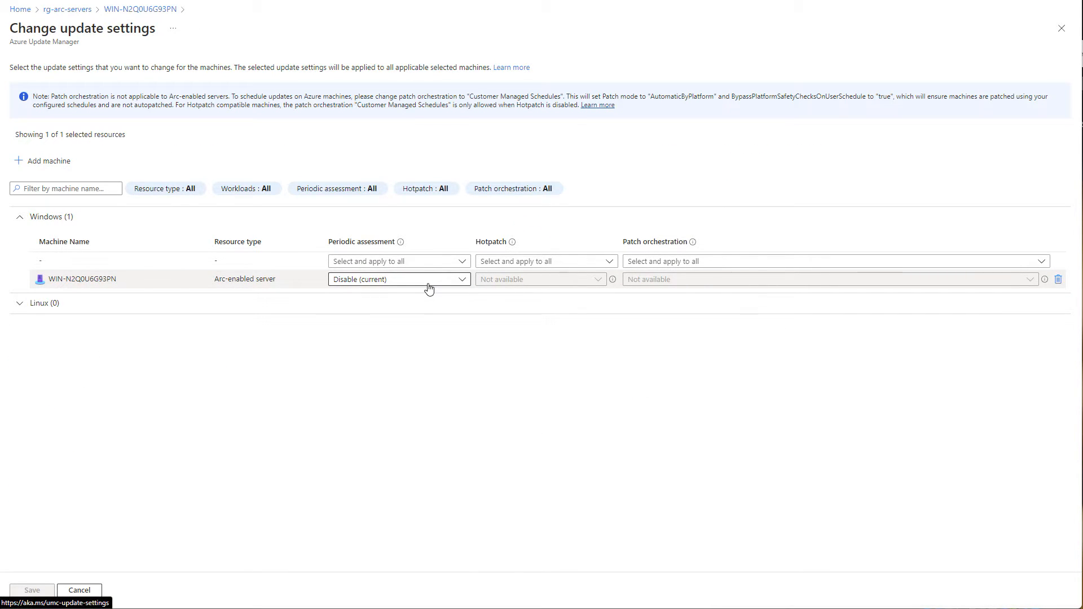
{"action": "mouse_move", "coordinate": [425, 283]}
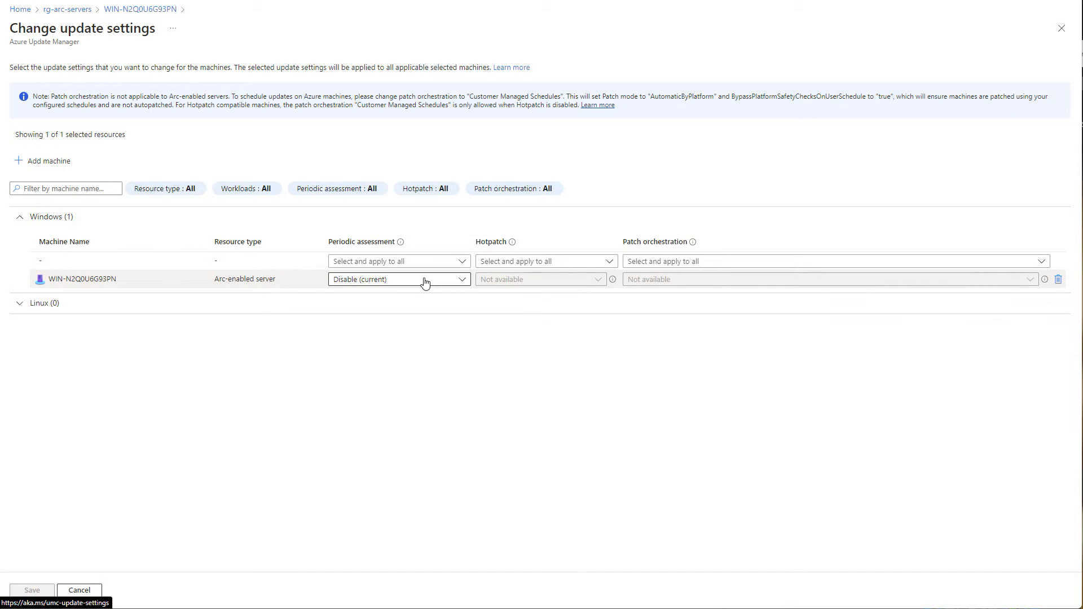
{"action": "left_click", "coordinate": [399, 280]}
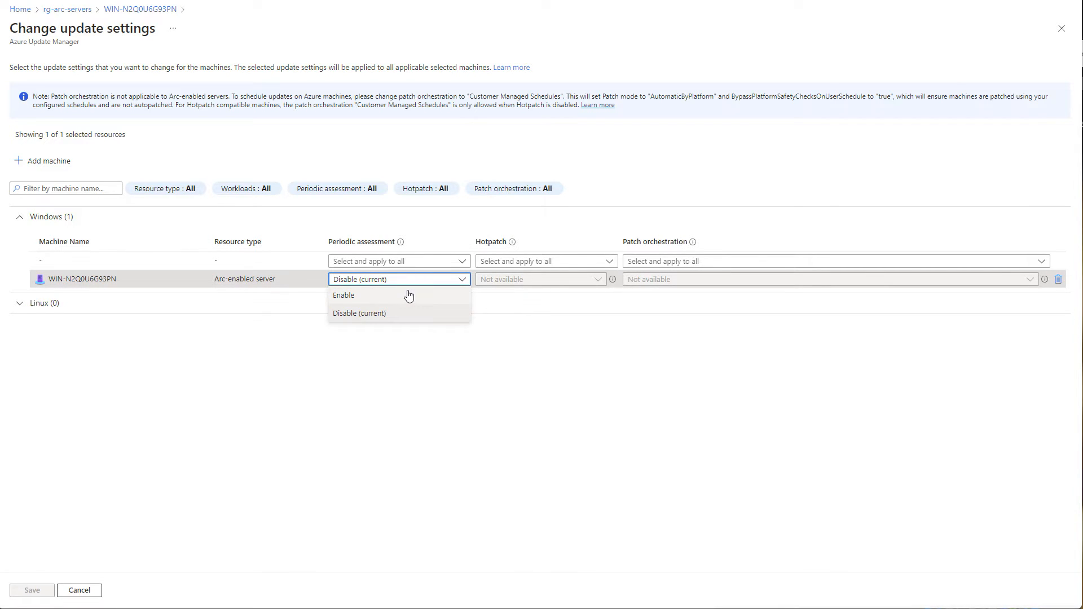
{"action": "left_click", "coordinate": [344, 295]}
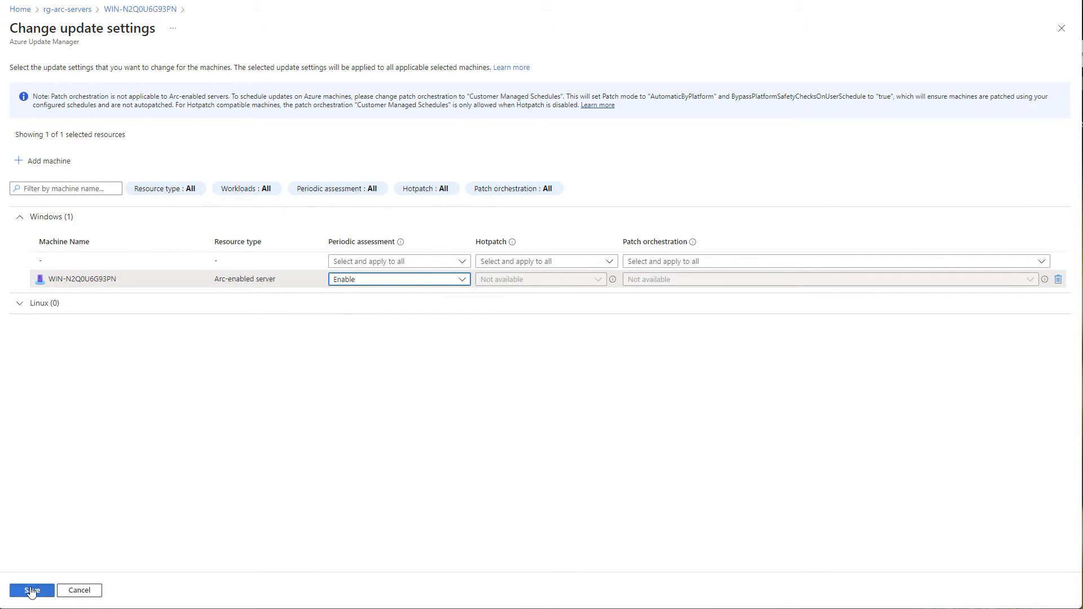
{"action": "left_click", "coordinate": [31, 590]}
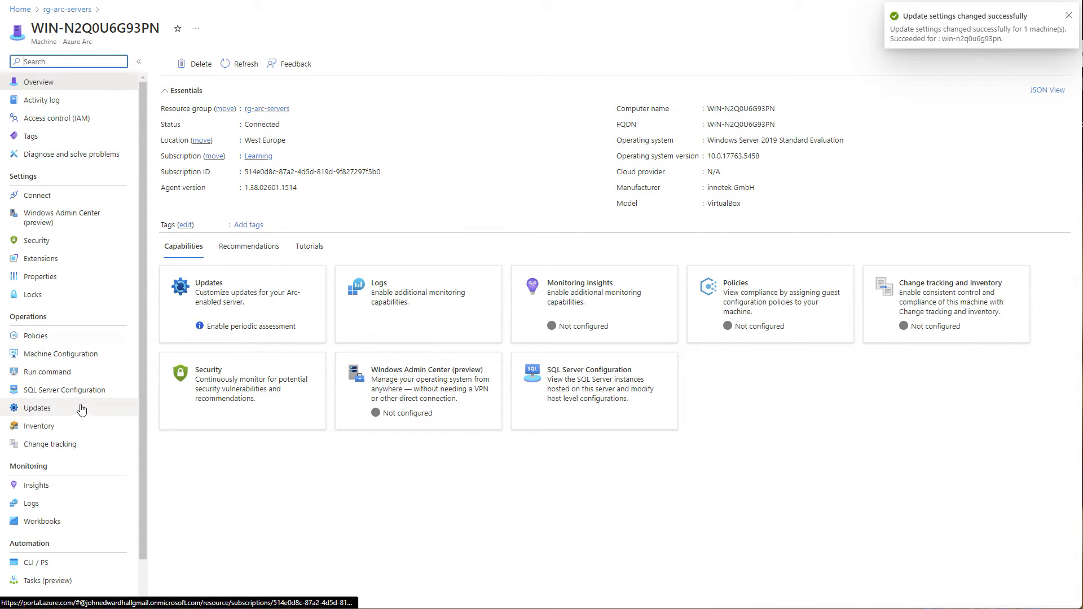
Check Scheduling and History, confirm the pending SQL Server 2019 CU25 update, and start a one-time update
{"action": "left_click", "coordinate": [37, 407]}
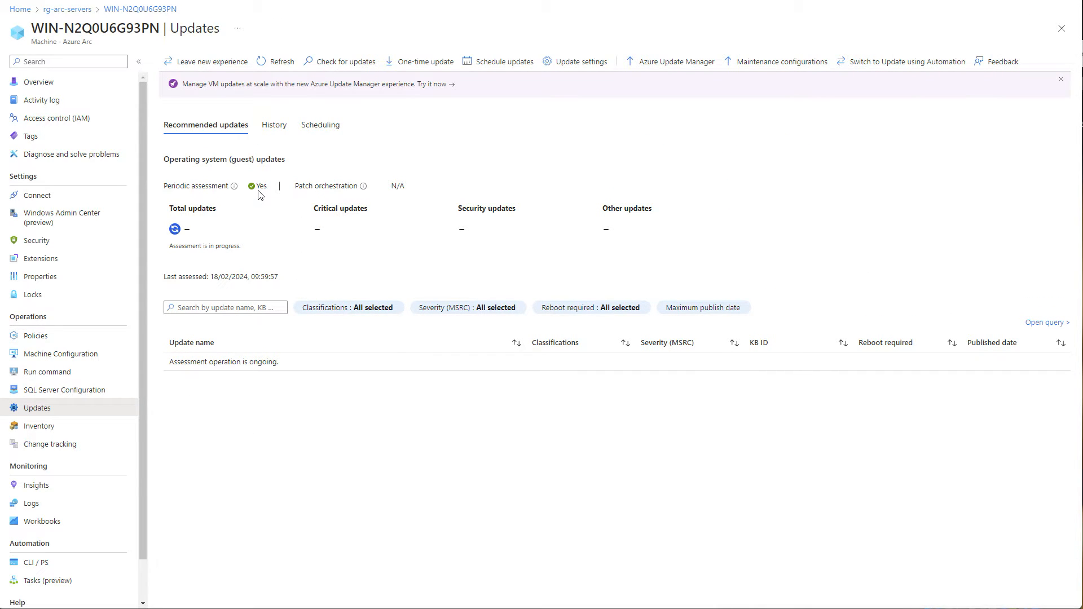
{"action": "left_click", "coordinate": [320, 126]}
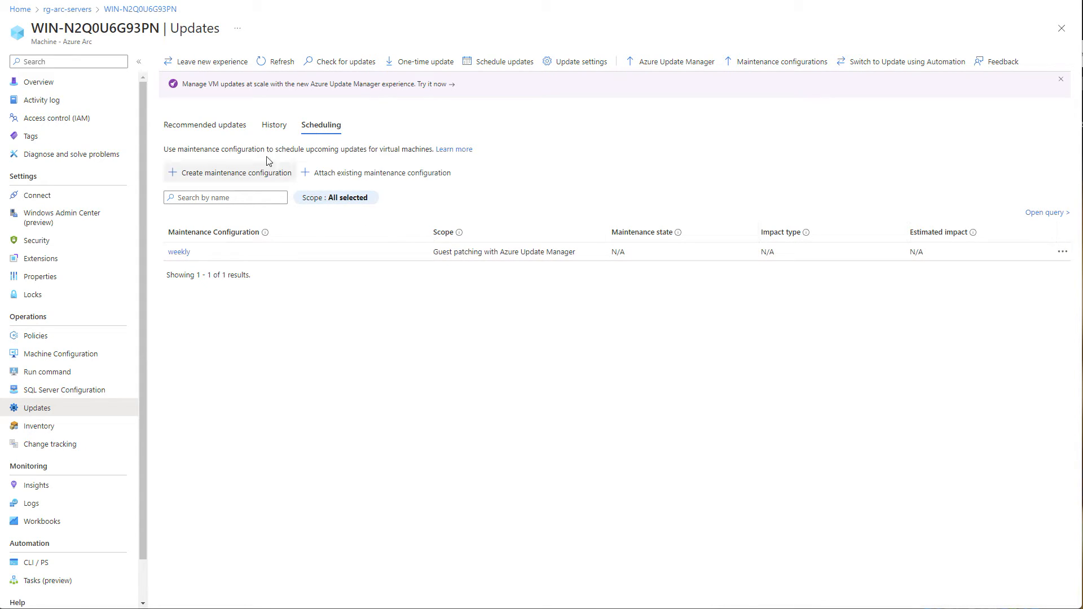
{"action": "left_click", "coordinate": [204, 126]}
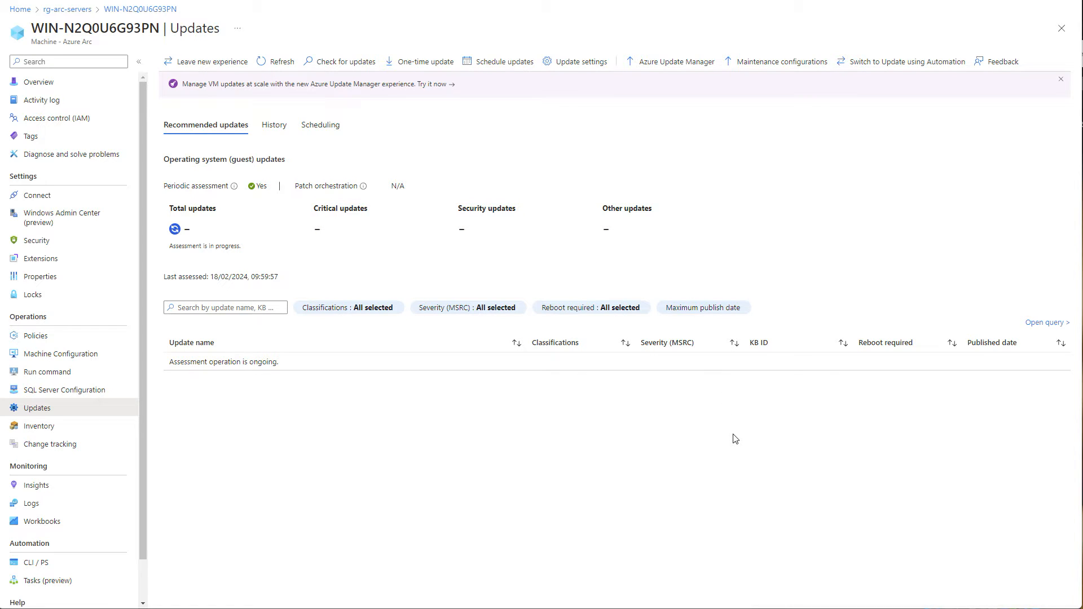
{"action": "mouse_move", "coordinate": [535, 402]}
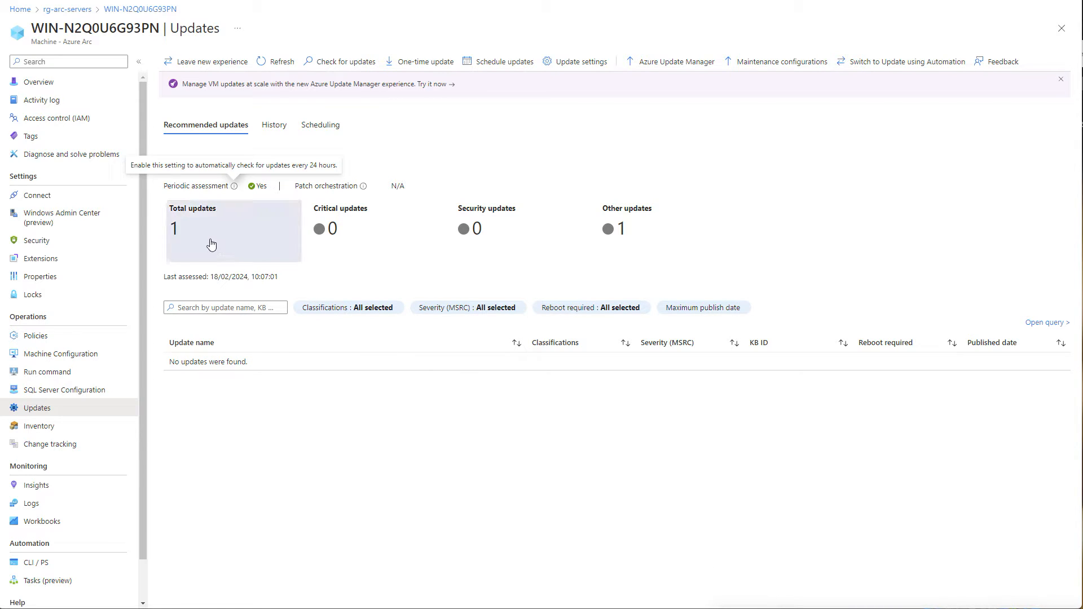
{"action": "left_click", "coordinate": [274, 125]}
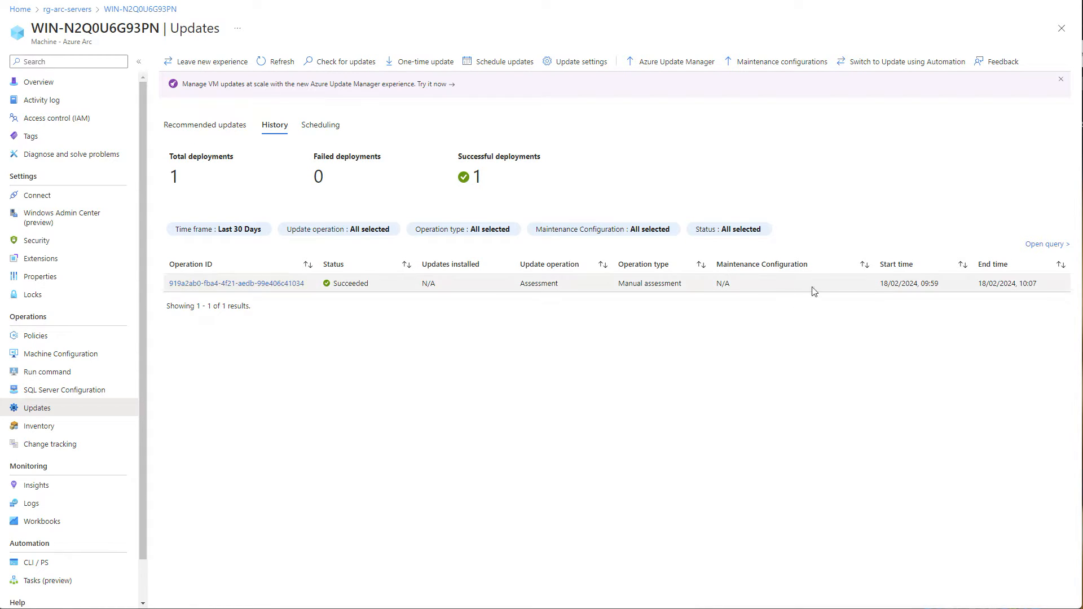
{"action": "left_click", "coordinate": [205, 126]}
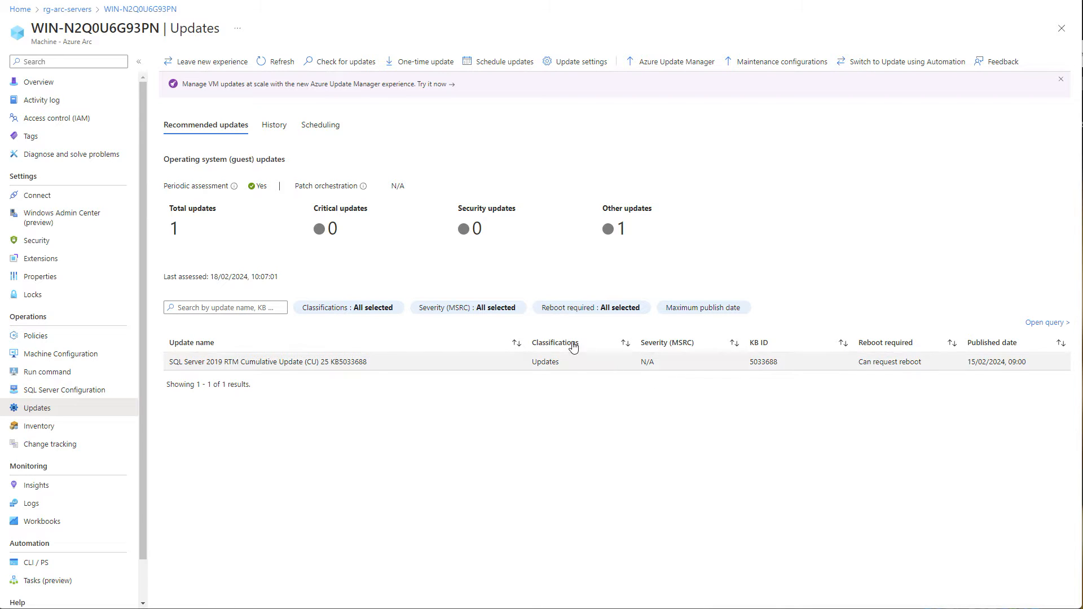
{"action": "left_click", "coordinate": [424, 61]}
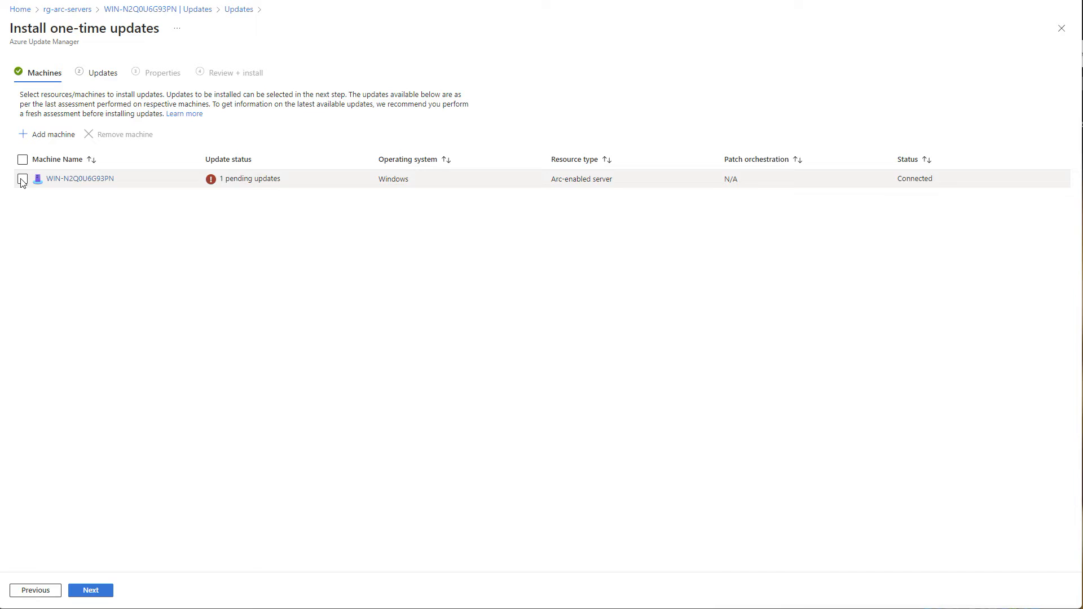
Select the machine and preview the SQL Server 2019 CU25 update to install
{"action": "left_click", "coordinate": [22, 179]}
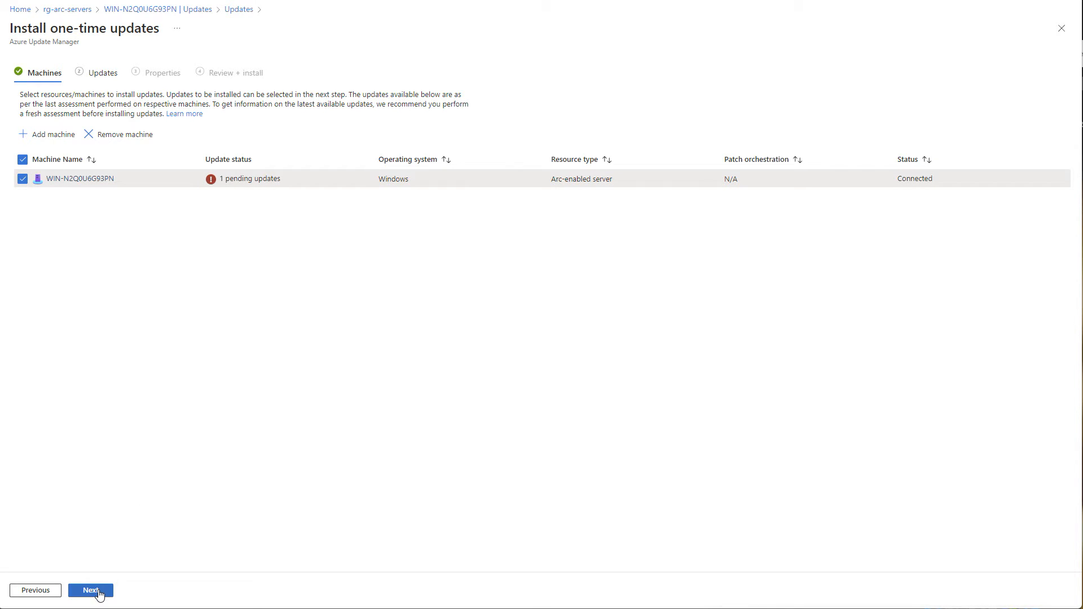
{"action": "left_click", "coordinate": [90, 591]}
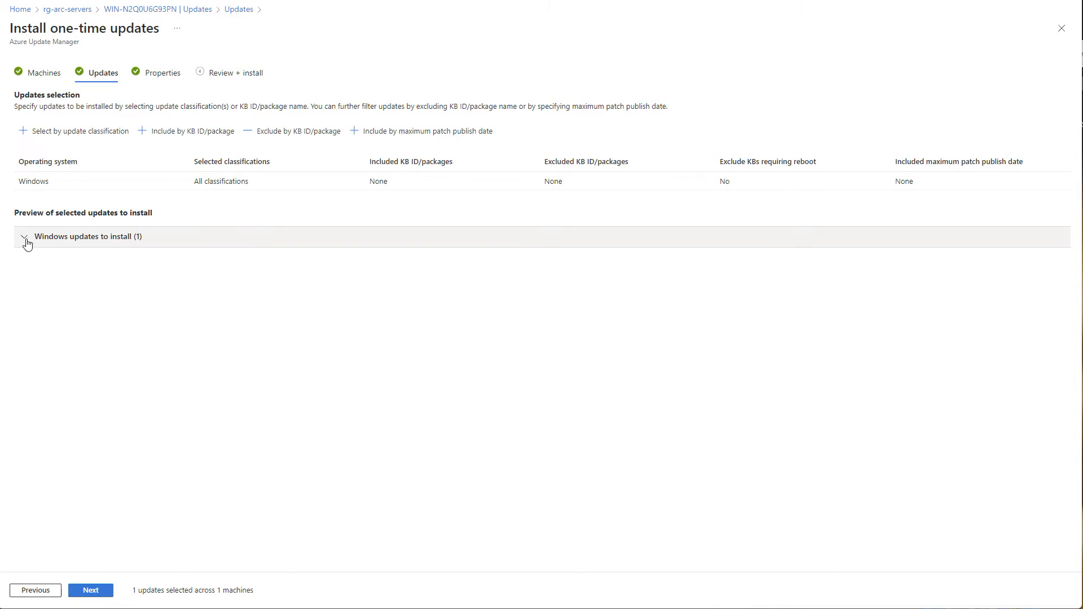
{"action": "left_click", "coordinate": [24, 236]}
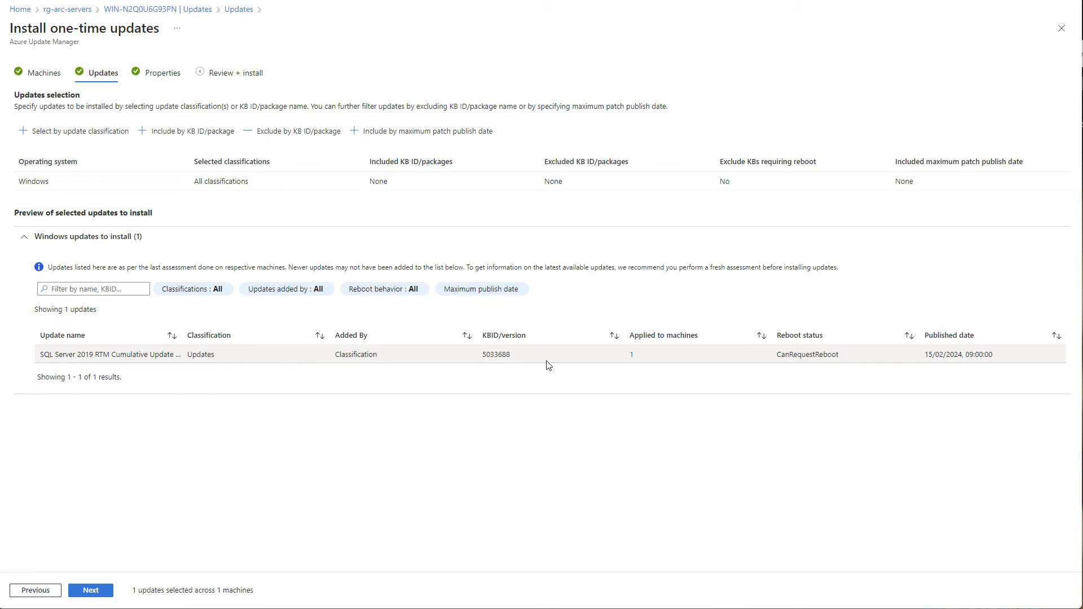
{"action": "double_click", "coordinate": [807, 354]}
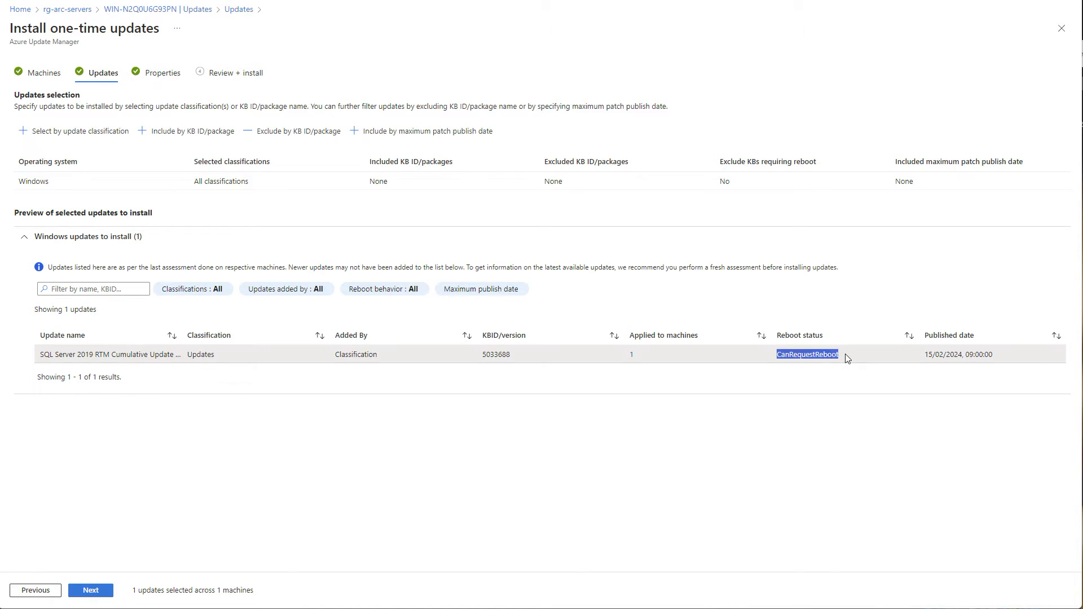
{"action": "left_click", "coordinate": [90, 590]}
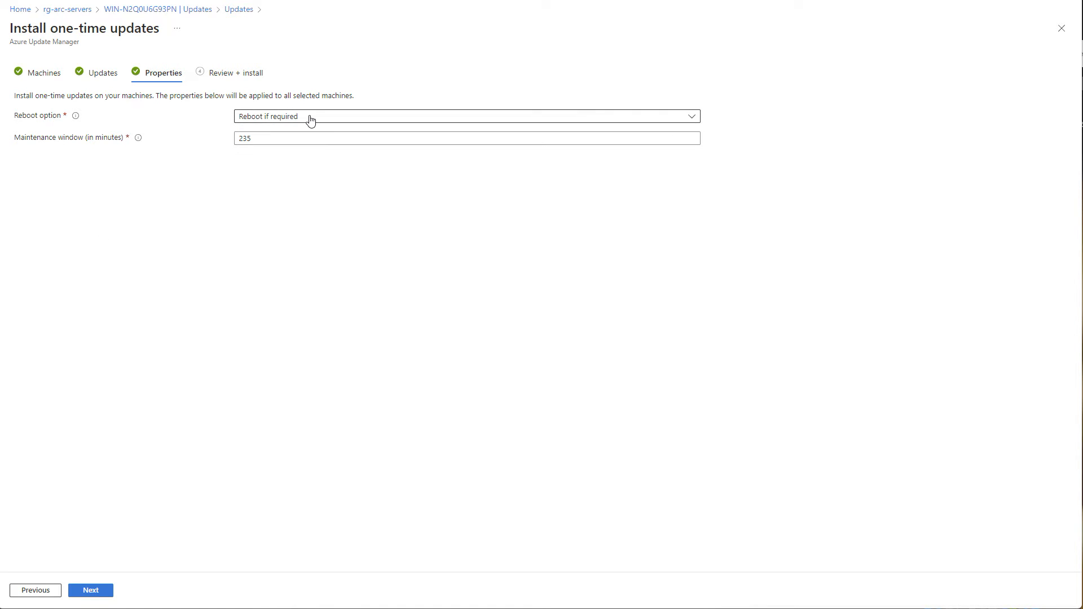
Keep reboot if required, submit the one-time install, and view SQL Server Configuration
{"action": "left_click", "coordinate": [466, 116]}
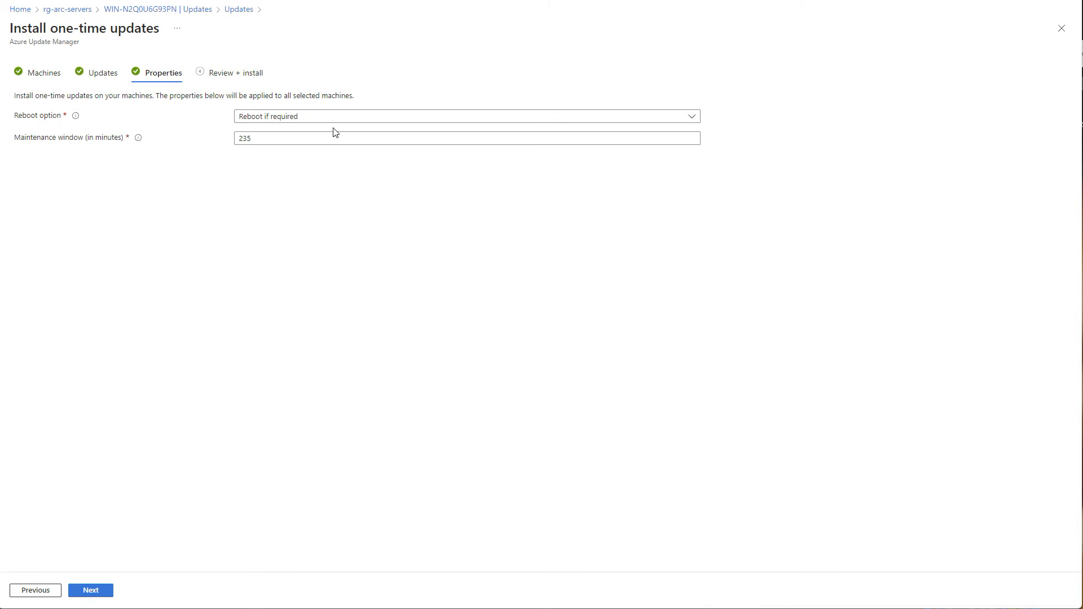
{"action": "left_click", "coordinate": [90, 590]}
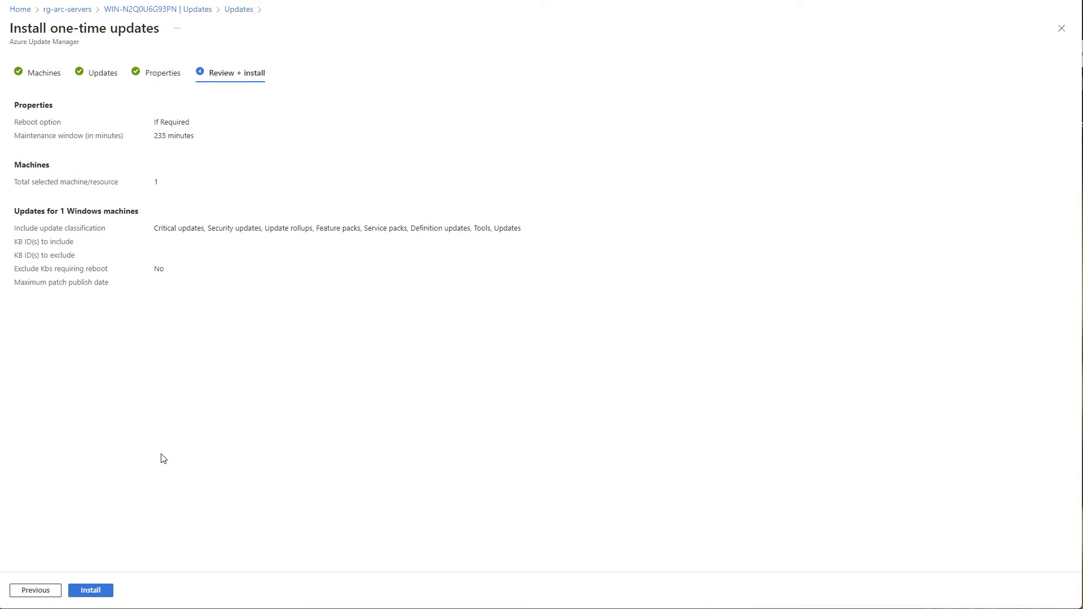
{"action": "left_click", "coordinate": [91, 591]}
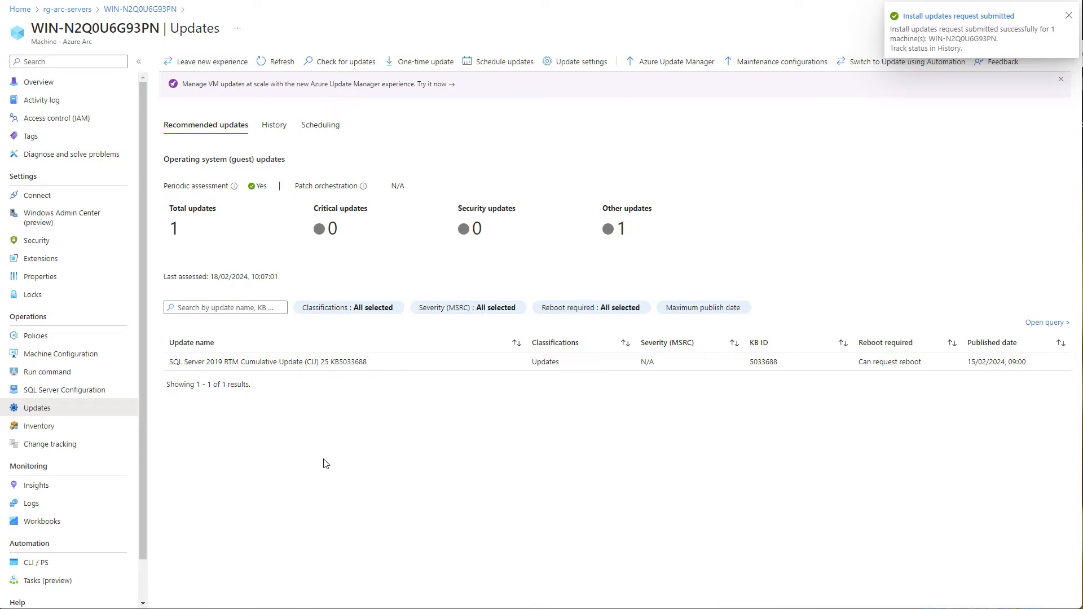
{"action": "mouse_move", "coordinate": [95, 395]}
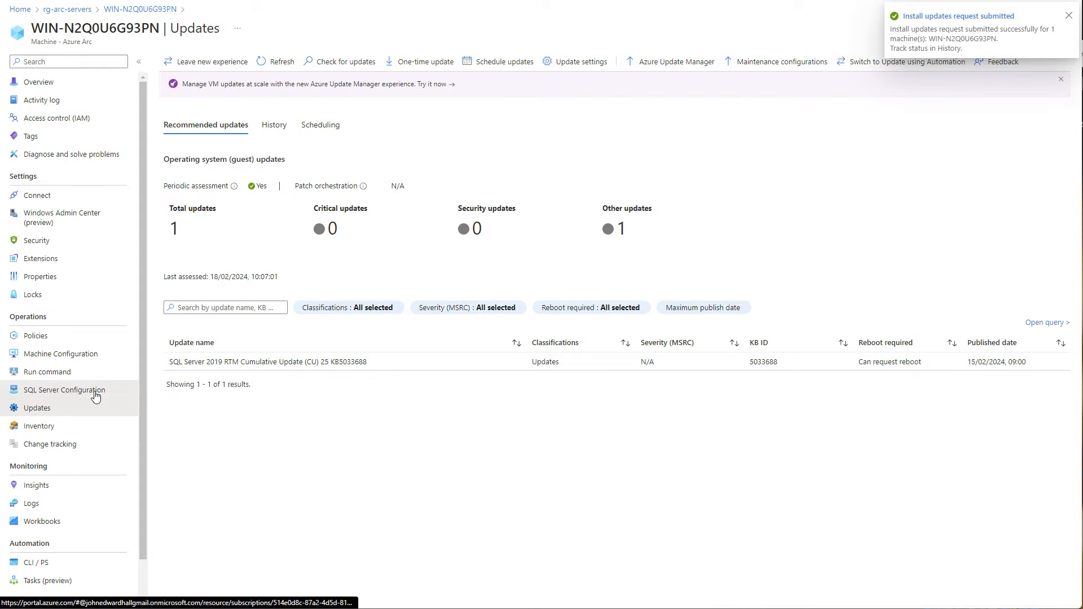
{"action": "left_click", "coordinate": [67, 389]}
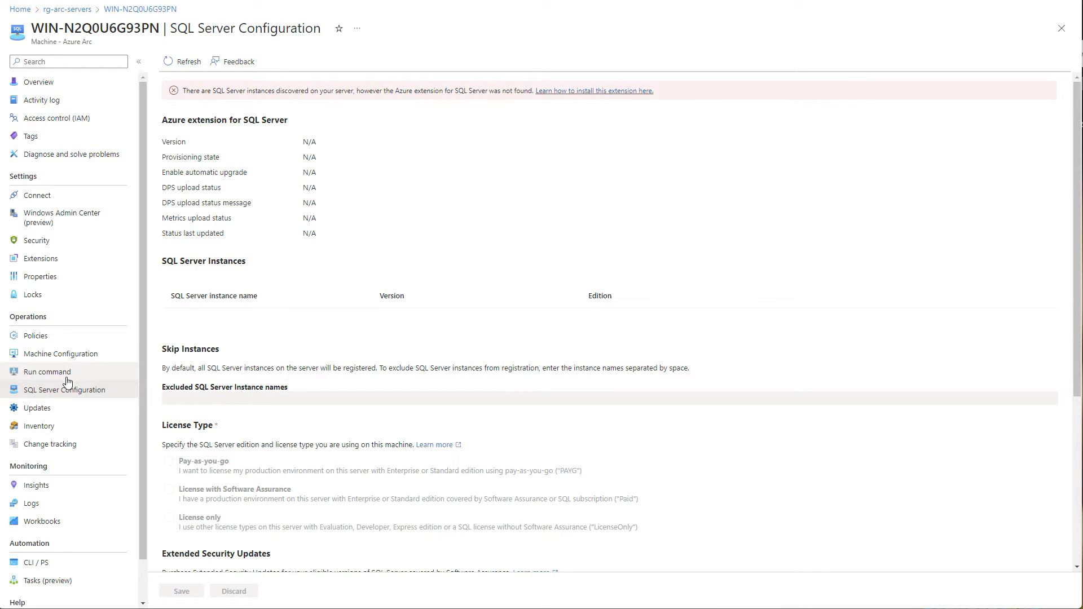
Return to the Arc machine's Updates page to see the install request notifications
{"action": "left_click", "coordinate": [37, 408]}
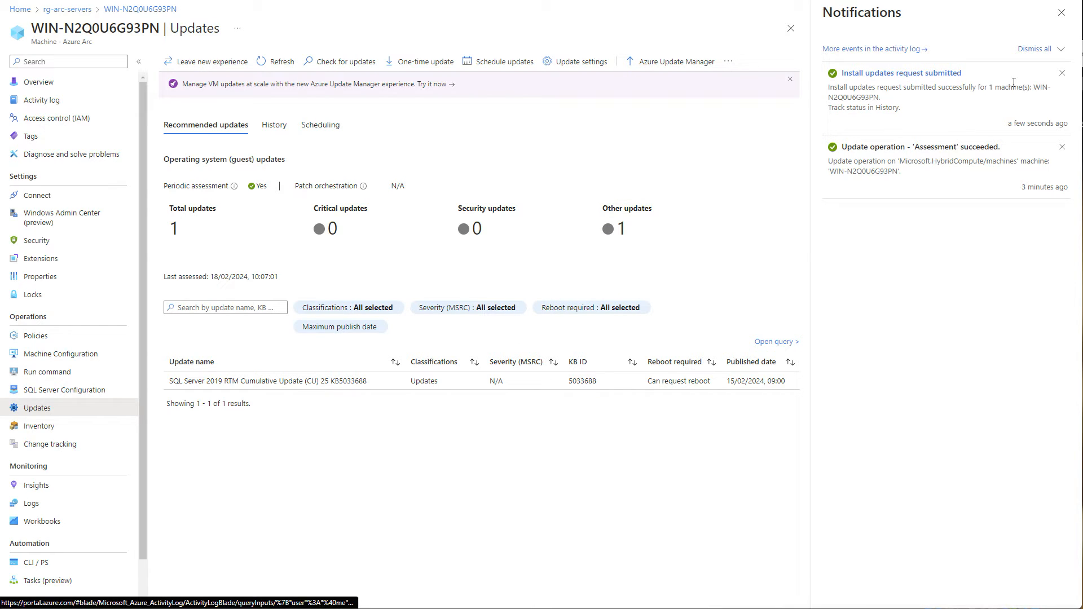
Refresh the update history (one succeeded assessment), check the weekly schedule, then return to Recommended updates
{"action": "left_click", "coordinate": [1062, 12]}
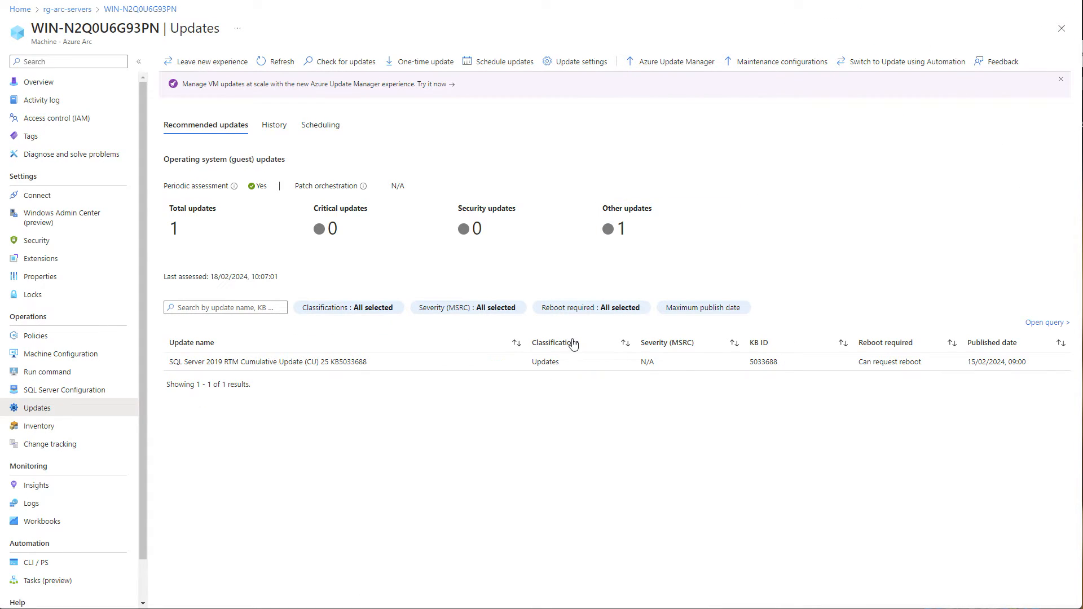
{"action": "left_click", "coordinate": [274, 125]}
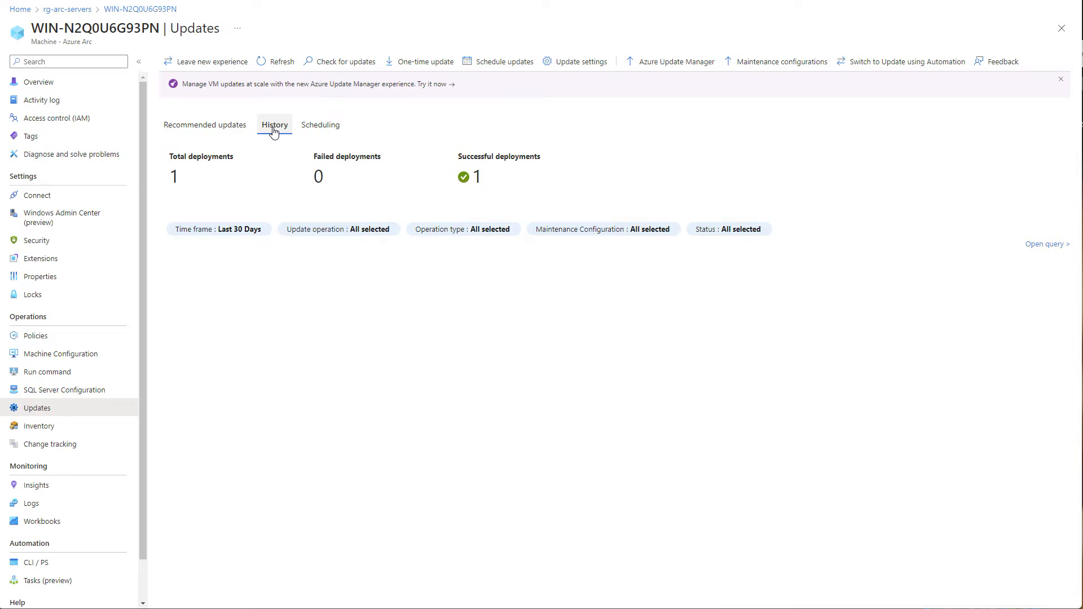
{"action": "left_click", "coordinate": [280, 61]}
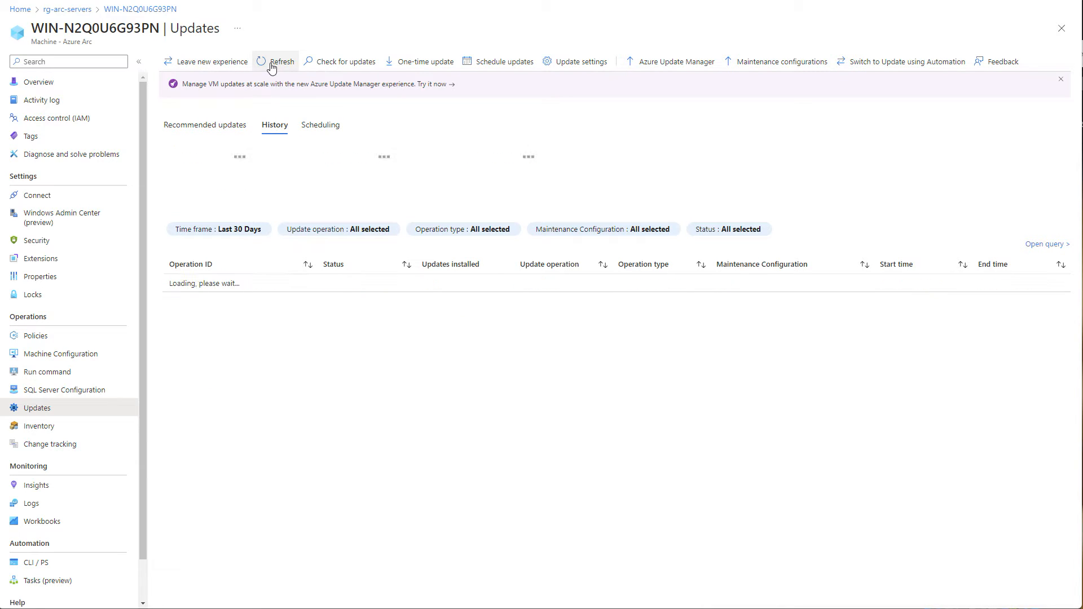
{"action": "left_click", "coordinate": [281, 61]}
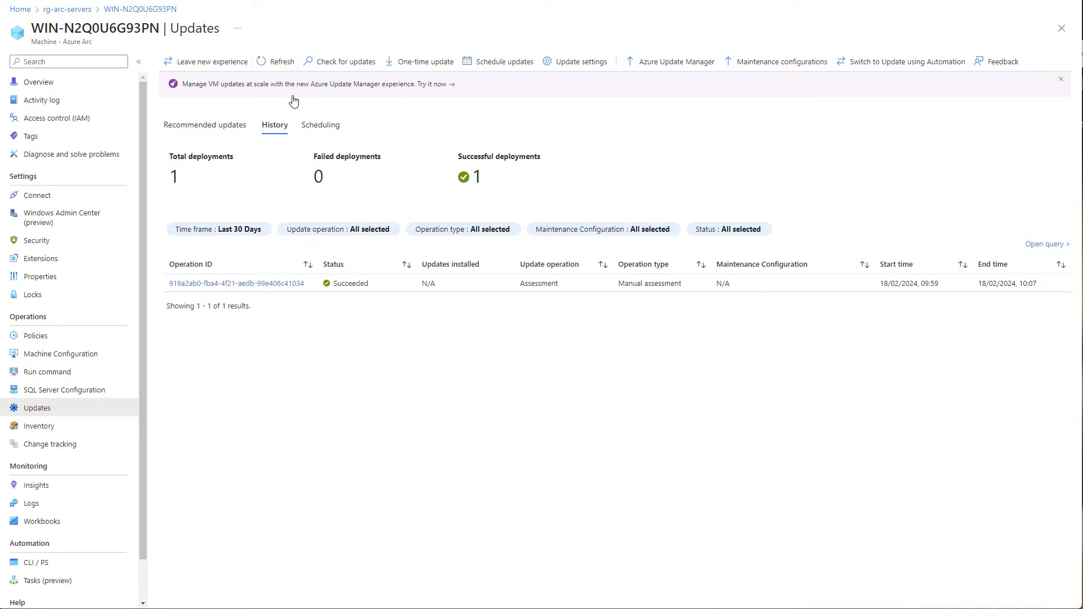
{"action": "left_click", "coordinate": [320, 126]}
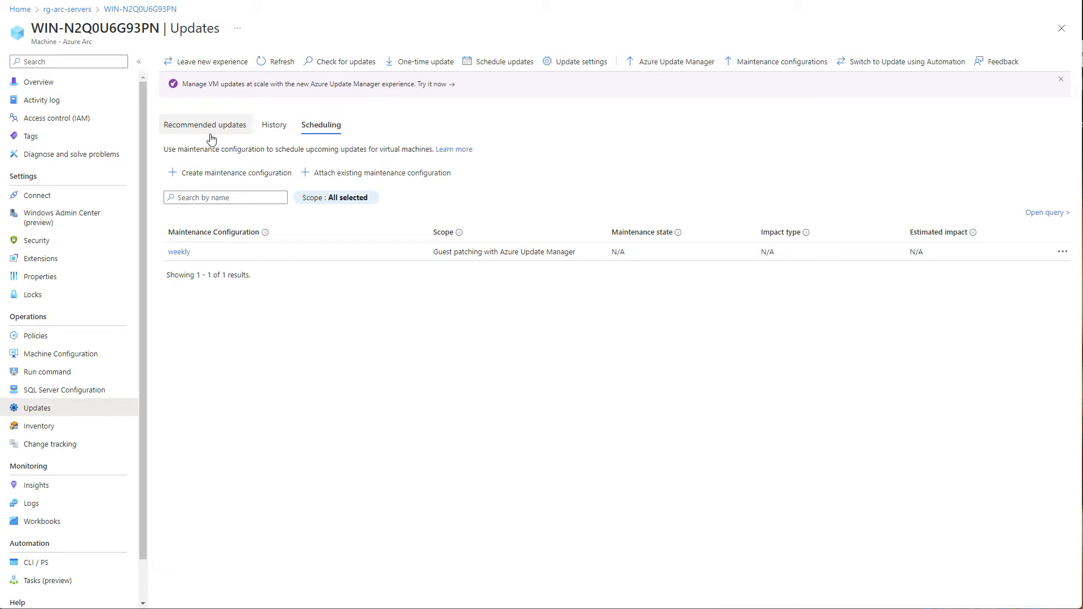
{"action": "left_click", "coordinate": [206, 125]}
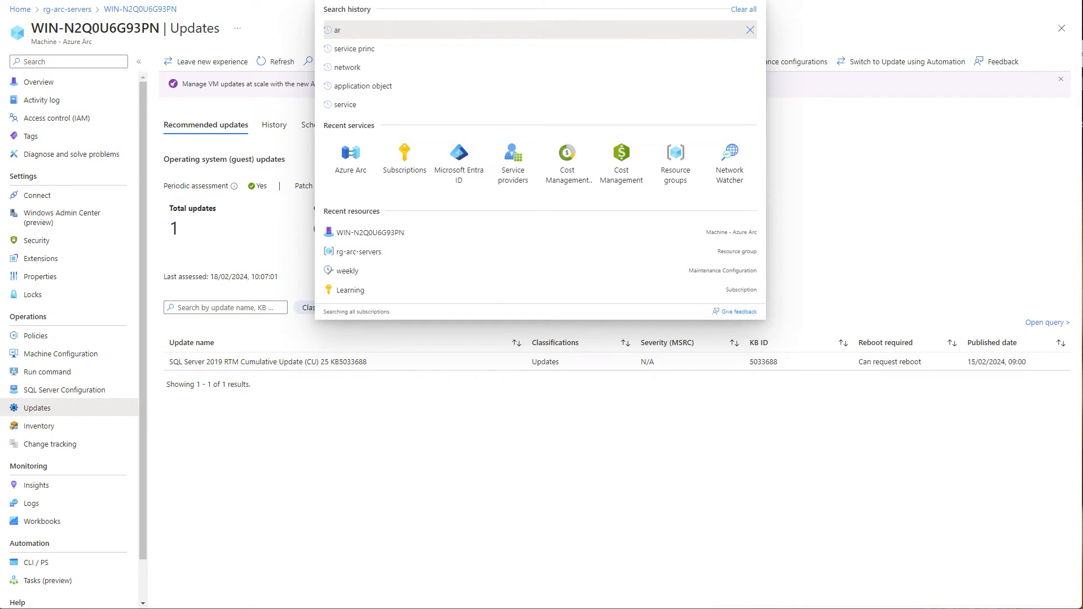
Search 'ar' to reach Azure Update Manager and list its machines, including WIN-N2Q0U6G93PN
{"action": "type", "text": "ar"}
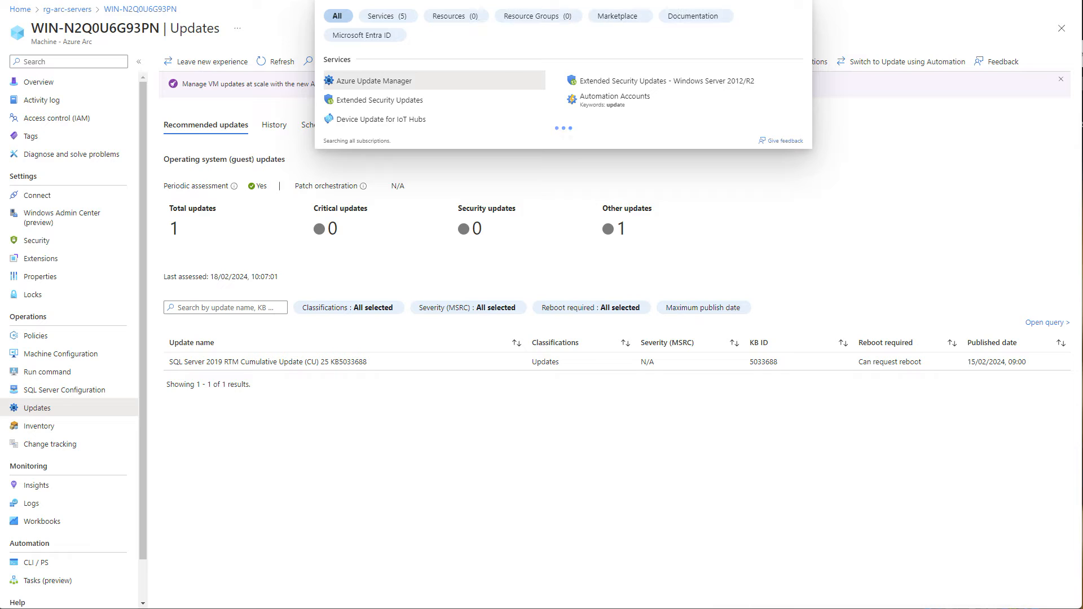
{"action": "left_click", "coordinate": [376, 80]}
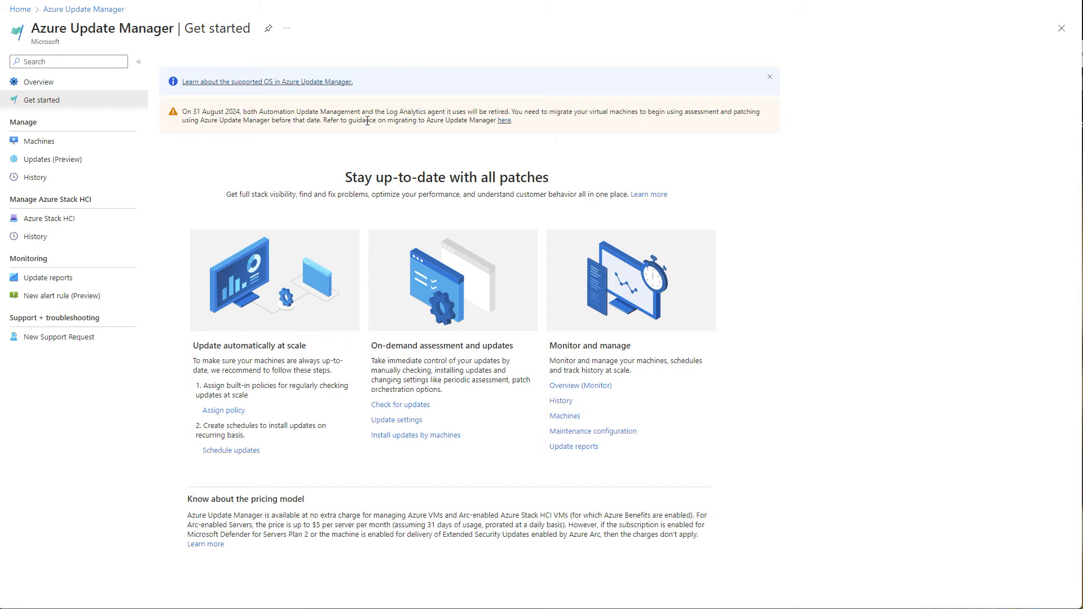
{"action": "left_click", "coordinate": [39, 141]}
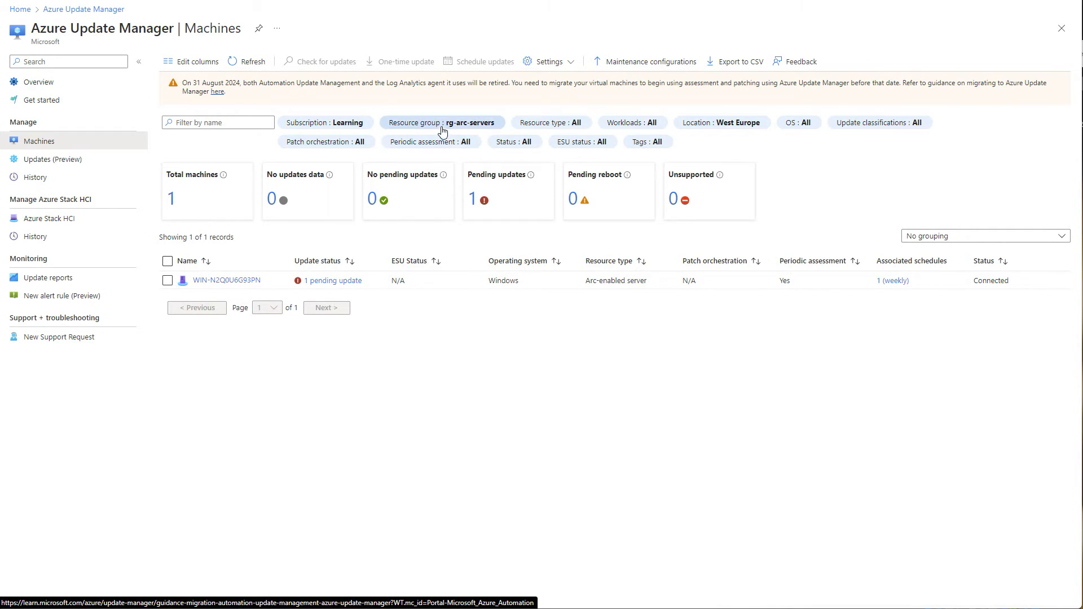
Group machines by resource group, showing WIN-N2Q0U6G93PN under rg-arc-servers, then toggle its selection
{"action": "left_click", "coordinate": [984, 236]}
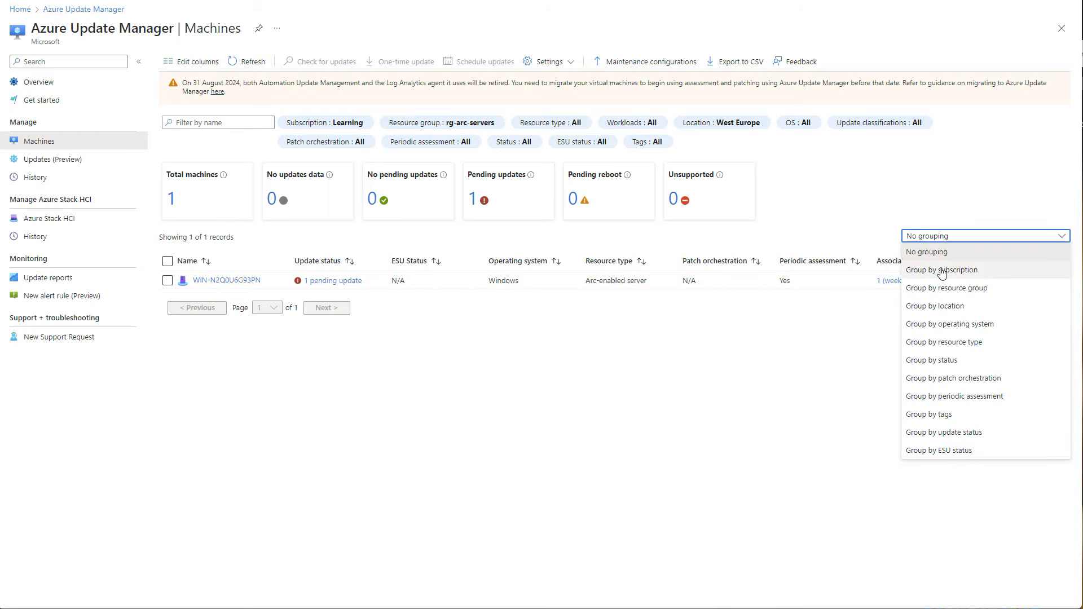
{"action": "left_click", "coordinate": [947, 289]}
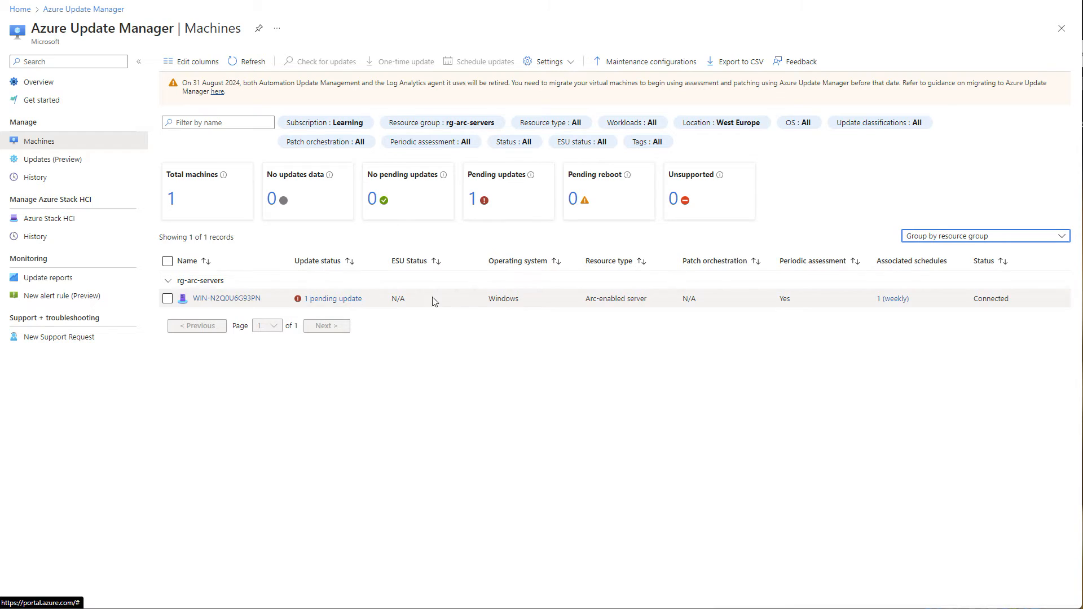
{"action": "mouse_move", "coordinate": [872, 306]}
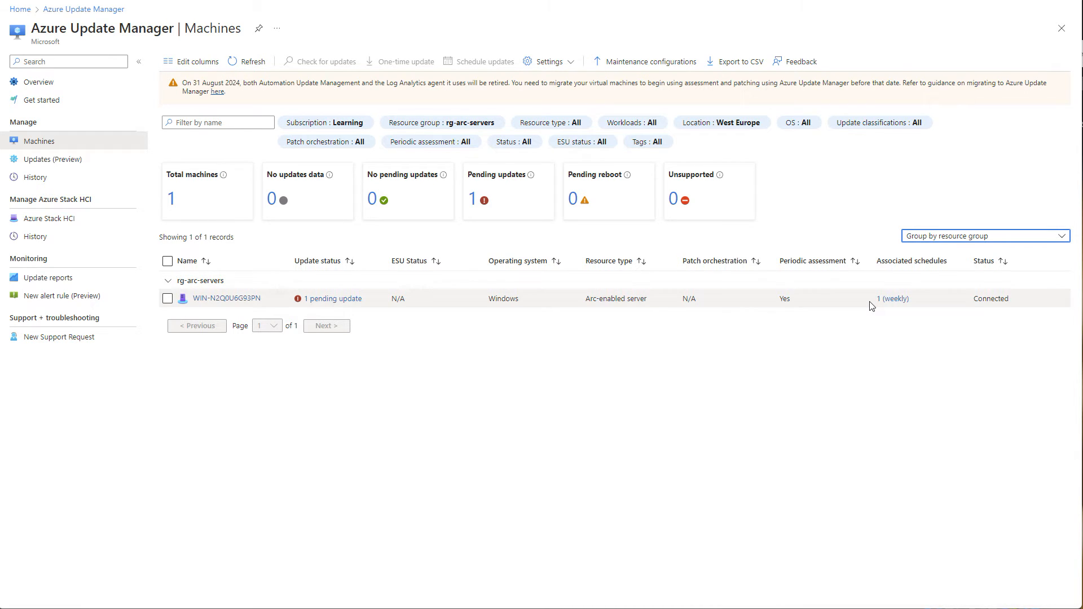
{"action": "left_click", "coordinate": [167, 298]}
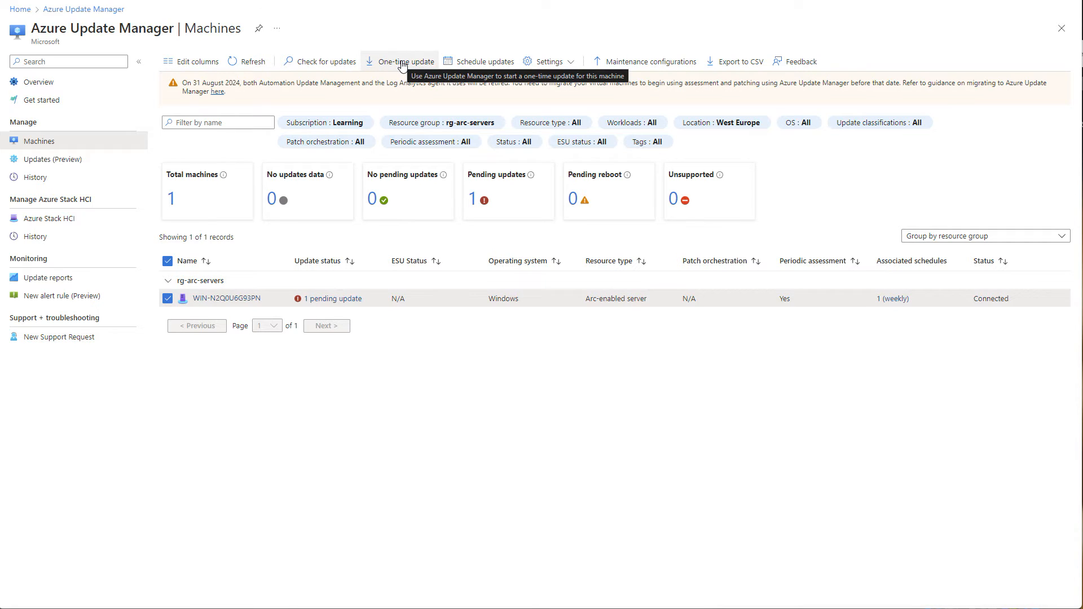
{"action": "mouse_move", "coordinate": [668, 350]}
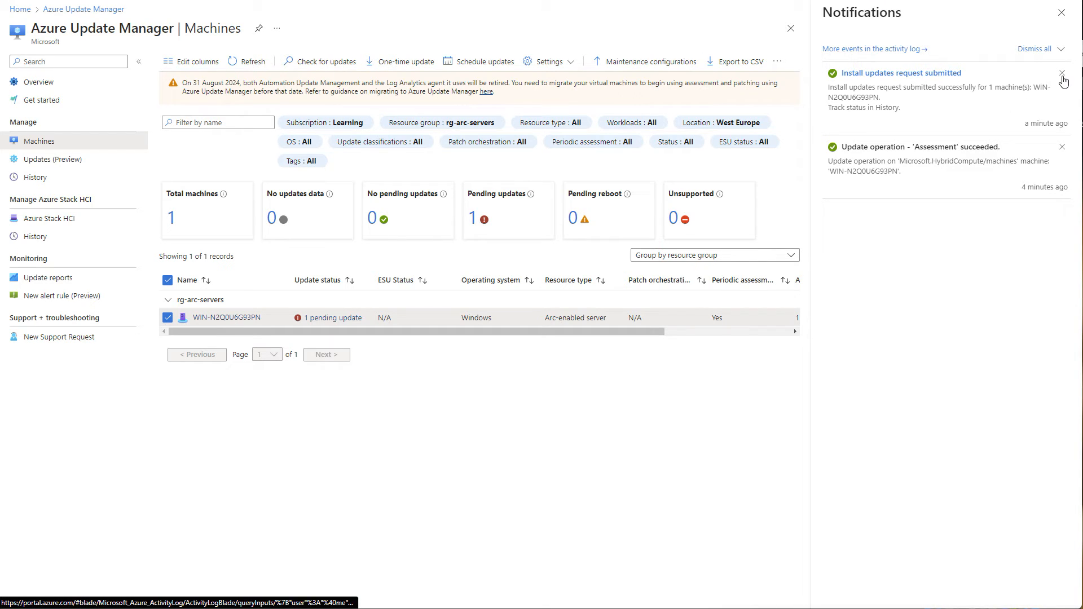
{"action": "left_click", "coordinate": [1062, 29]}
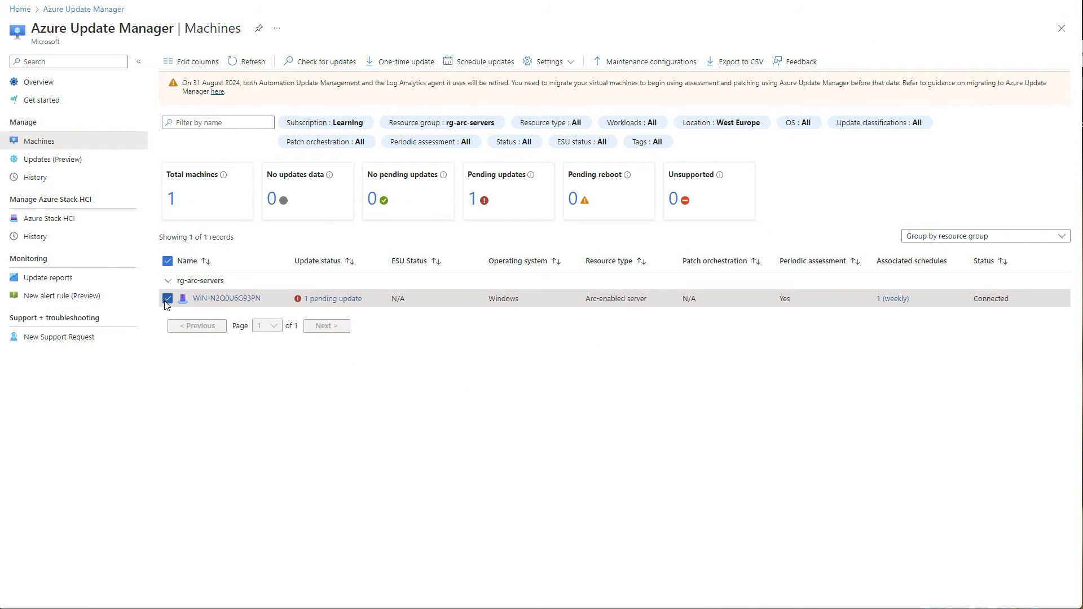
{"action": "left_click", "coordinate": [167, 298]}
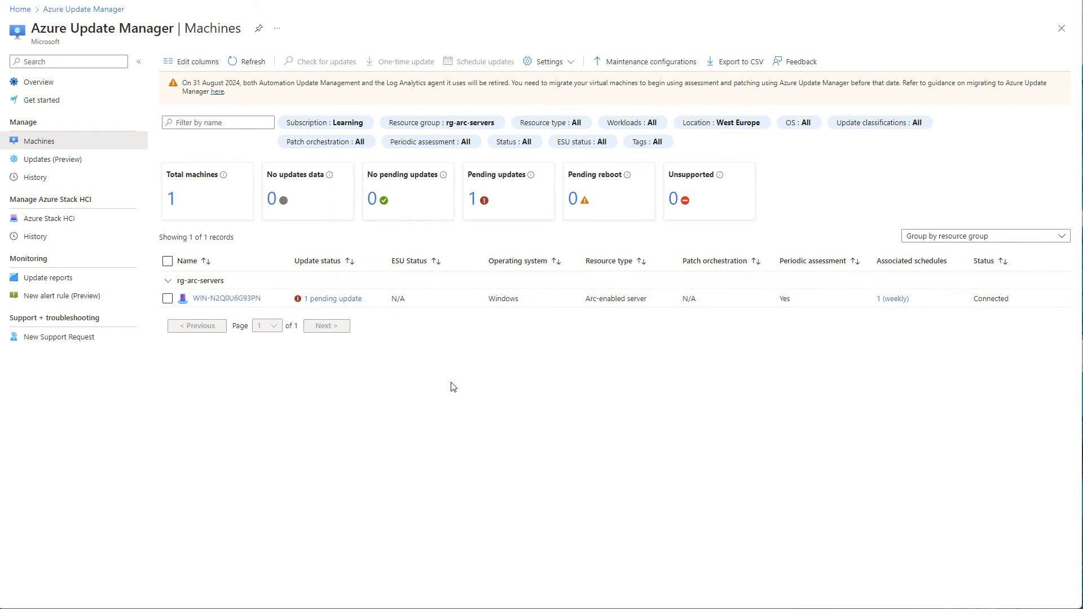
Refresh the Update Manager machine list several times
{"action": "left_click", "coordinate": [247, 62]}
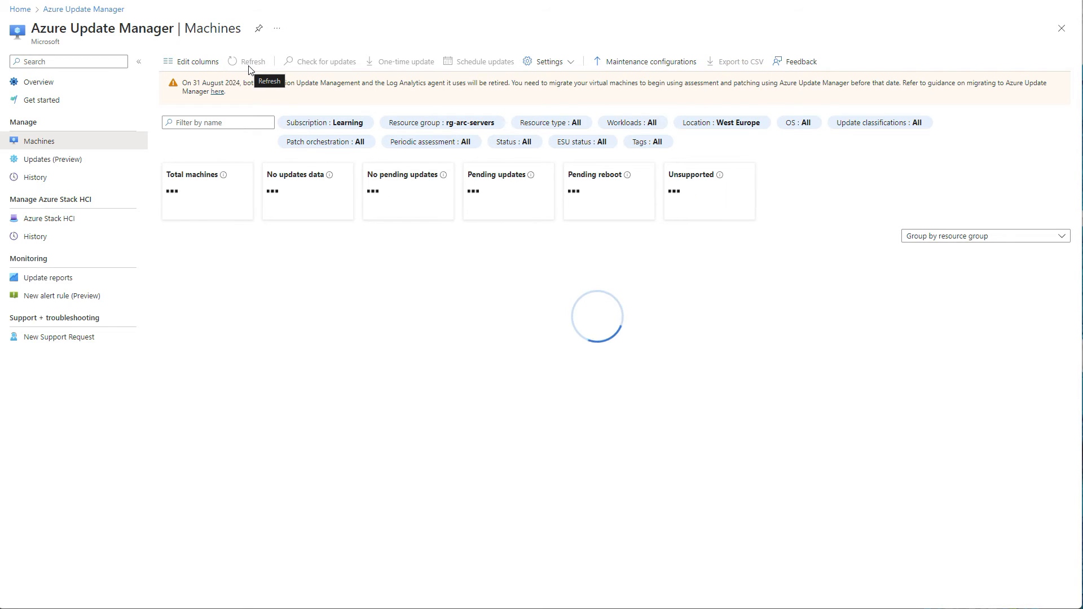
{"action": "left_click", "coordinate": [252, 61]}
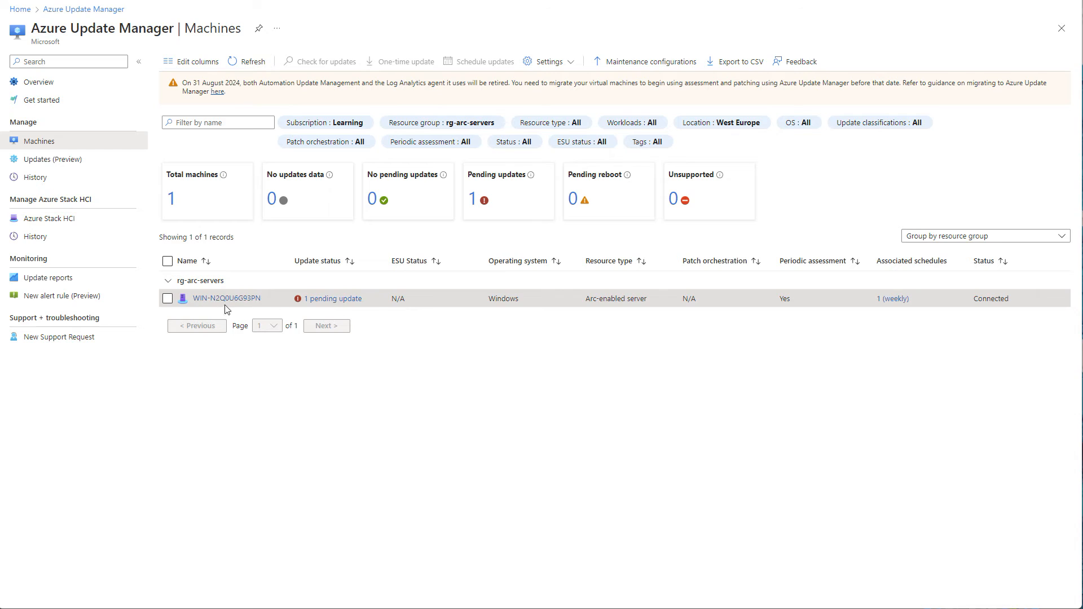
{"action": "left_click", "coordinate": [252, 62]}
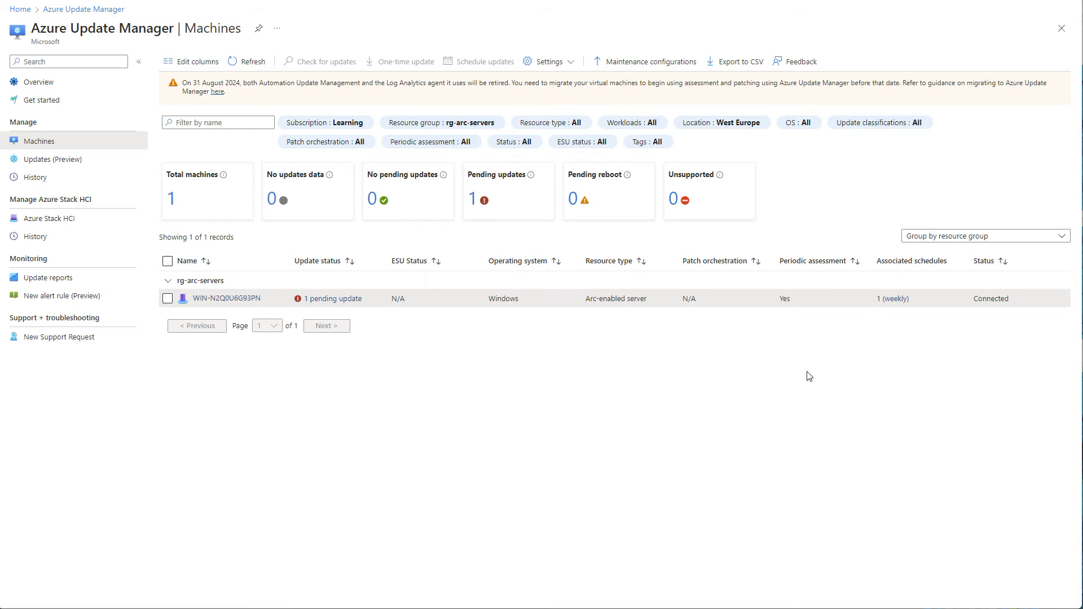
{"action": "mouse_move", "coordinate": [838, 369]}
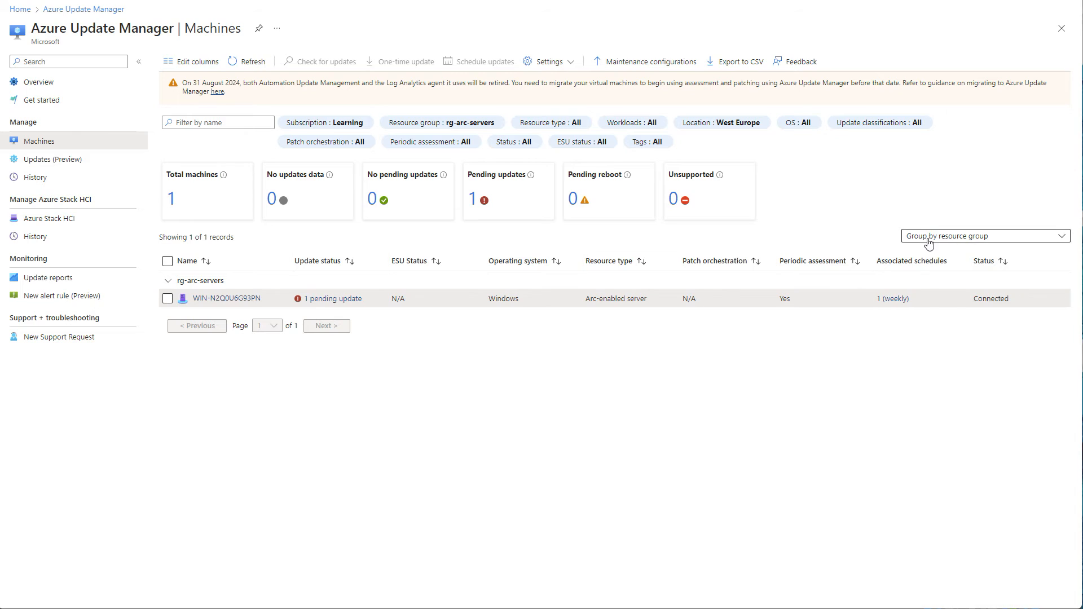
Group the machines by update status, then set No grouping and refresh
{"action": "left_click", "coordinate": [982, 236]}
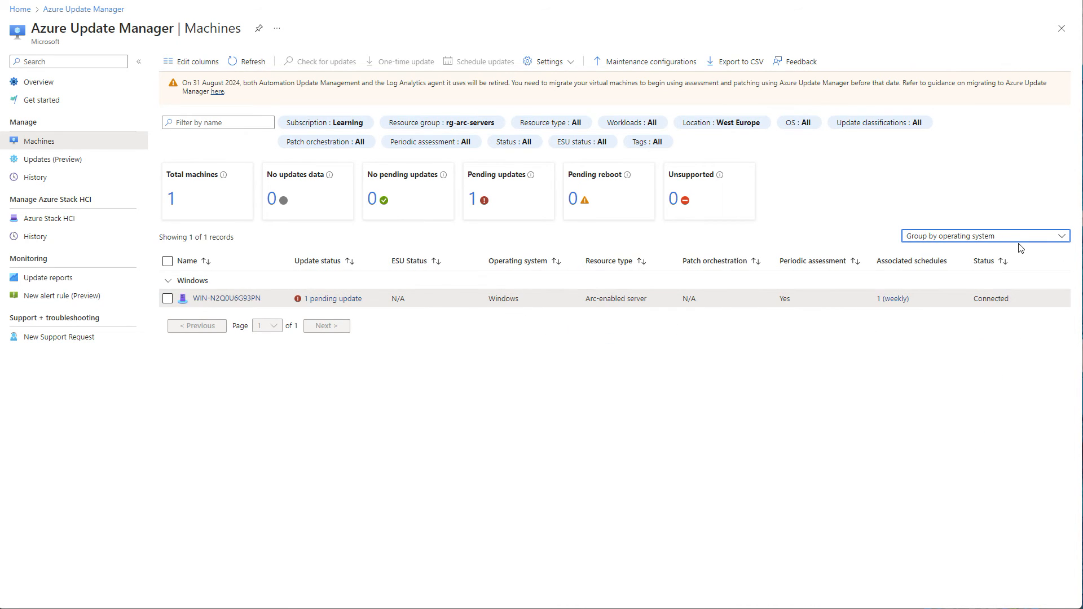
{"action": "left_click", "coordinate": [985, 235]}
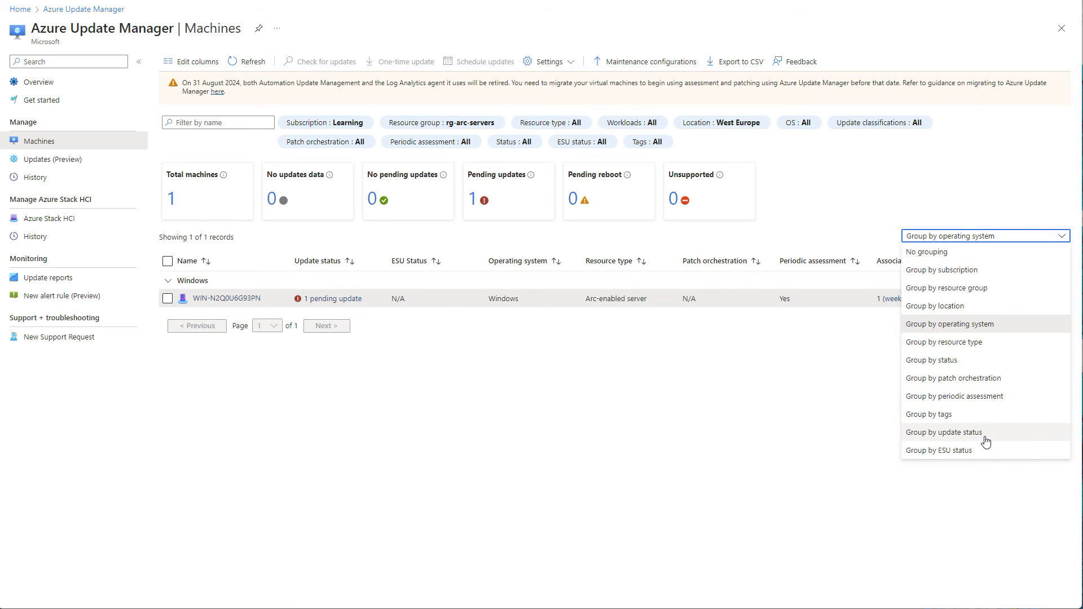
{"action": "left_click", "coordinate": [945, 432]}
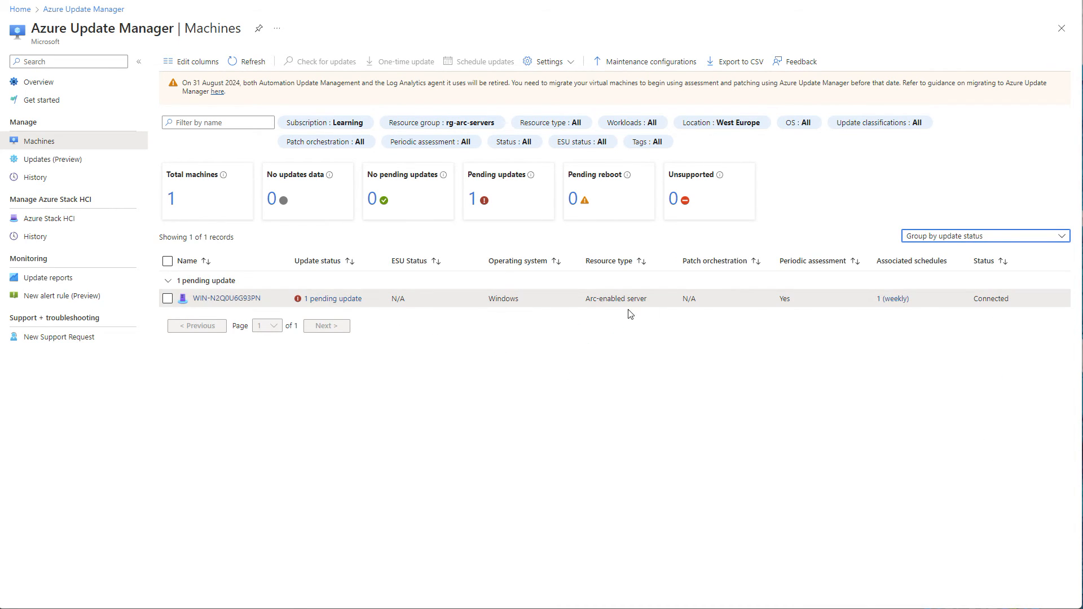
{"action": "left_click", "coordinate": [984, 236]}
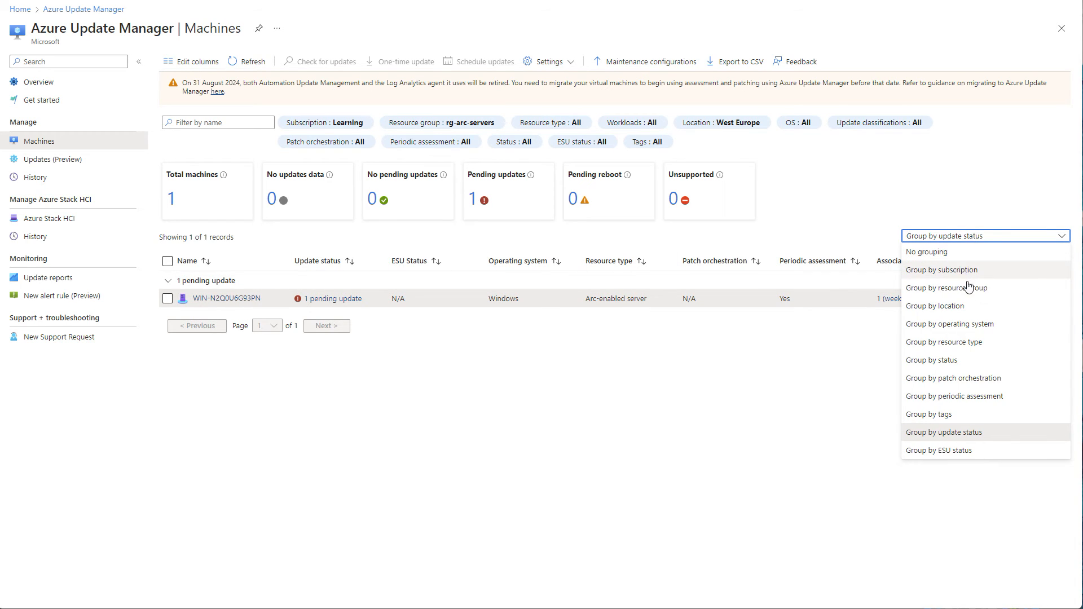
{"action": "mouse_move", "coordinate": [949, 414]}
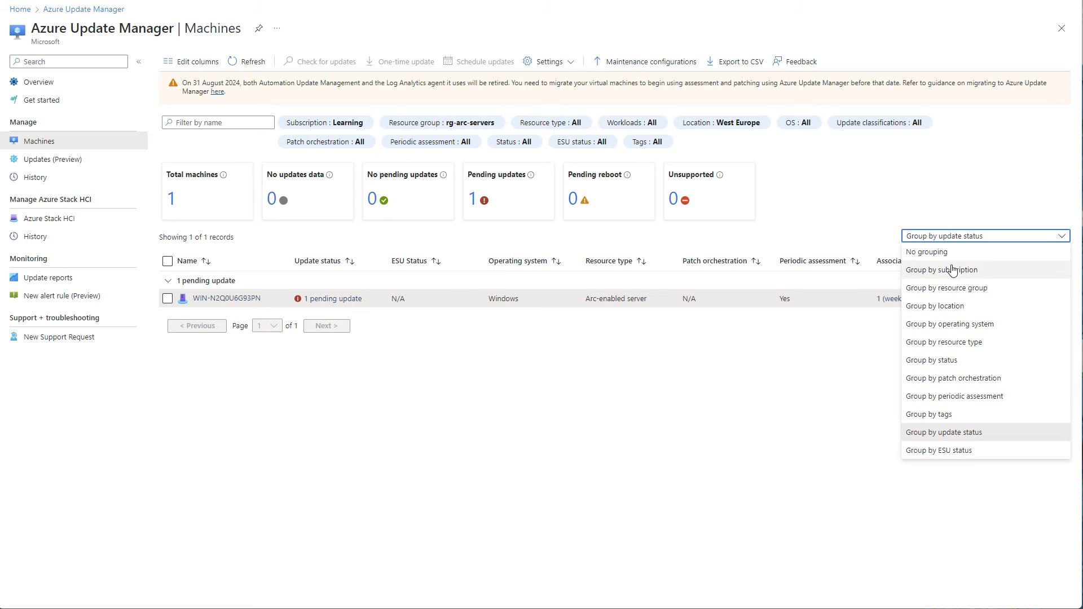
{"action": "left_click", "coordinate": [927, 252]}
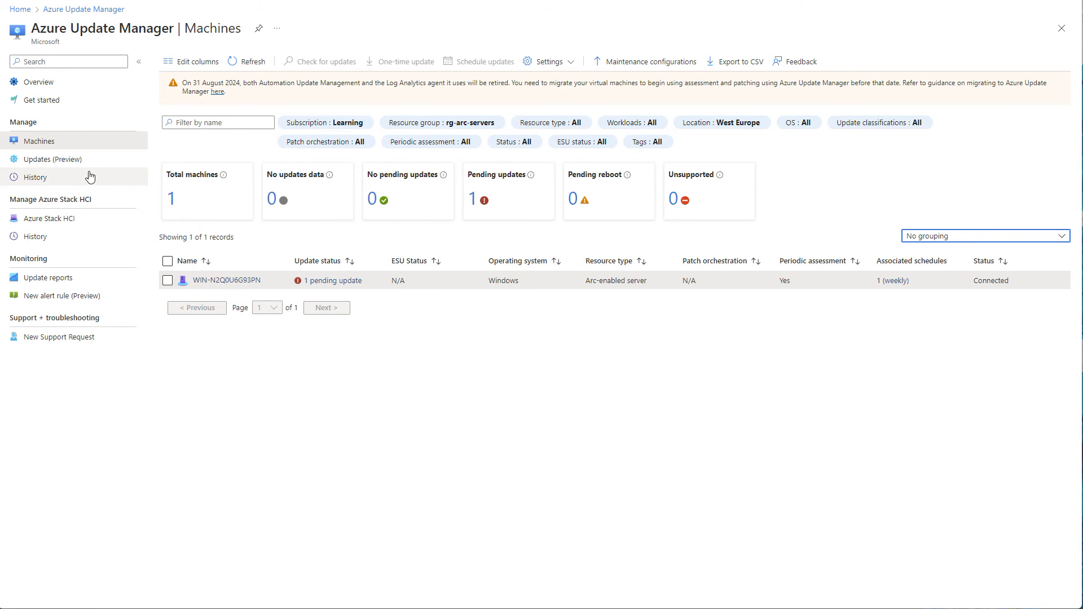
{"action": "left_click", "coordinate": [247, 62]}
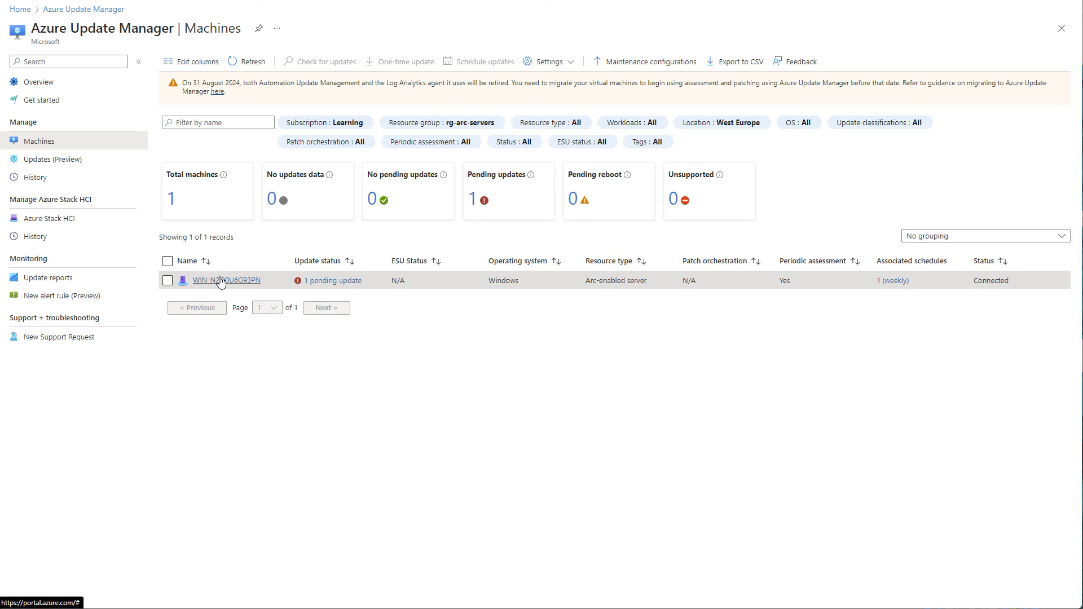
{"action": "left_click", "coordinate": [226, 280]}
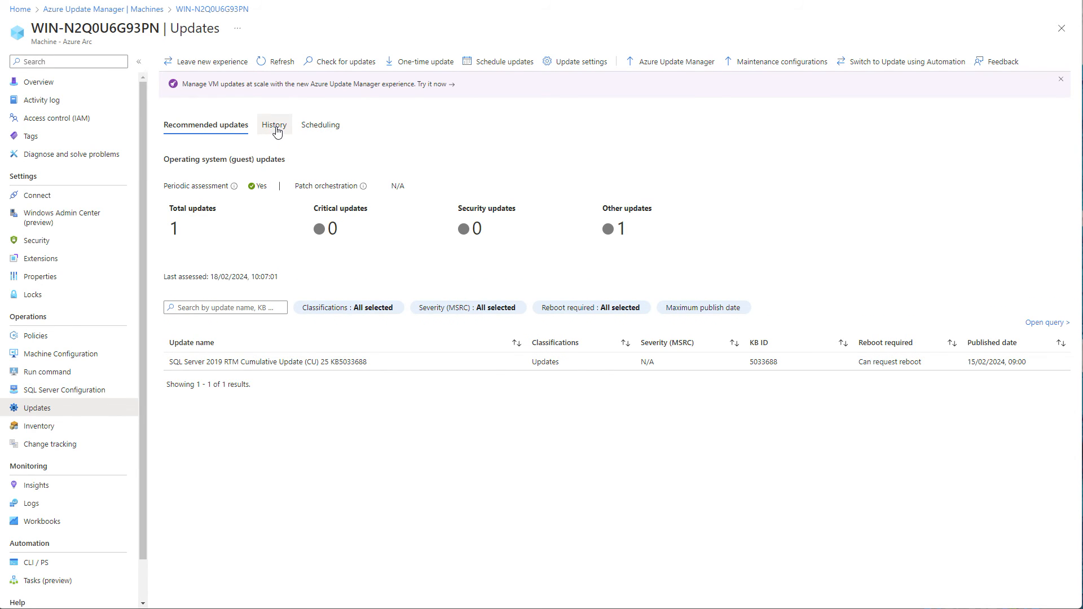
{"action": "left_click", "coordinate": [274, 125]}
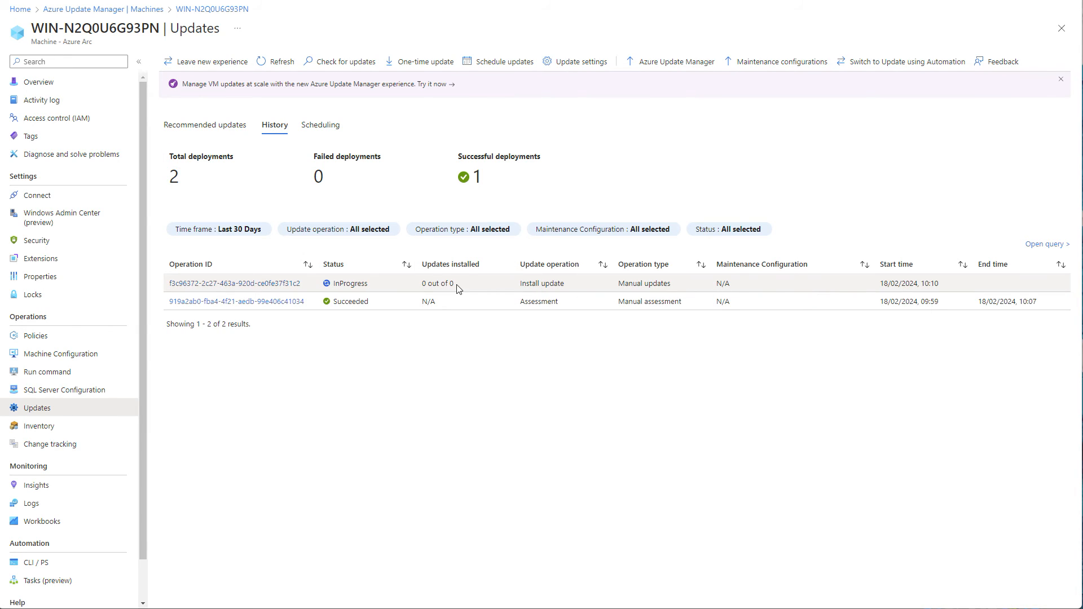
{"action": "mouse_move", "coordinate": [404, 286]}
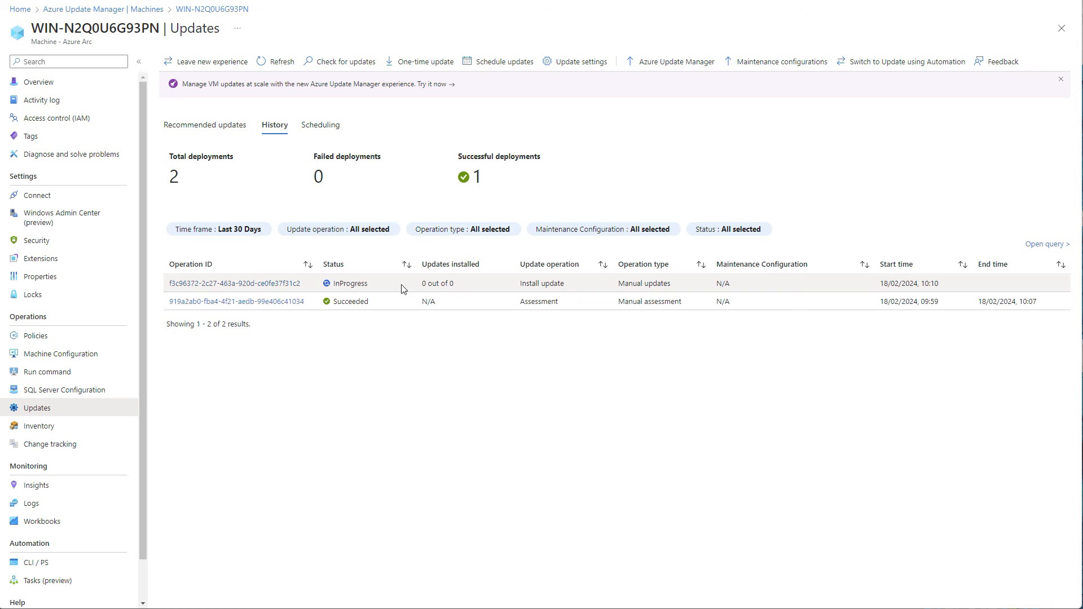
{"action": "mouse_move", "coordinate": [891, 208]}
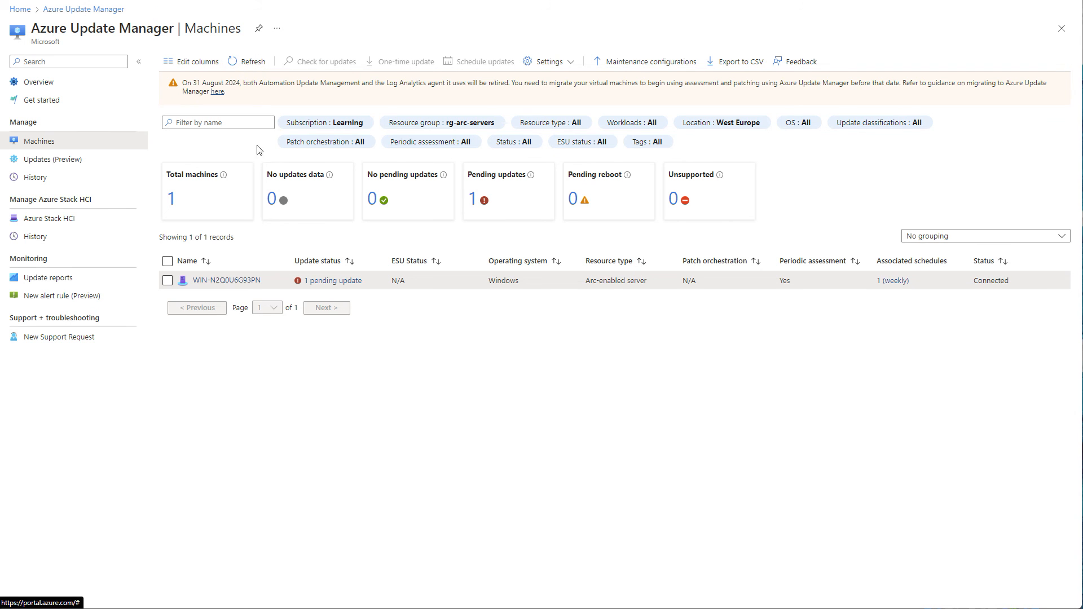
{"action": "mouse_move", "coordinate": [713, 408]}
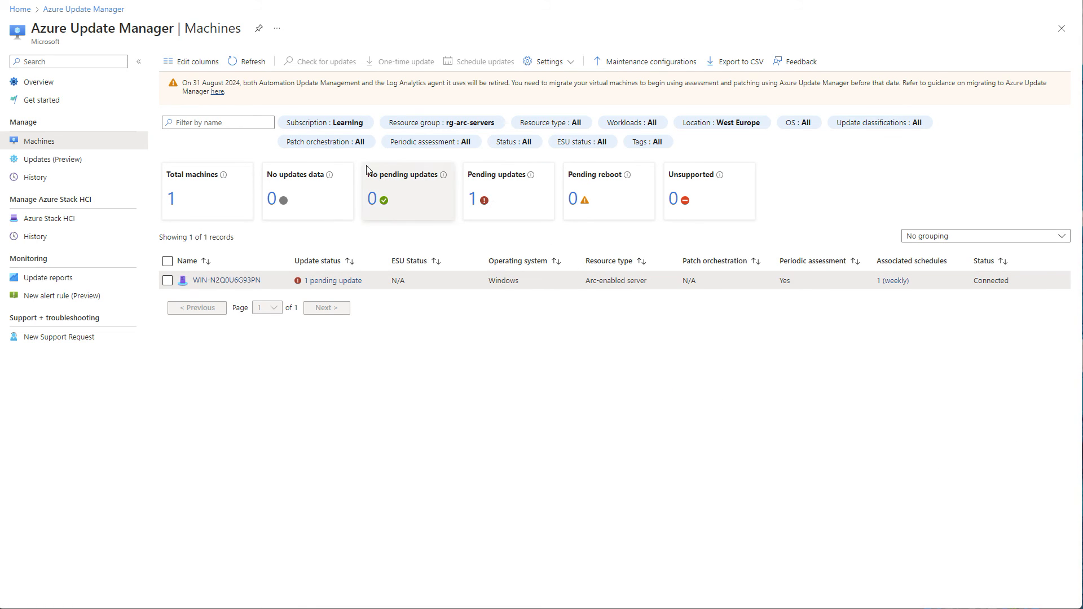
Refresh to see WIN-N2Q0U6G93PN with no pending updates, then open its Updates page
{"action": "left_click", "coordinate": [246, 62]}
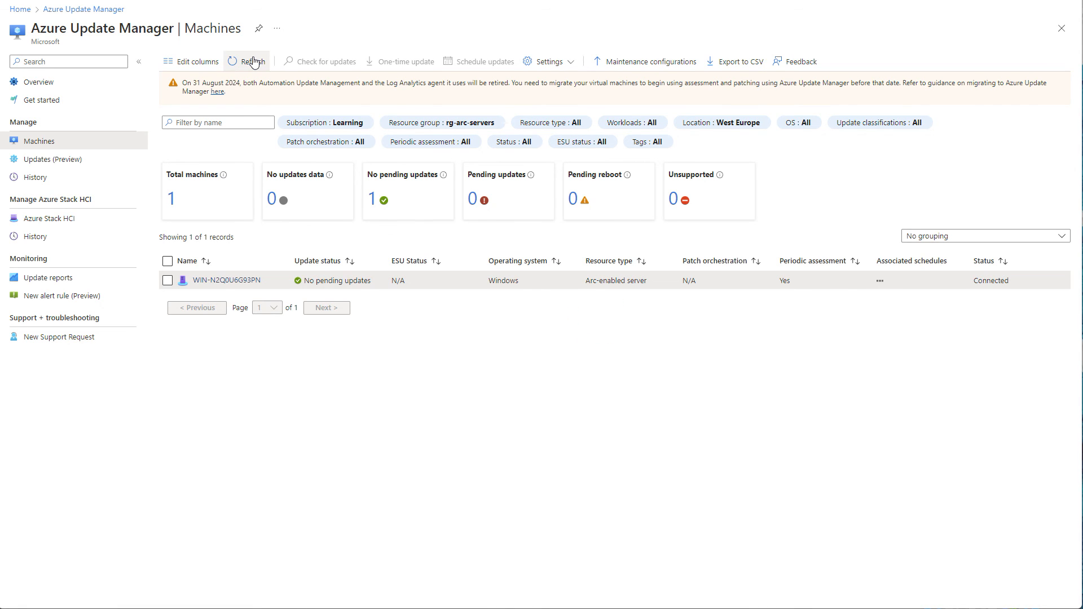
{"action": "left_click", "coordinate": [246, 61]}
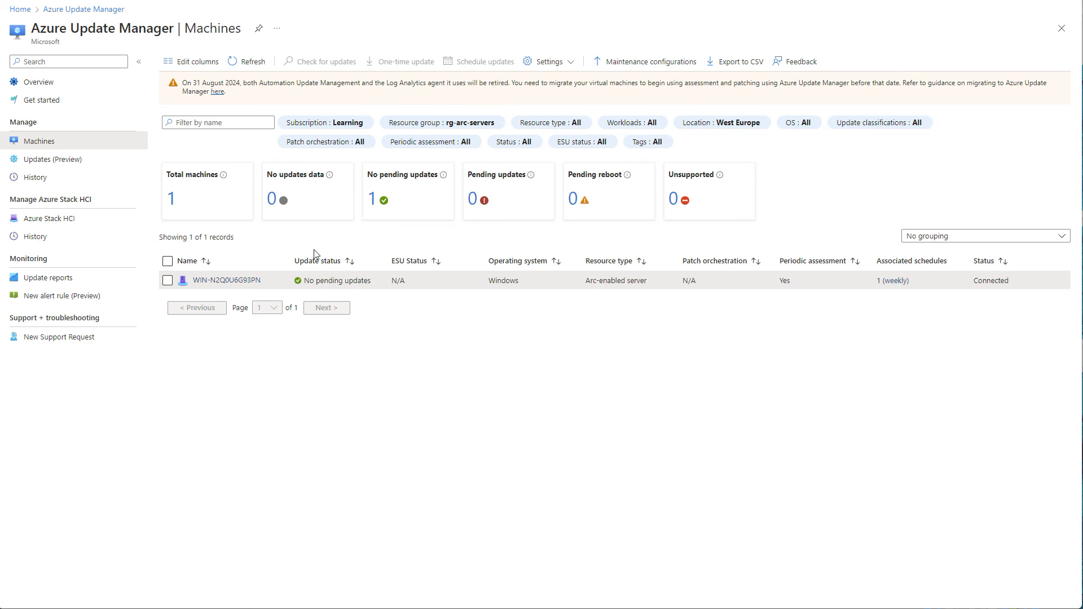
{"action": "left_click", "coordinate": [224, 280]}
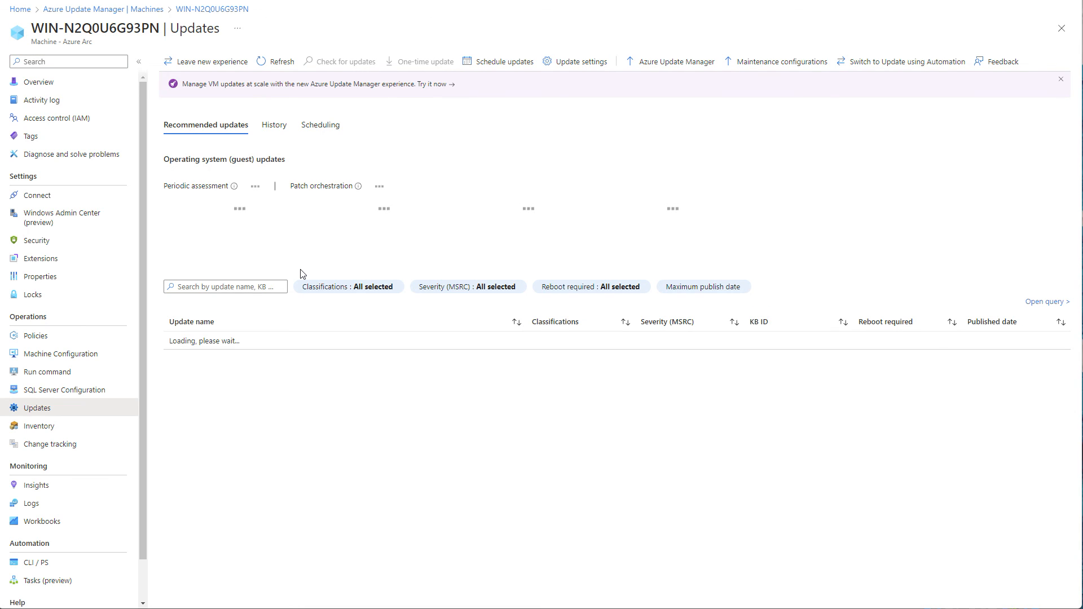
Open the server's update history and highlight the successful install run's end time (1 of 1)
{"action": "left_click", "coordinate": [274, 125]}
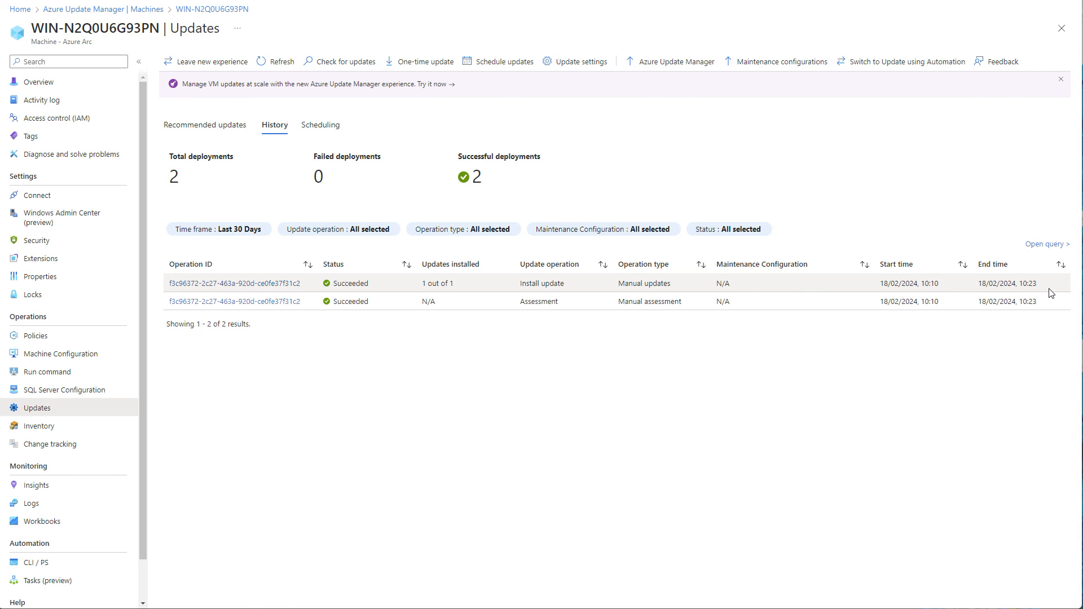
{"action": "left_click_drag", "start_coordinate": [898, 283], "coordinate": [1029, 282]}
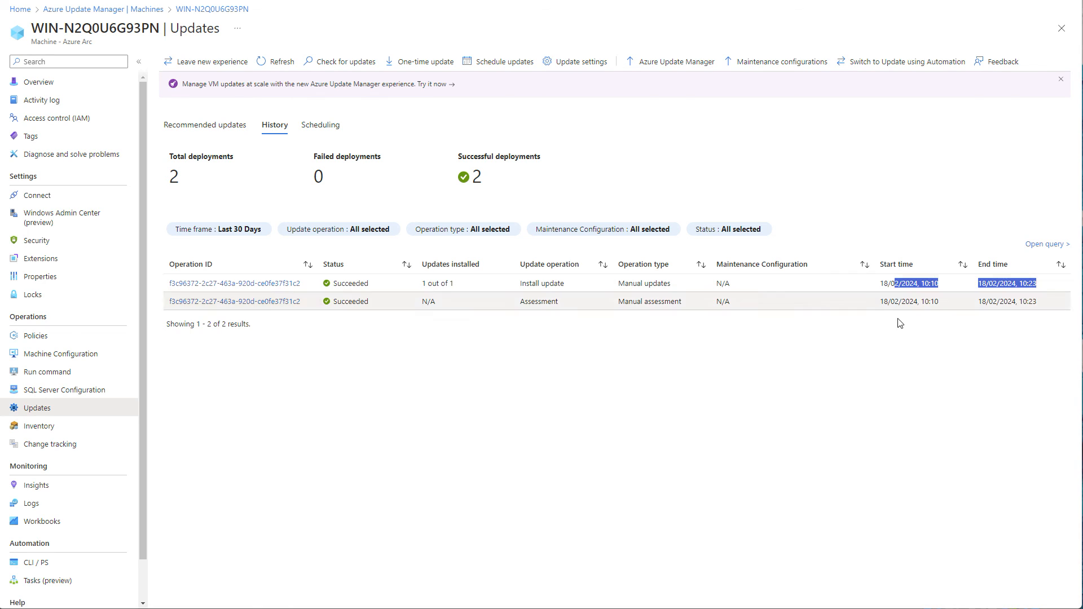